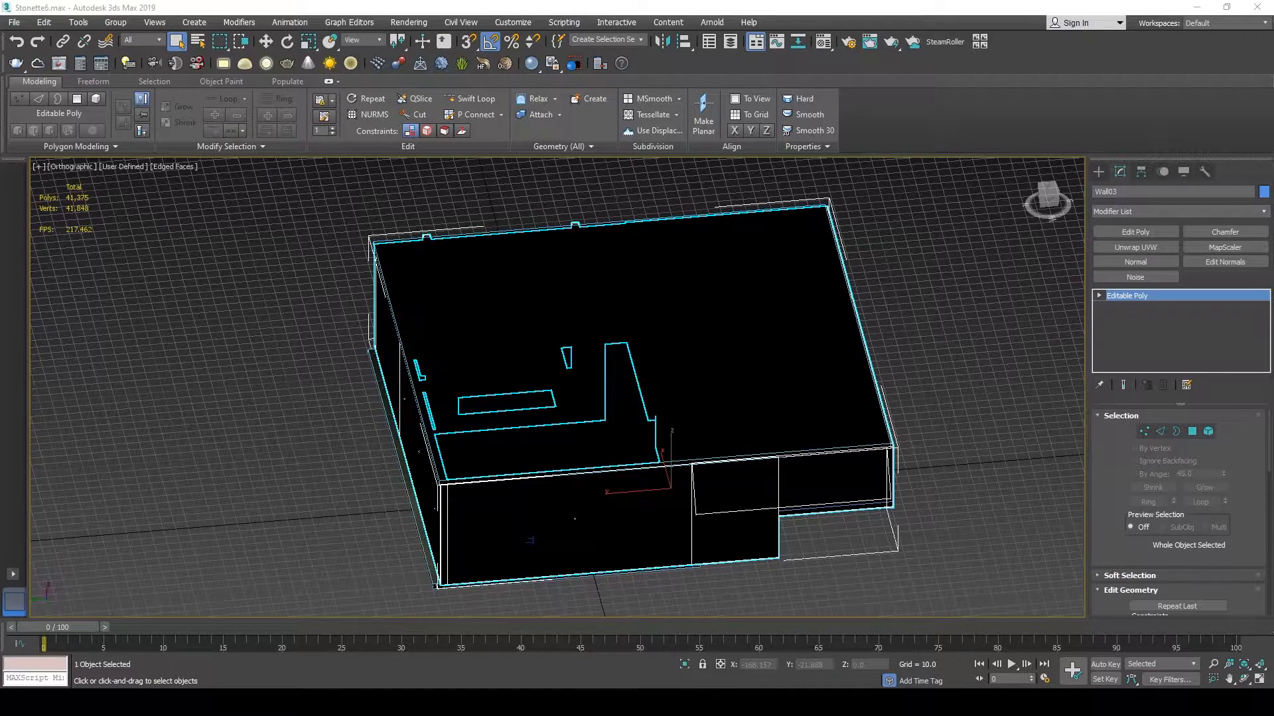
{"action": "mouse_move", "coordinate": [286, 359]}
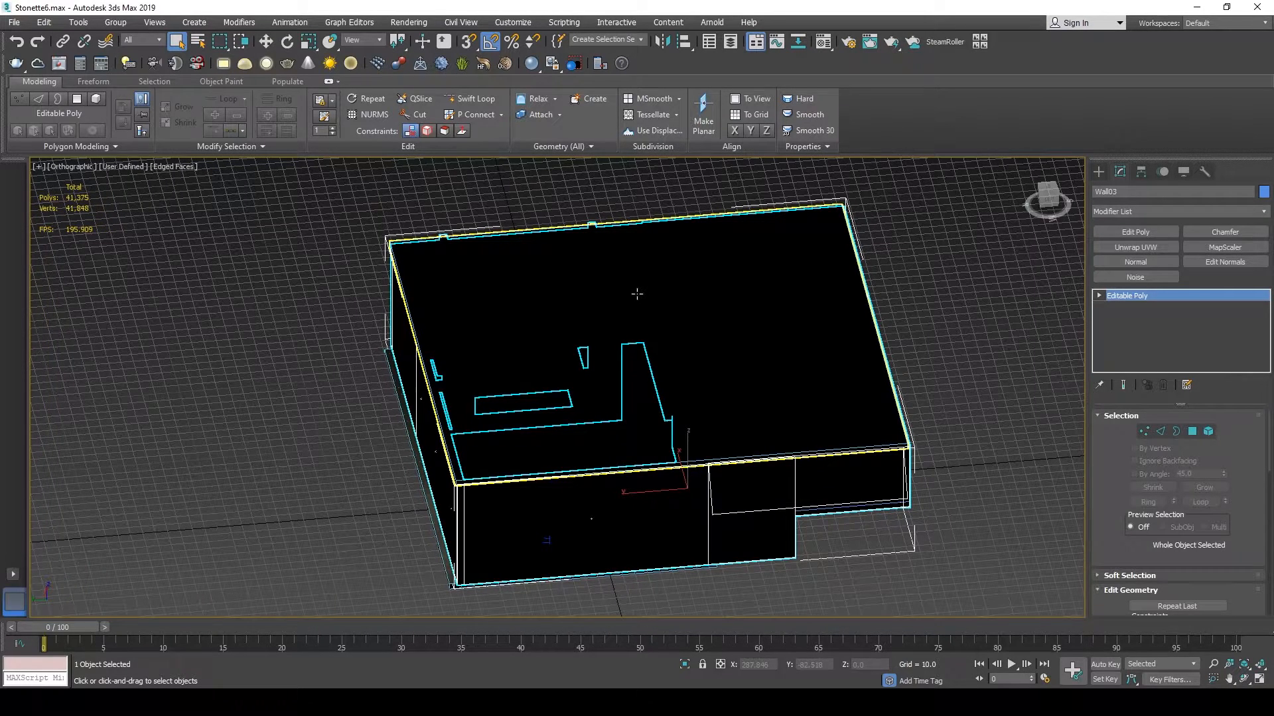
{"action": "mouse_move", "coordinate": [637, 293]}
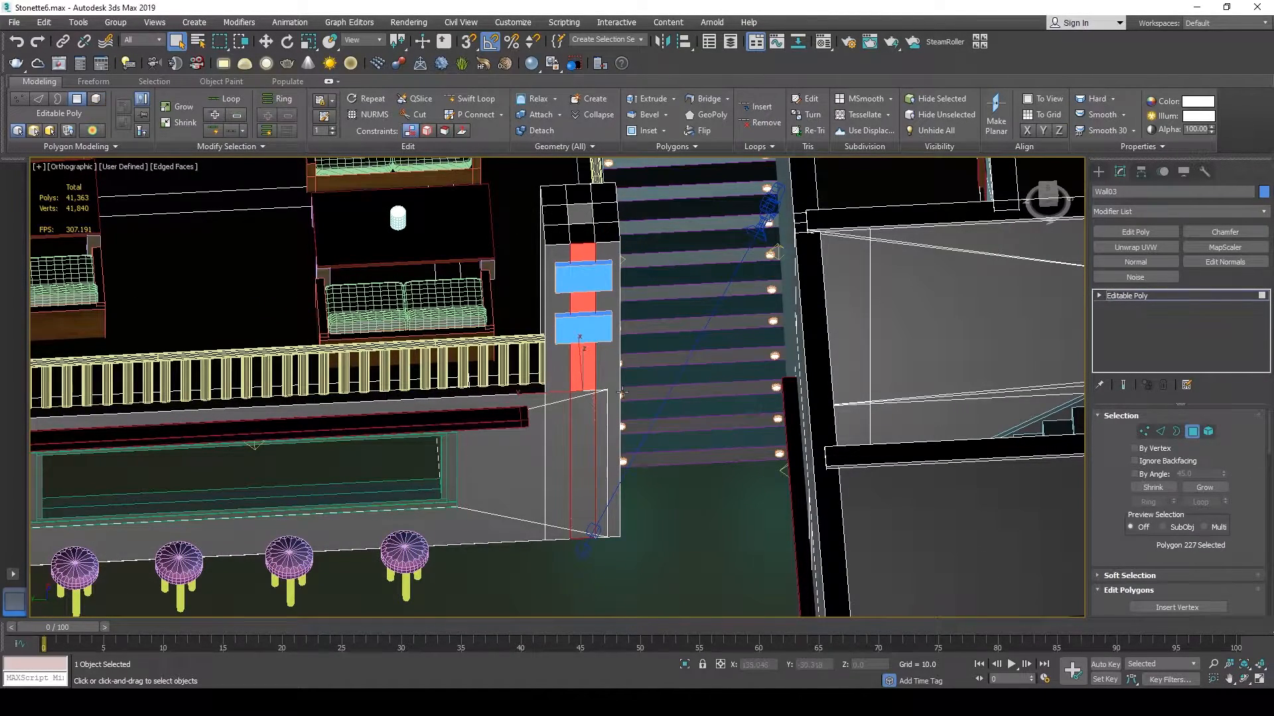
{"action": "mouse_move", "coordinate": [648, 356]}
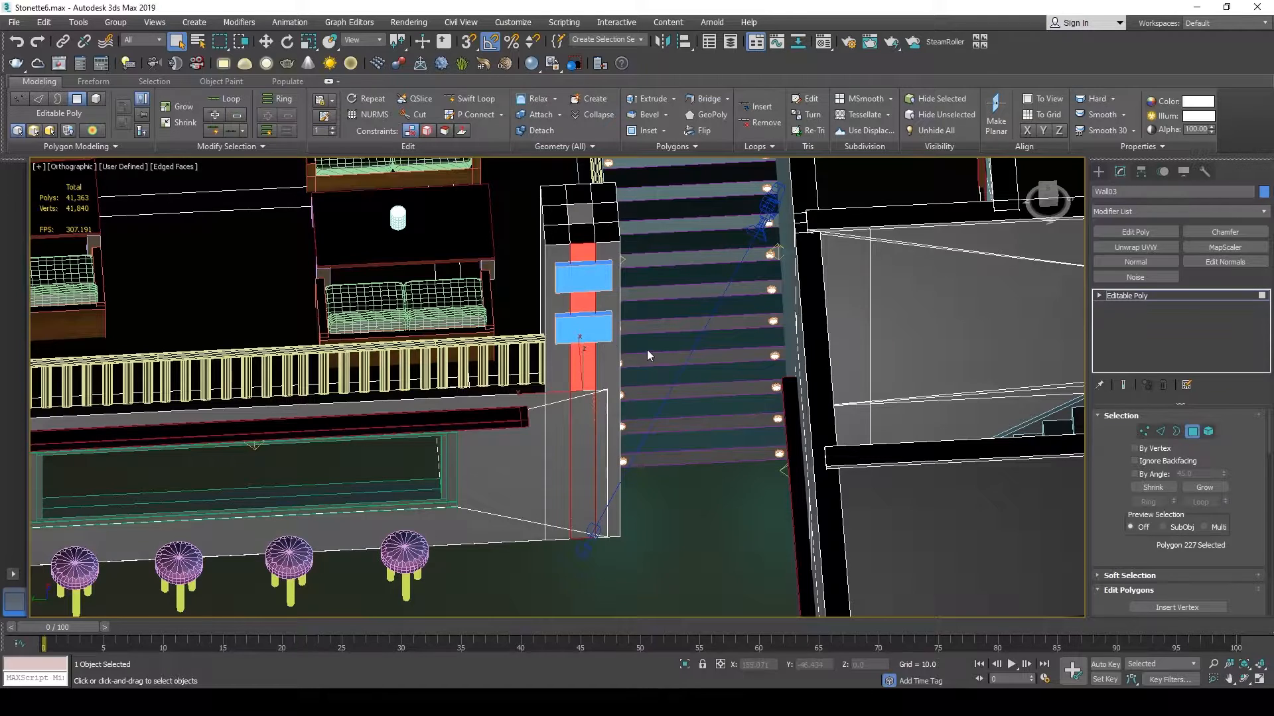
{"action": "mouse_move", "coordinate": [453, 444]}
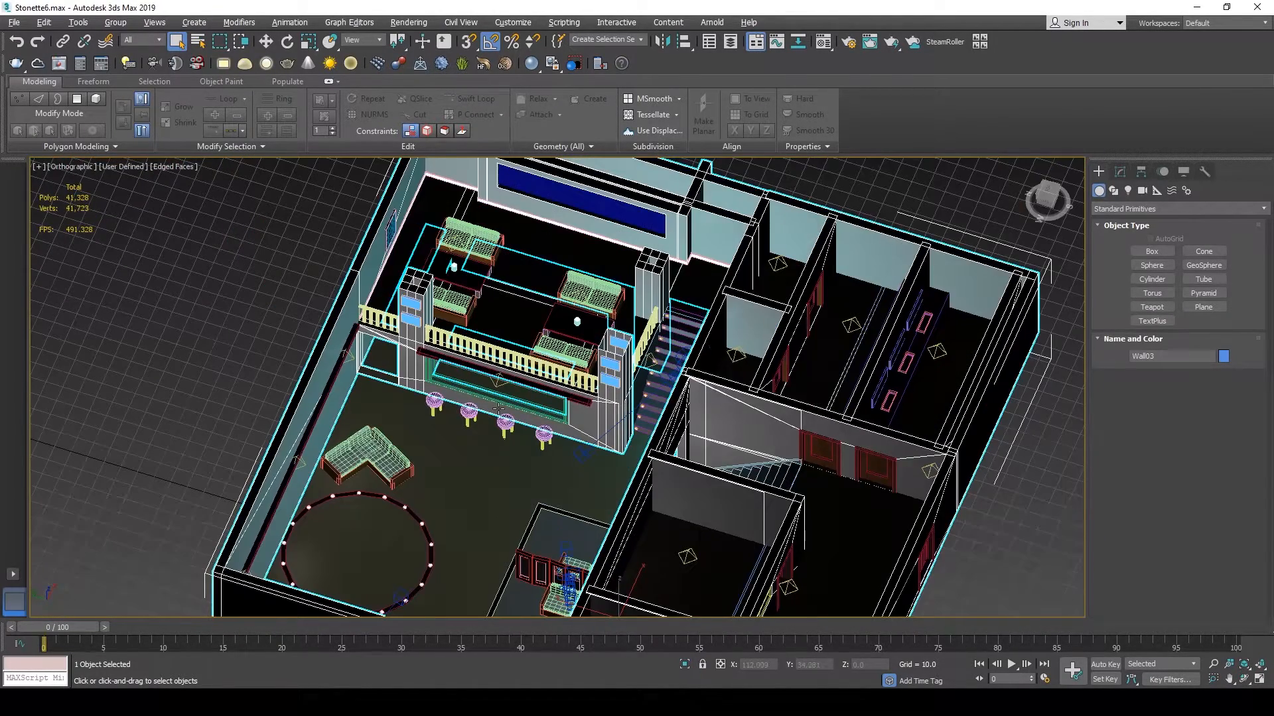
Detach the long wall's upper band of faces as Object007 and reposition its edge.
{"action": "scroll", "scroll_direction": "down", "scroll_amount": 3}
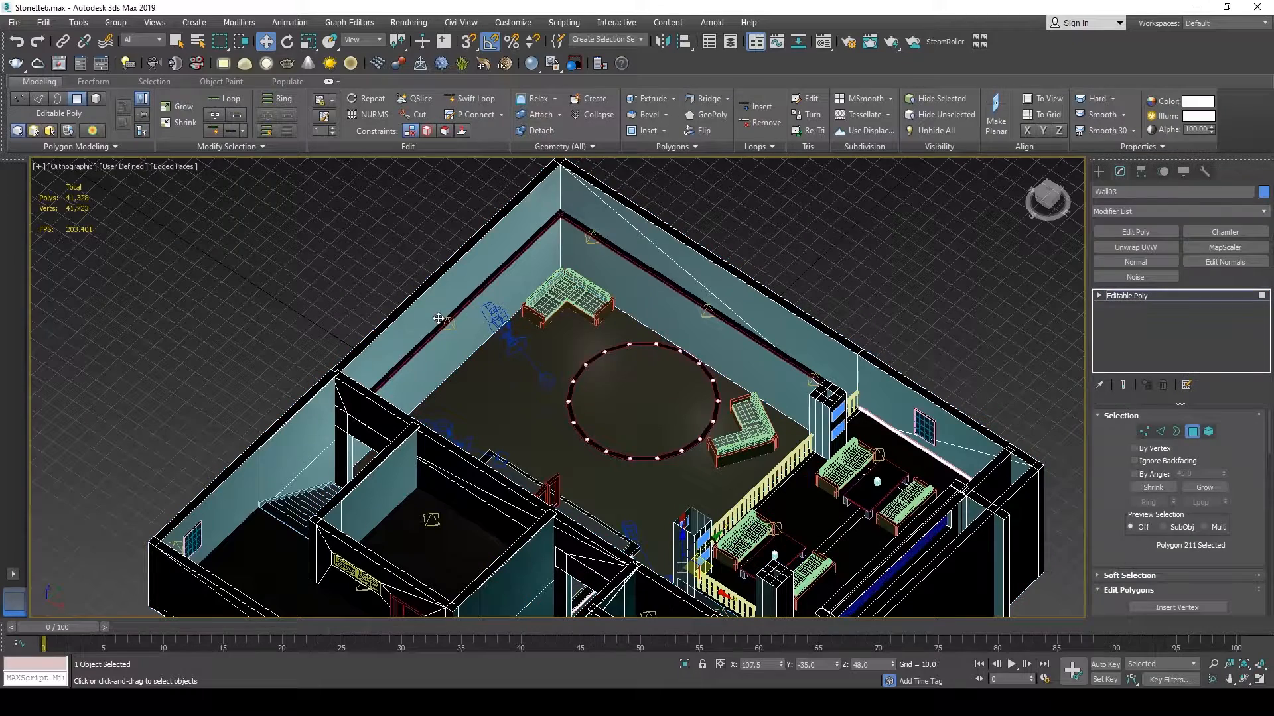
{"action": "left_click", "coordinate": [455, 309]}
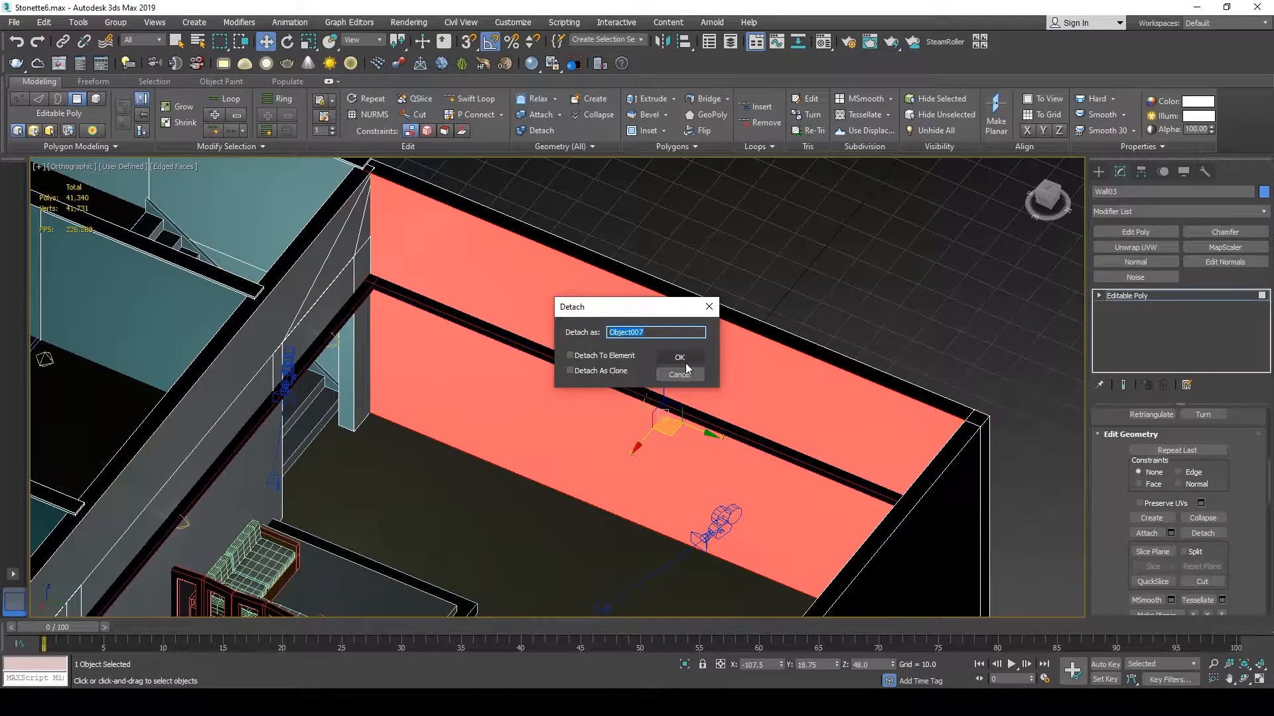
{"action": "left_click", "coordinate": [680, 357]}
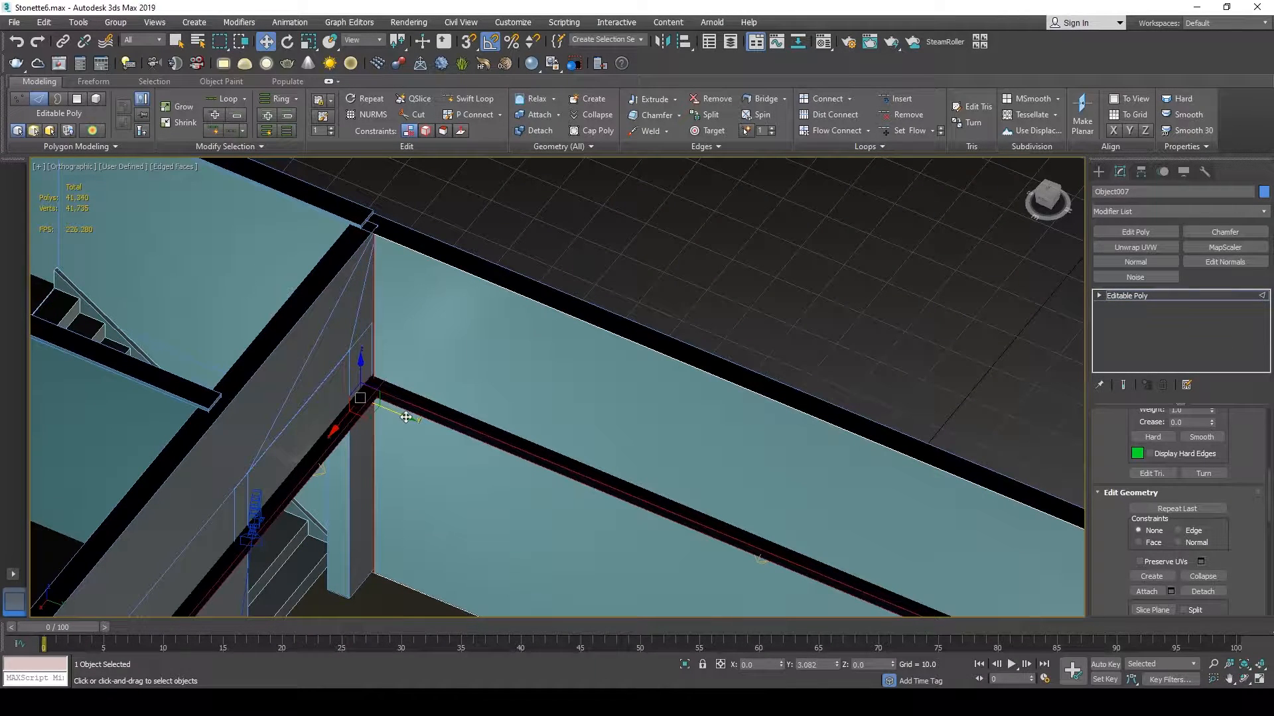
{"action": "left_click_drag", "start_coordinate": [360, 398], "coordinate": [369, 404]}
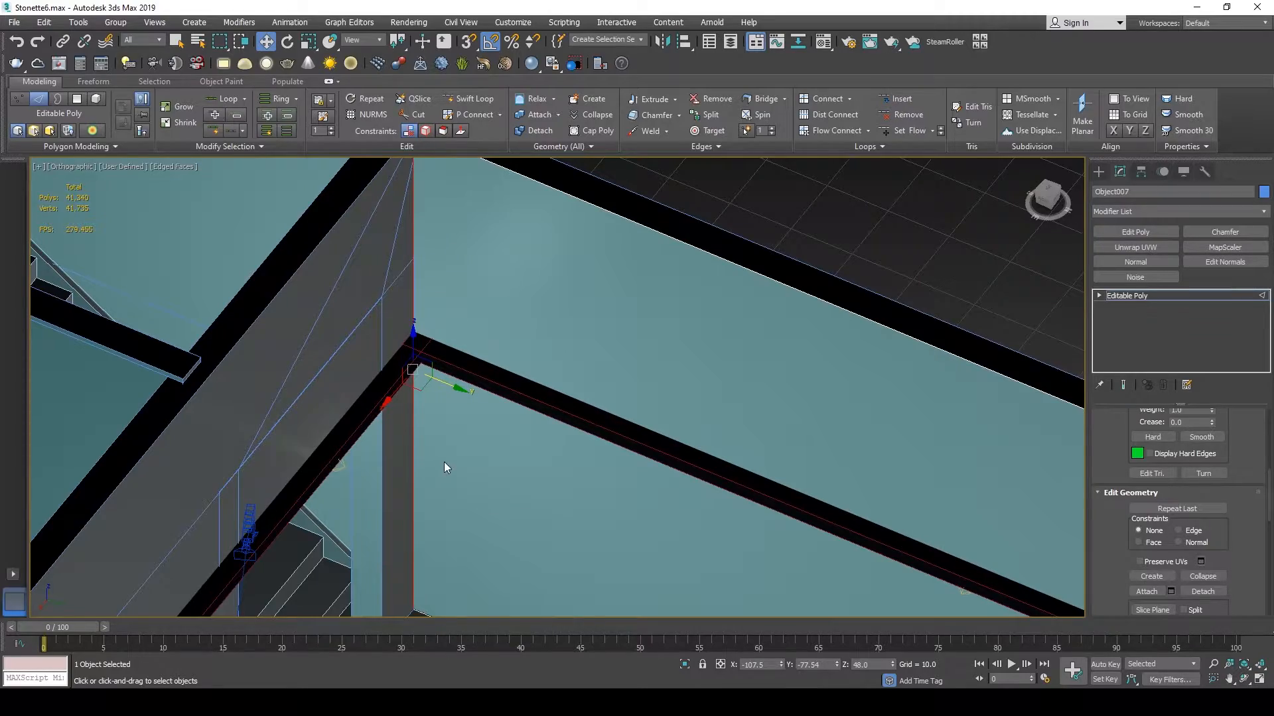
{"action": "left_click_drag", "start_coordinate": [444, 467], "coordinate": [434, 372]}
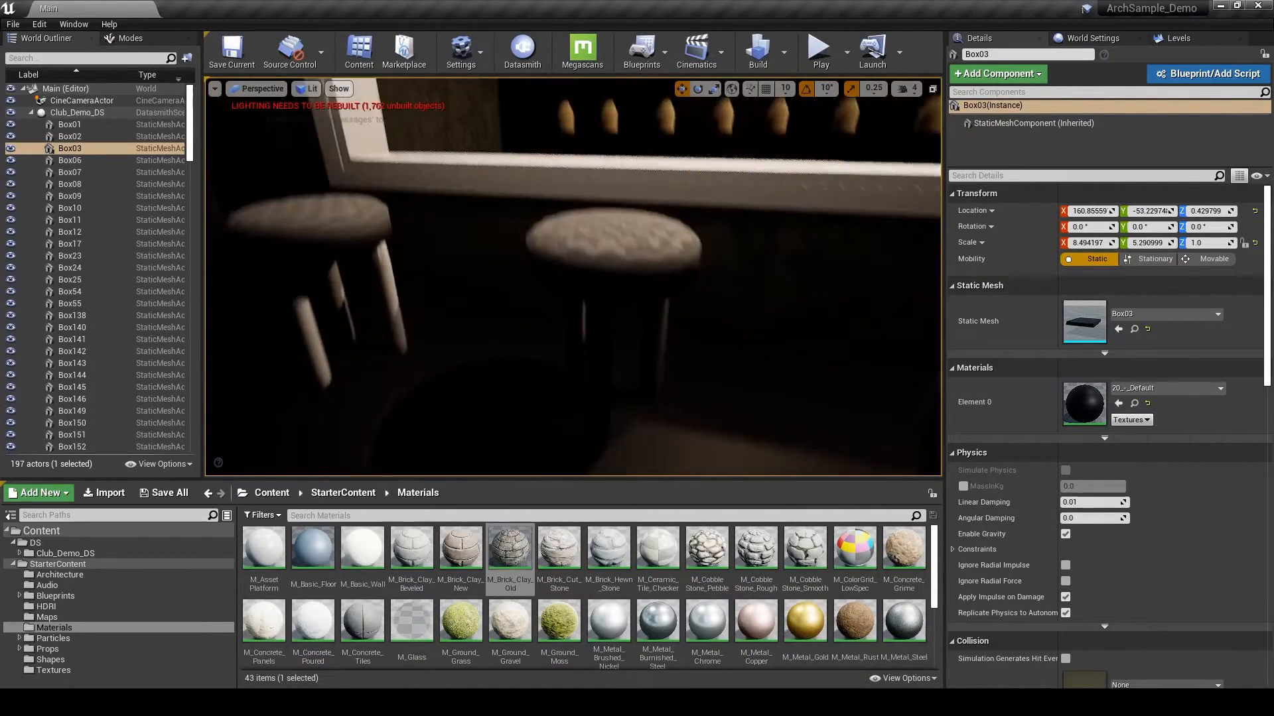
In Unlit view, inspect the stool leg and seat materials, finding the seat has none.
{"action": "left_click", "coordinate": [311, 88]}
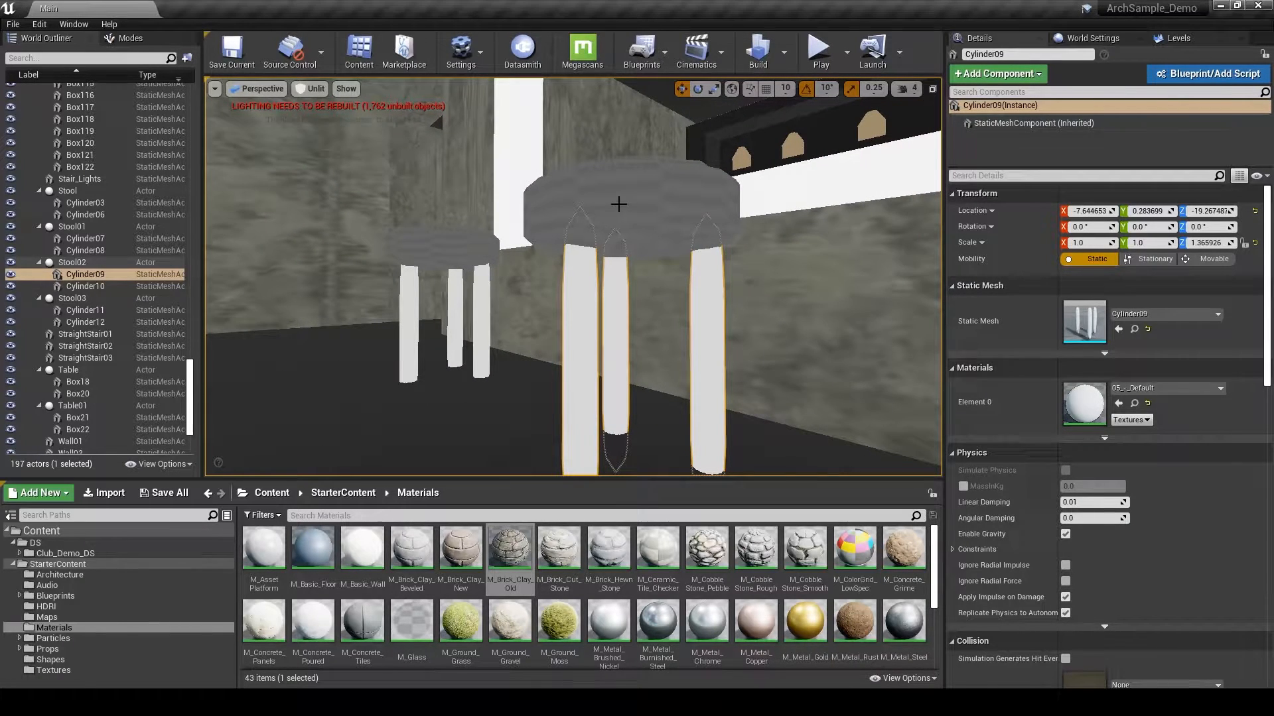
{"action": "left_click", "coordinate": [86, 286]}
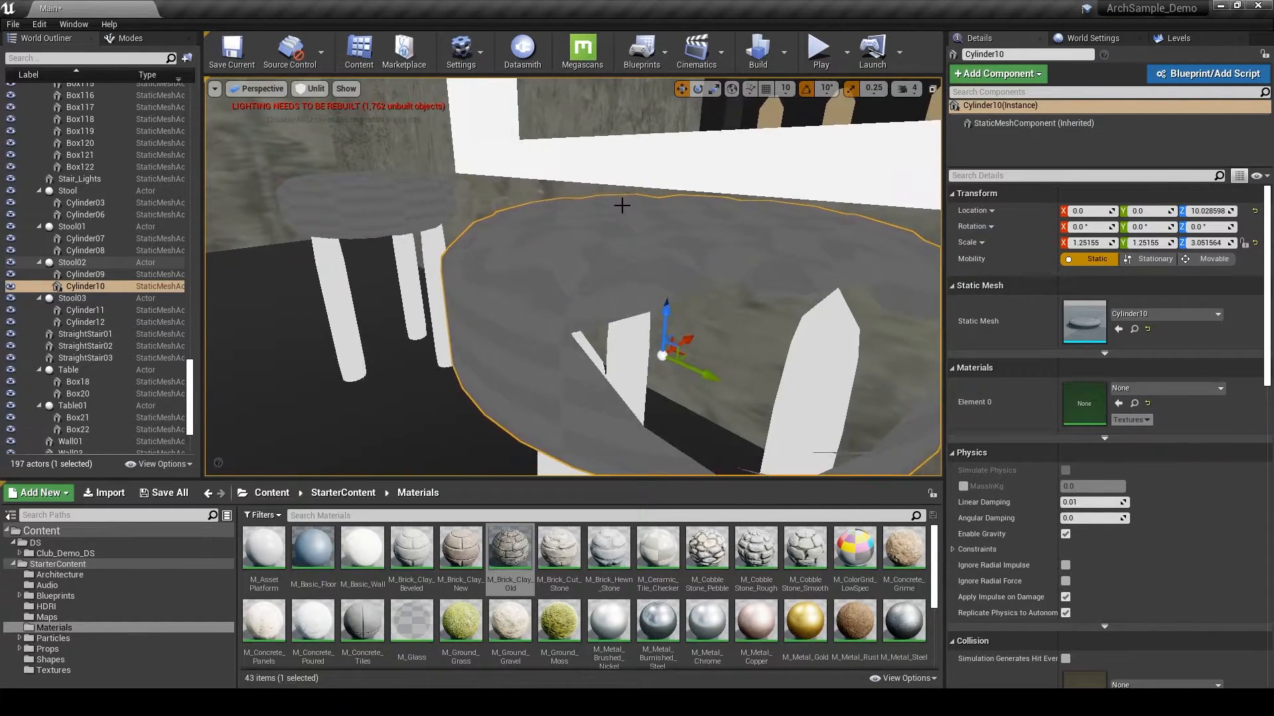
{"action": "left_click", "coordinate": [310, 88]}
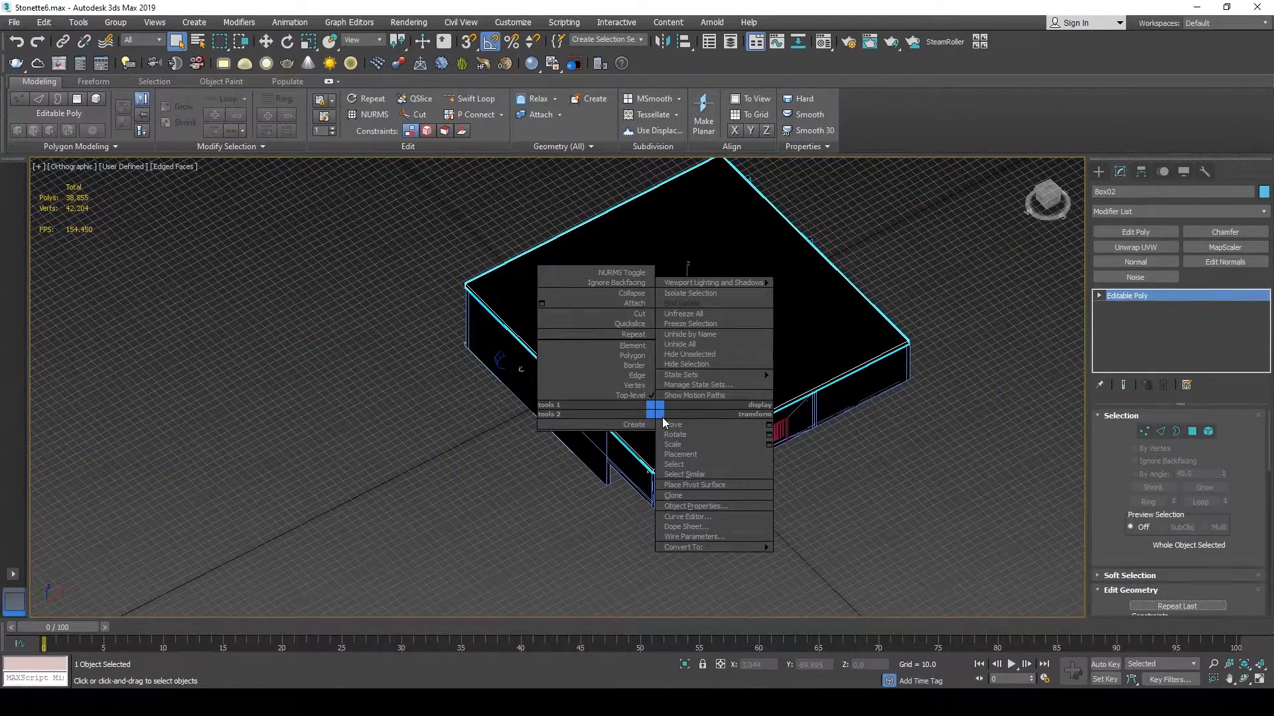
{"action": "mouse_move", "coordinate": [705, 364]}
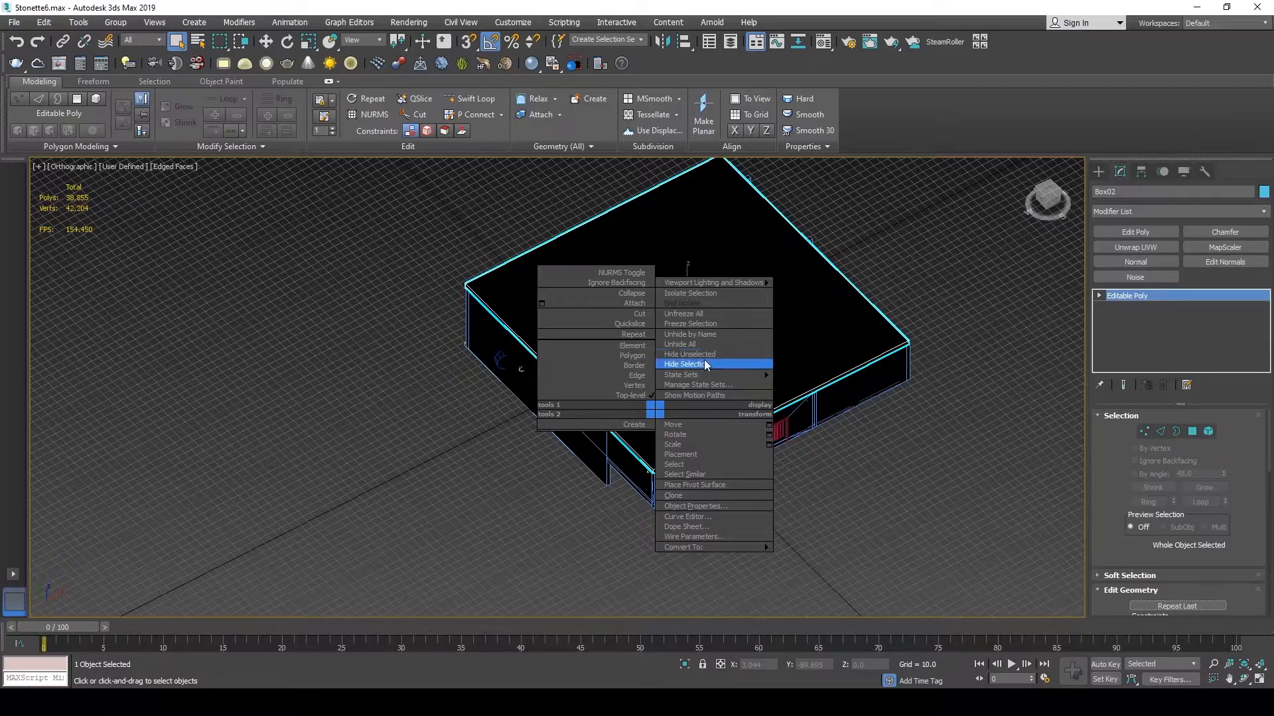
Hide the selected Box02 ceiling with Hide Selection.
{"action": "left_click", "coordinate": [685, 363]}
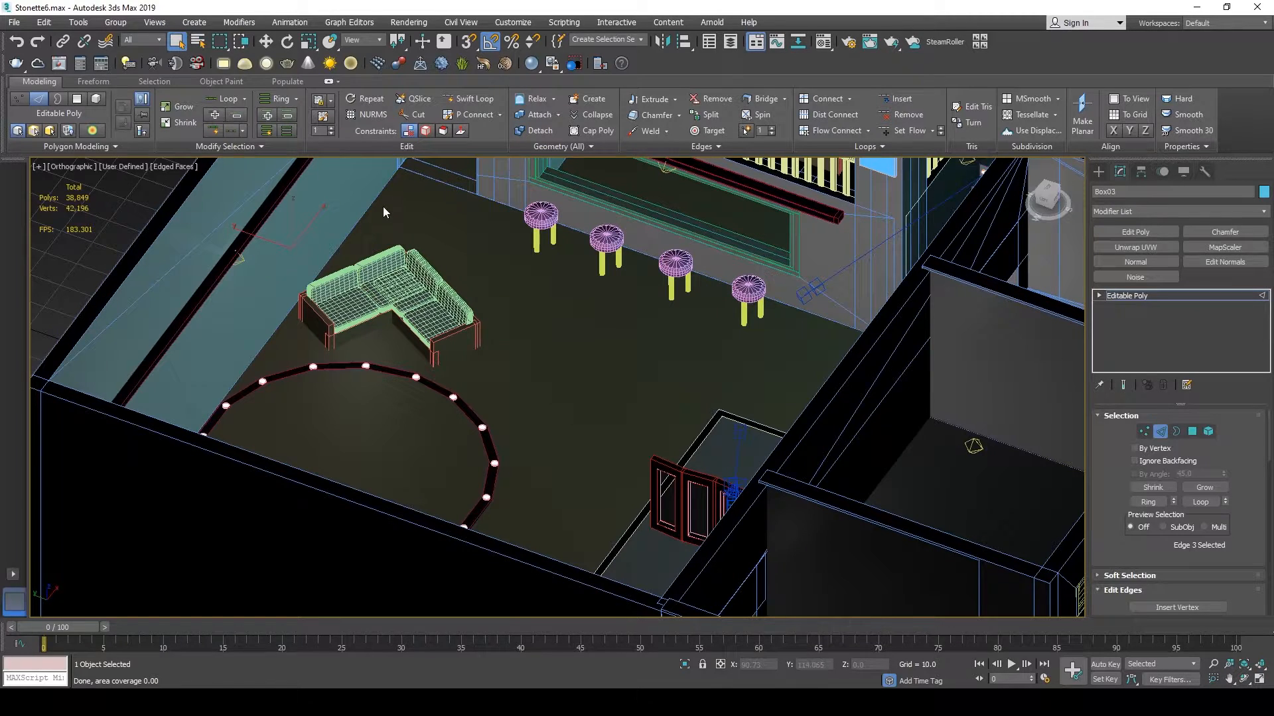
{"action": "mouse_move", "coordinate": [375, 213]}
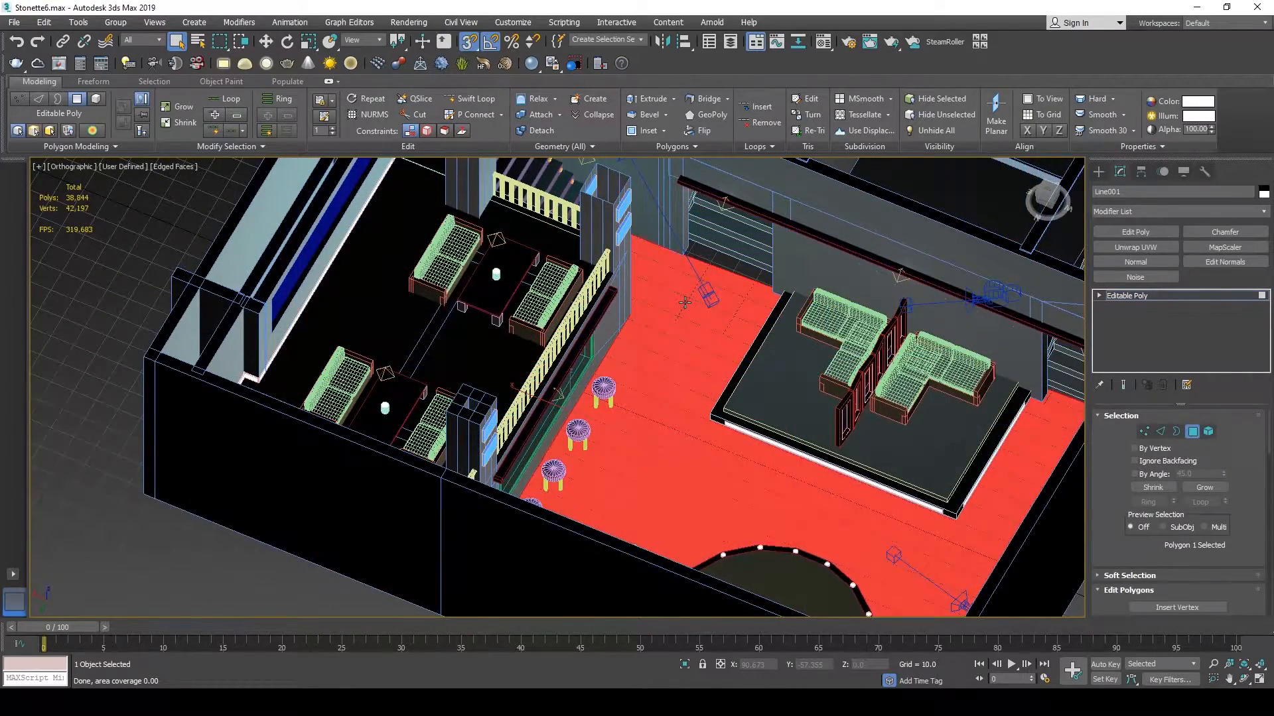
{"action": "mouse_move", "coordinate": [687, 260]}
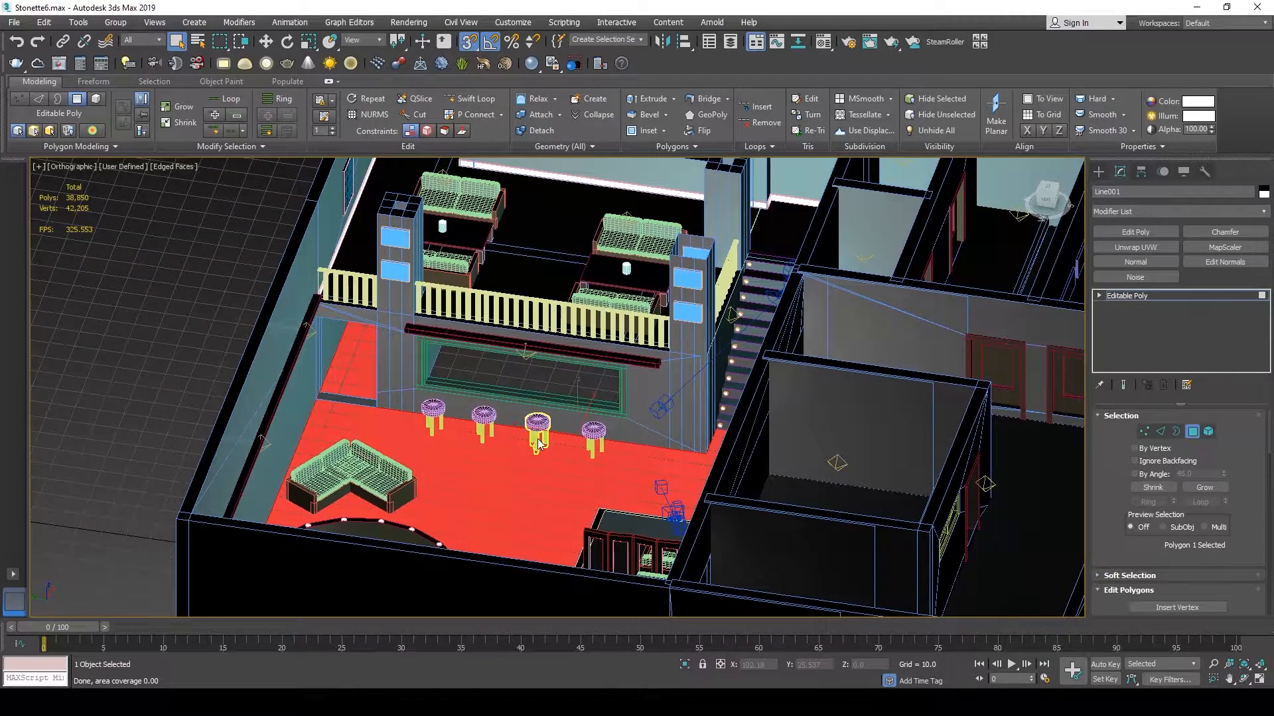
Unhide the ceiling box and select all 88 club objects.
{"action": "right_click", "coordinate": [536, 443]}
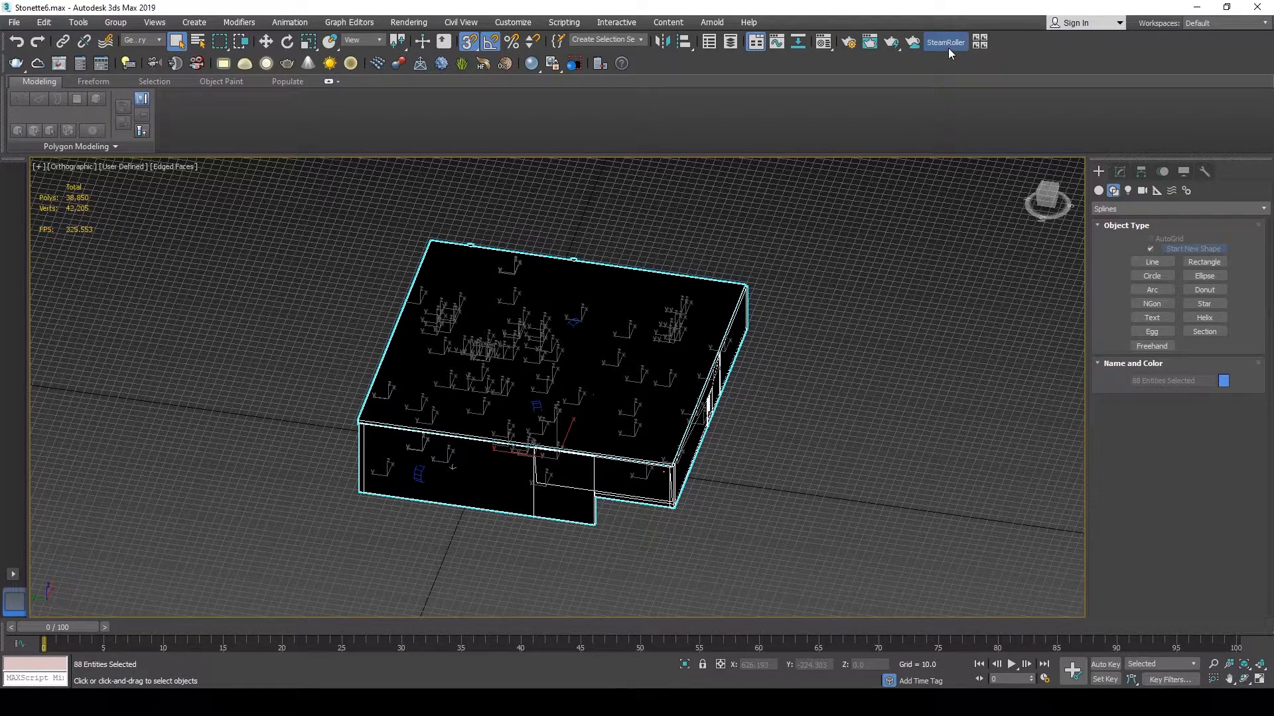
Unwrap all 88 objects with SteamRoller on UV Channel 1, replacing existing UVs.
{"action": "left_click", "coordinate": [944, 43]}
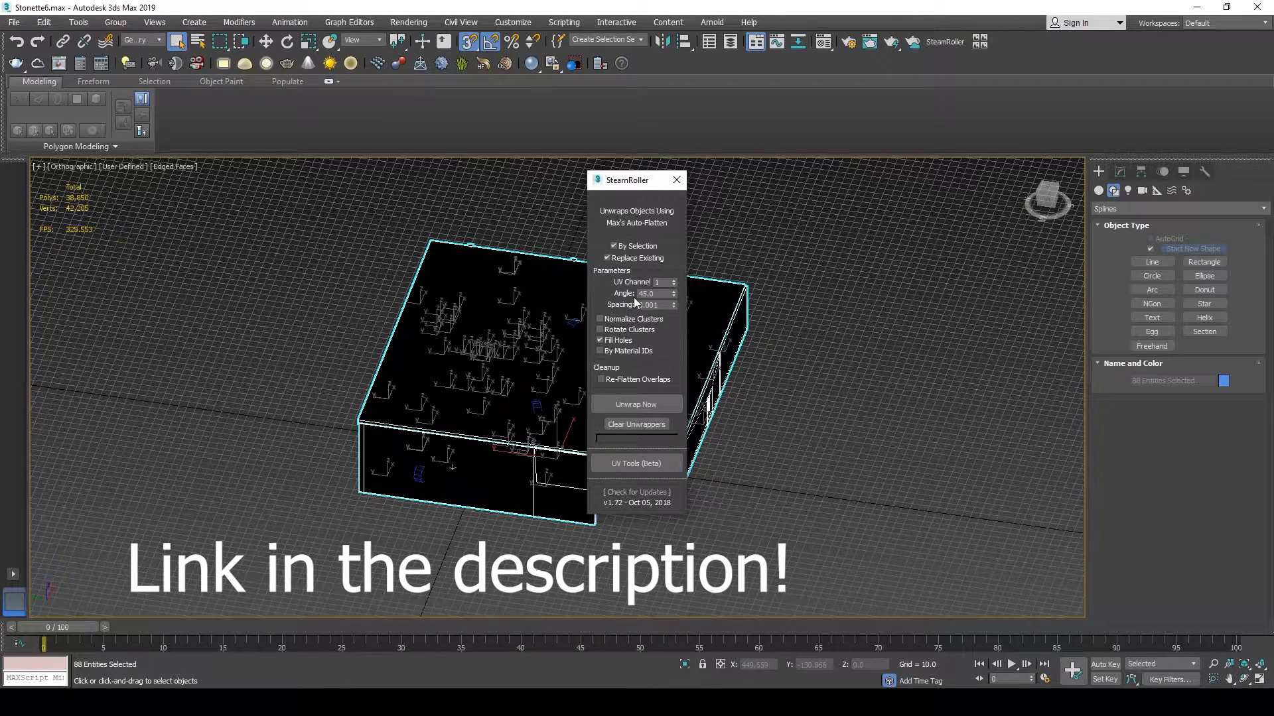
{"action": "left_click_drag", "start_coordinate": [636, 180], "coordinate": [289, 181]}
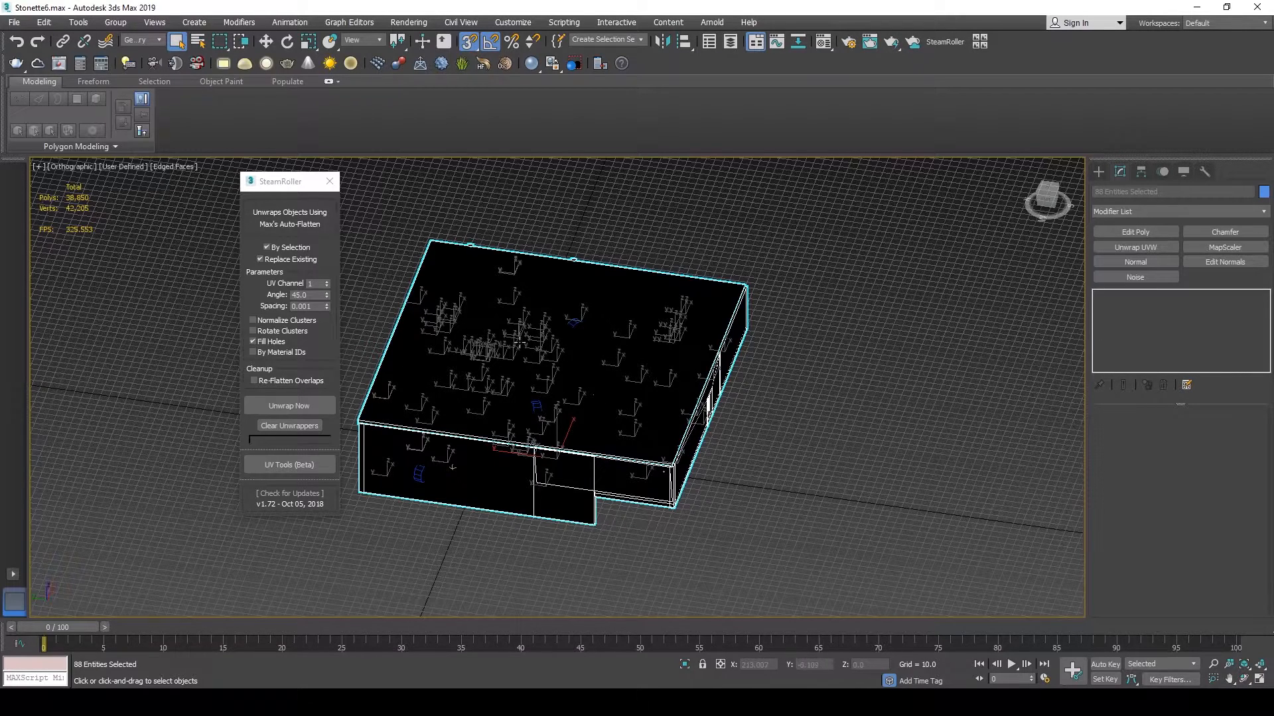
{"action": "mouse_move", "coordinate": [270, 324]}
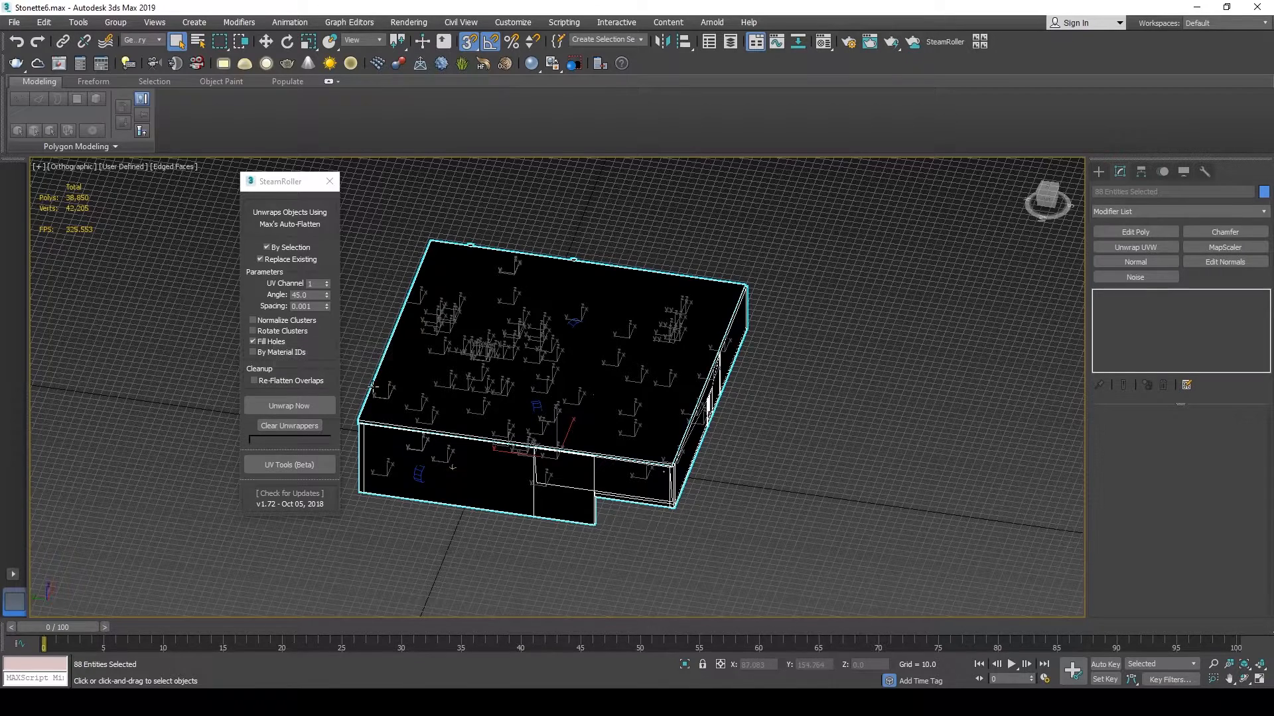
{"action": "left_click", "coordinate": [289, 406]}
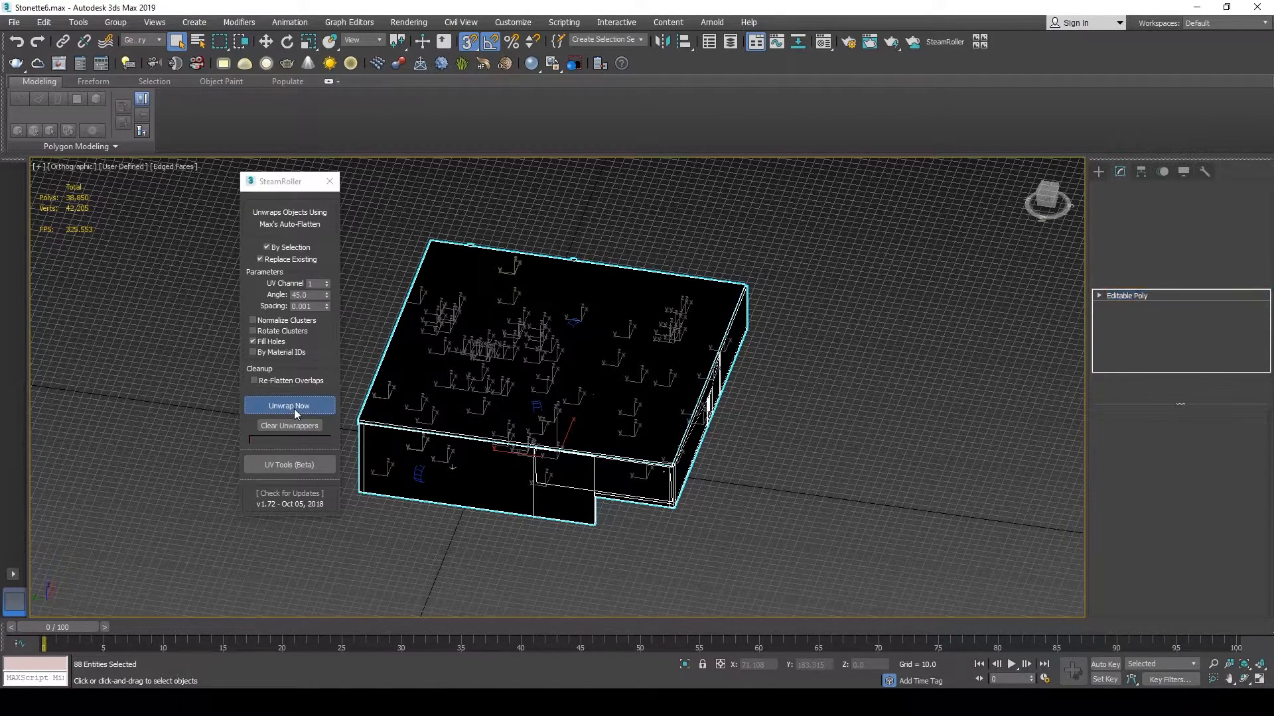
{"action": "left_click", "coordinate": [289, 405]}
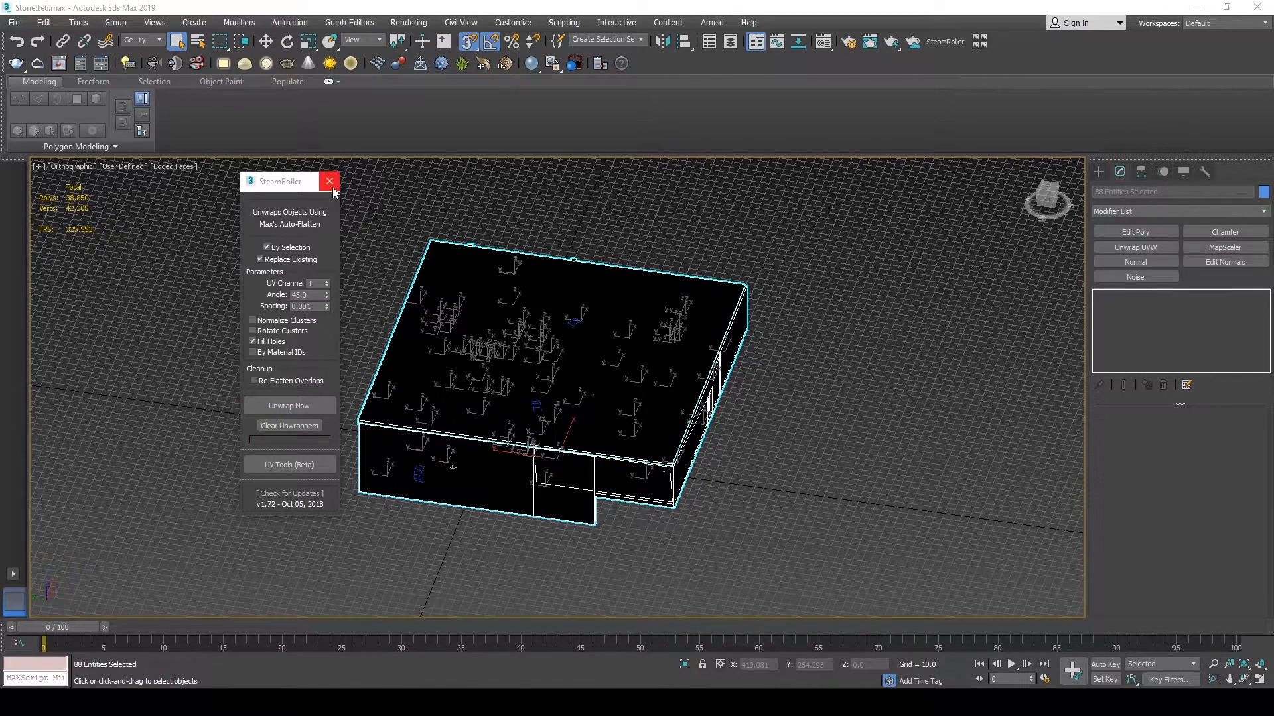
Close SteamRoller and apply a MapScaler modifier with Scale 100.0 to all 88 objects.
{"action": "left_click", "coordinate": [329, 181]}
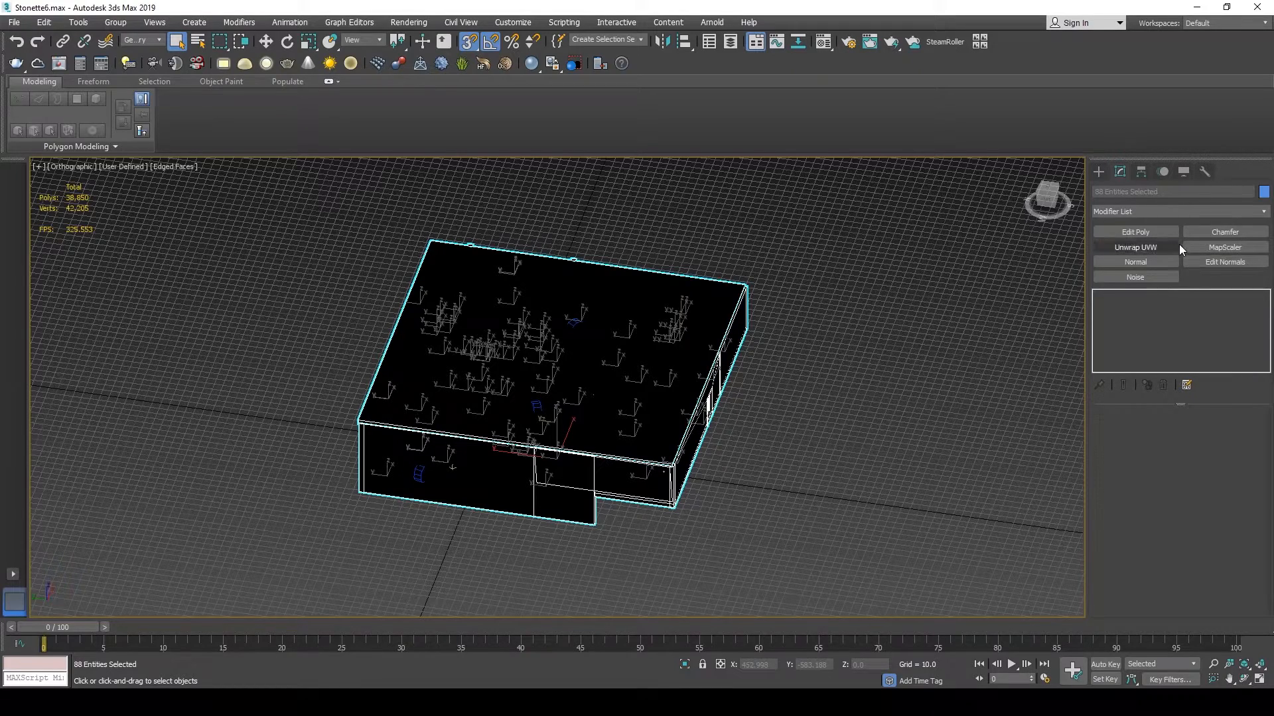
{"action": "left_click", "coordinate": [1223, 247]}
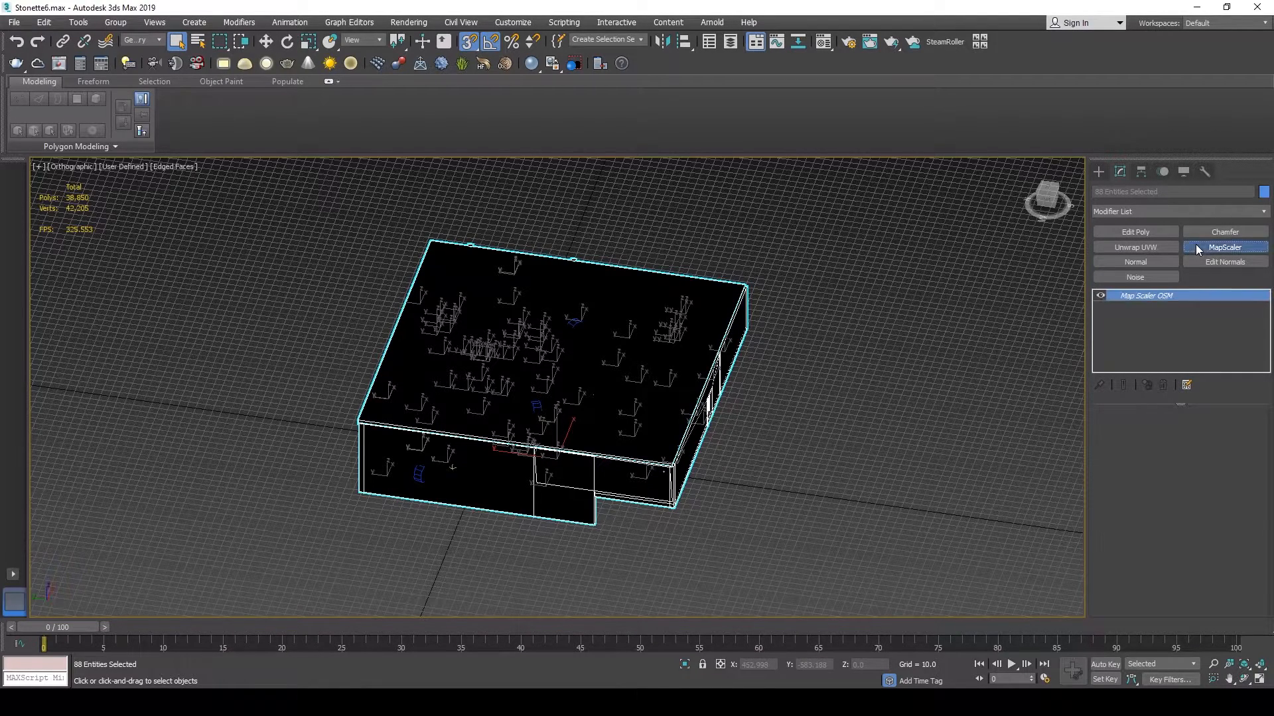
{"action": "left_click", "coordinate": [1223, 248]}
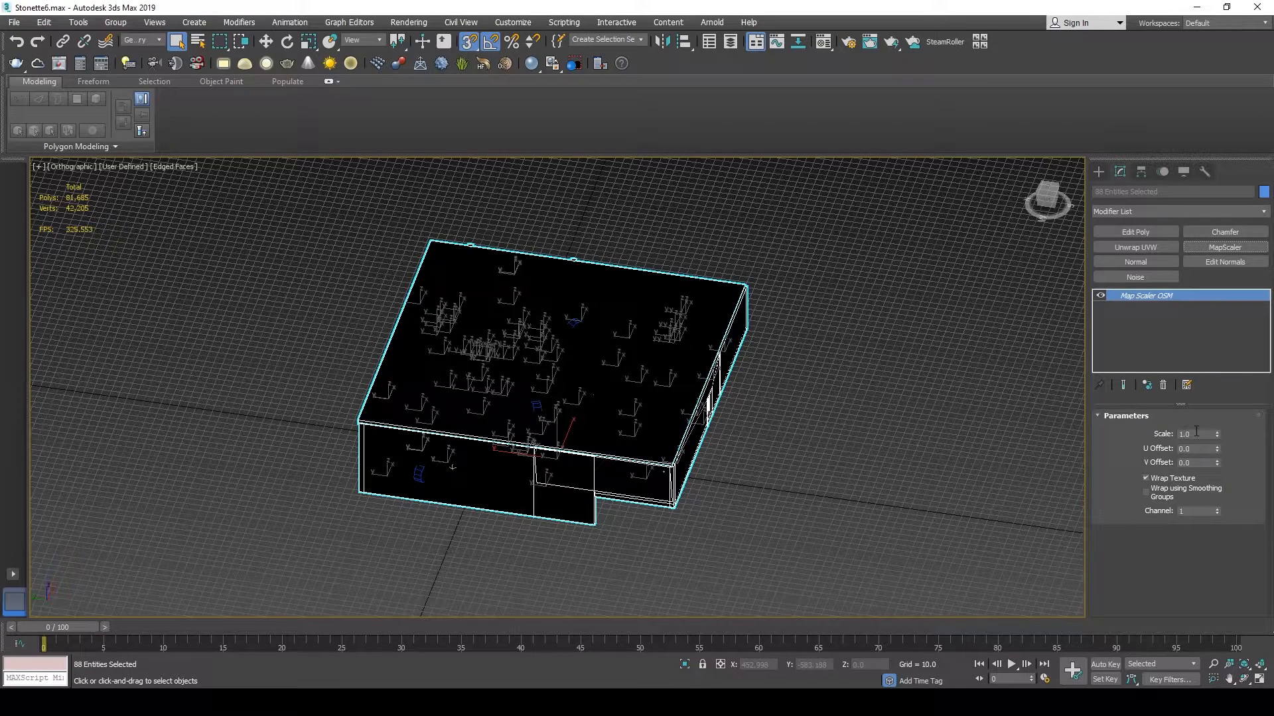
{"action": "type", "text": "100.0"}
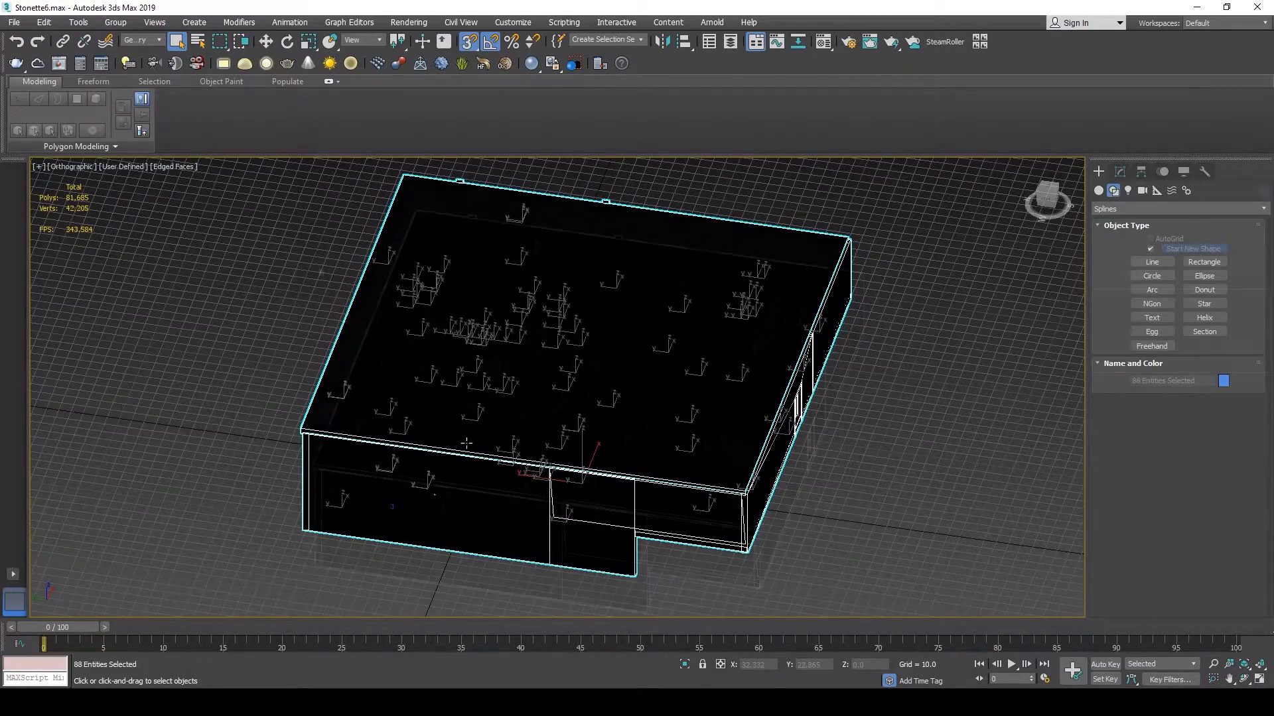
Export the visible objects, current frame only, as a Datasmith file.
{"action": "left_click", "coordinate": [14, 22]}
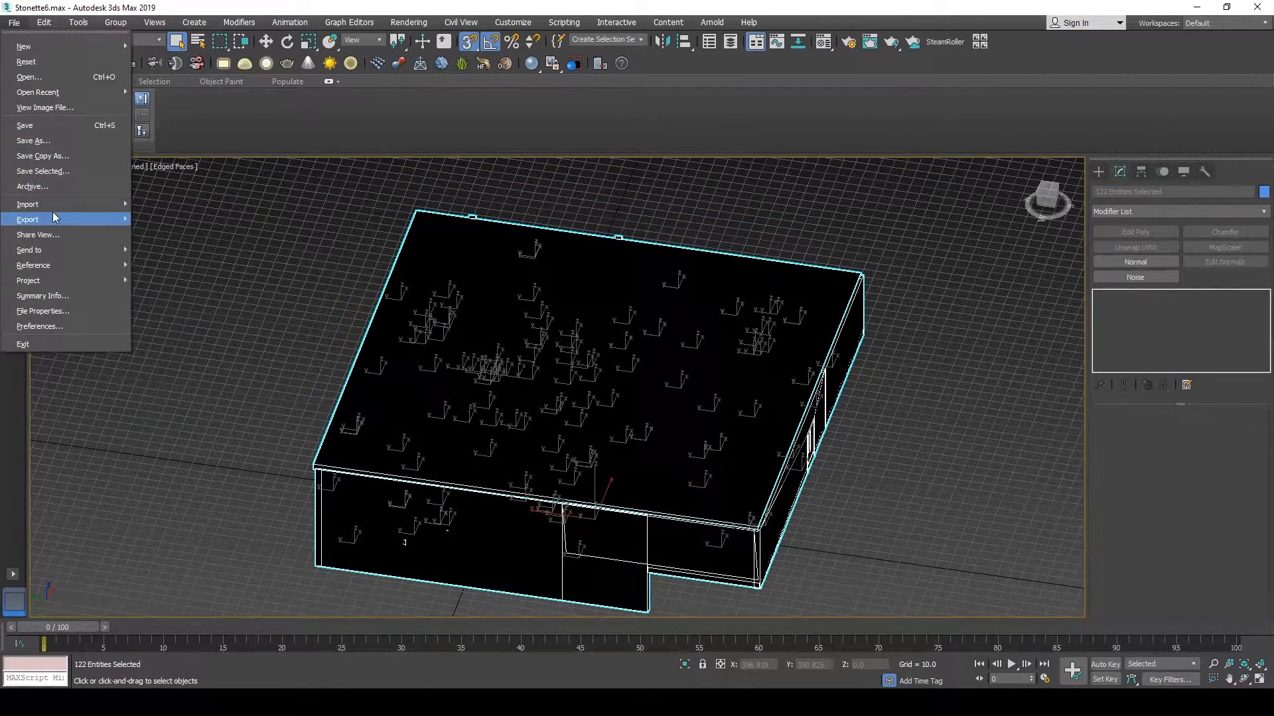
{"action": "left_click", "coordinate": [26, 220]}
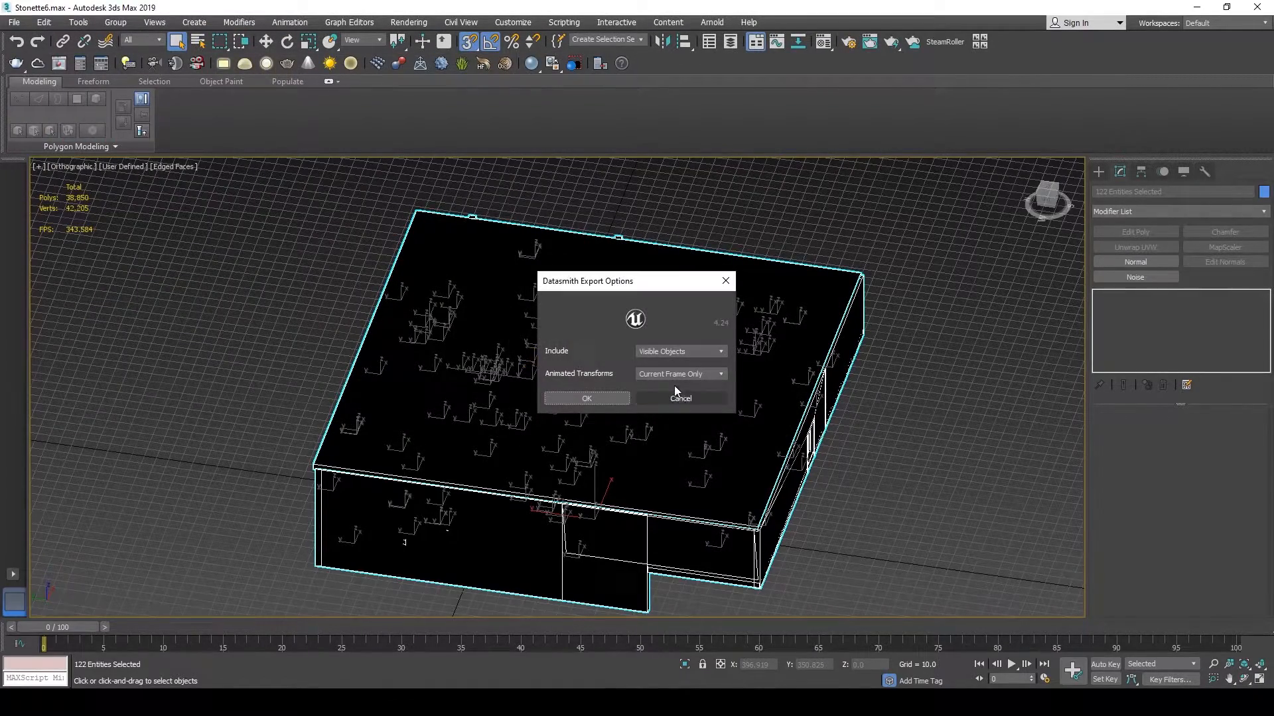
{"action": "left_click", "coordinate": [586, 399]}
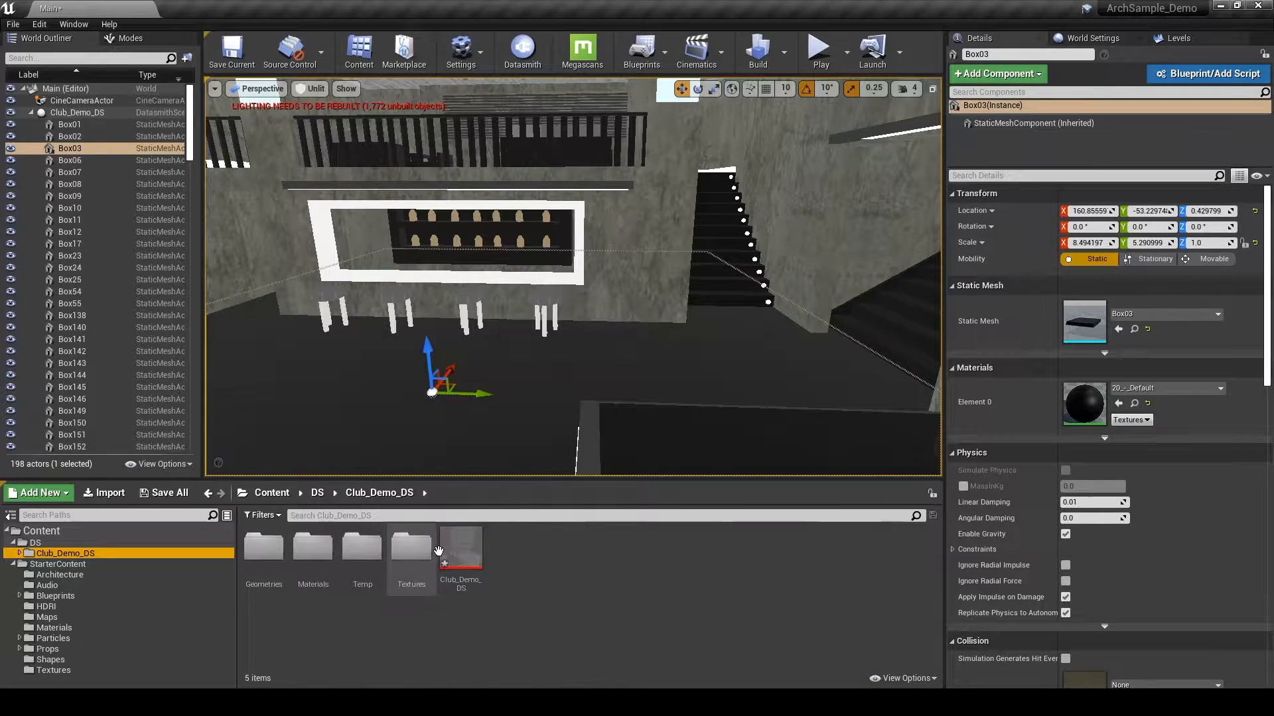
Reimport Club_Demo_DS with lightmap resolution minimum 32 and maximum 64.
{"action": "double_click", "coordinate": [460, 549]}
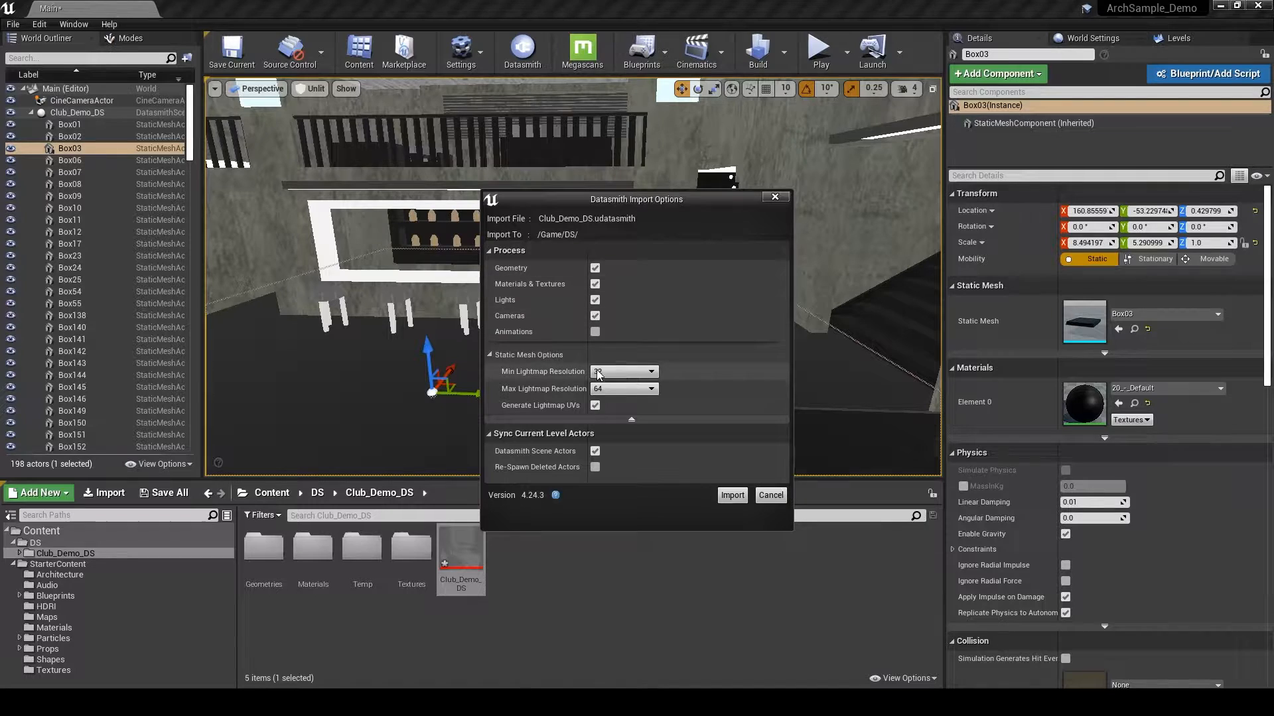
{"action": "left_click", "coordinate": [622, 372]}
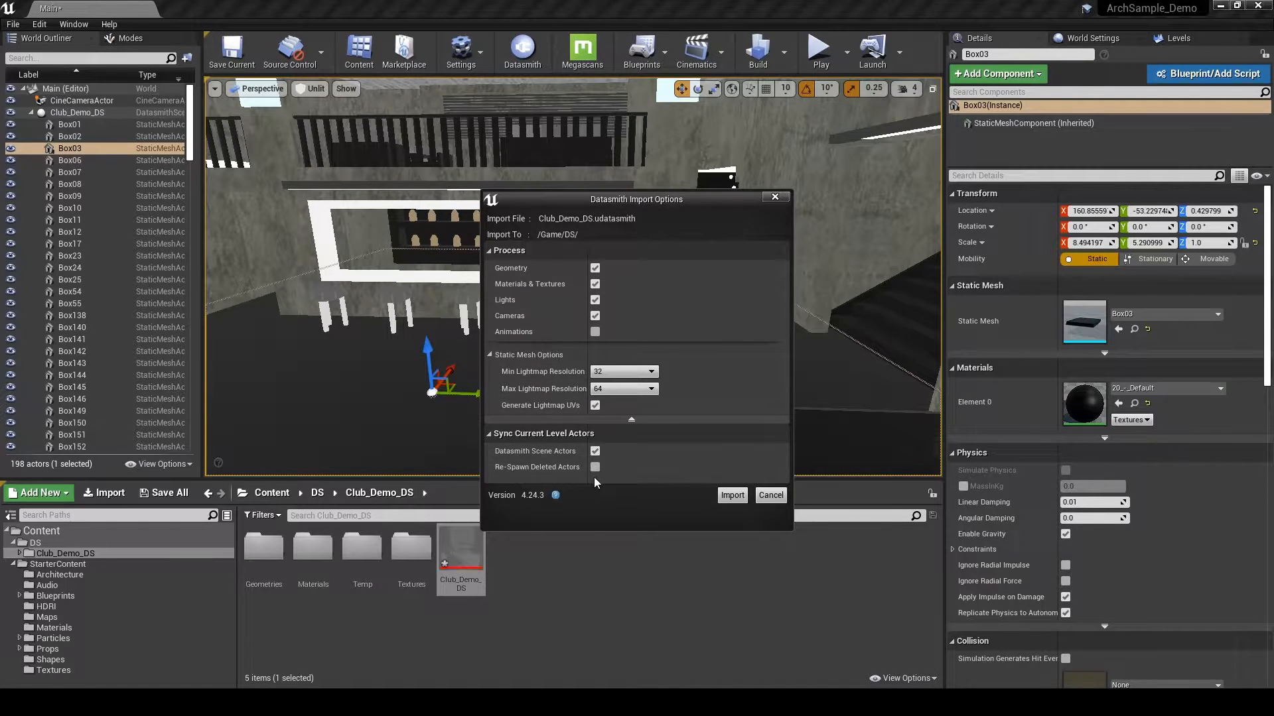
{"action": "mouse_move", "coordinate": [913, 123]}
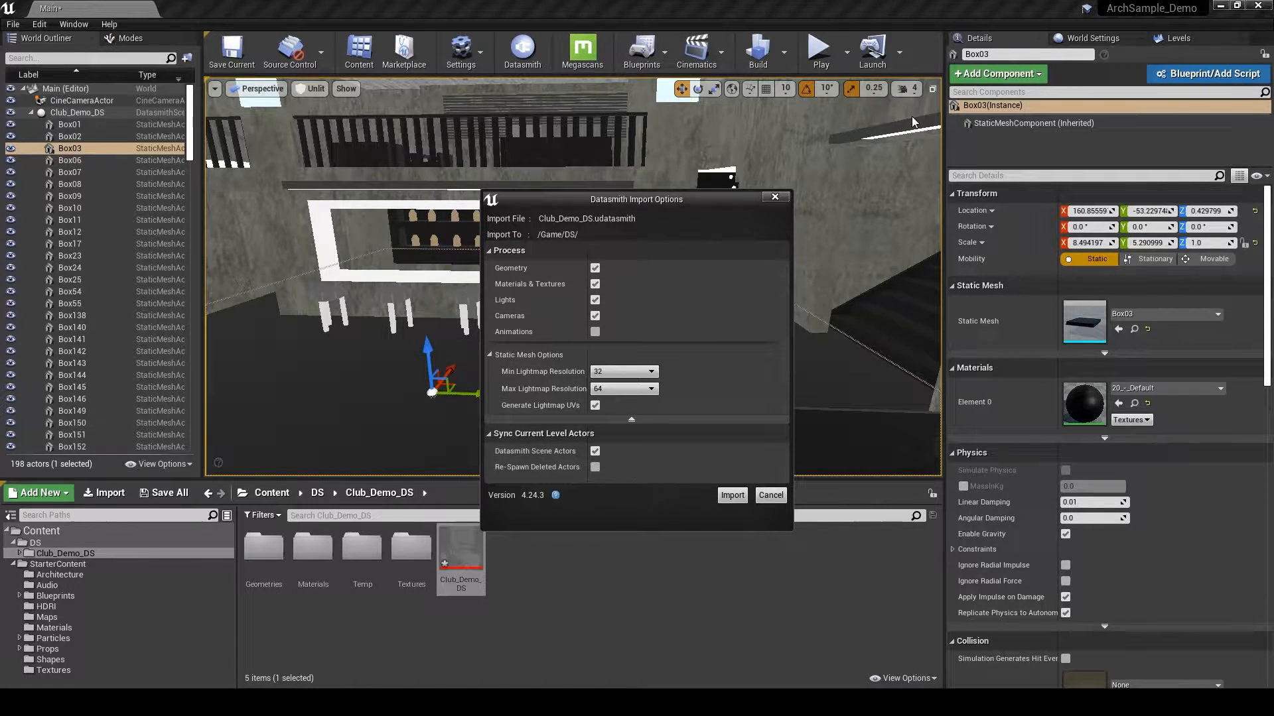
{"action": "left_click", "coordinate": [731, 494]}
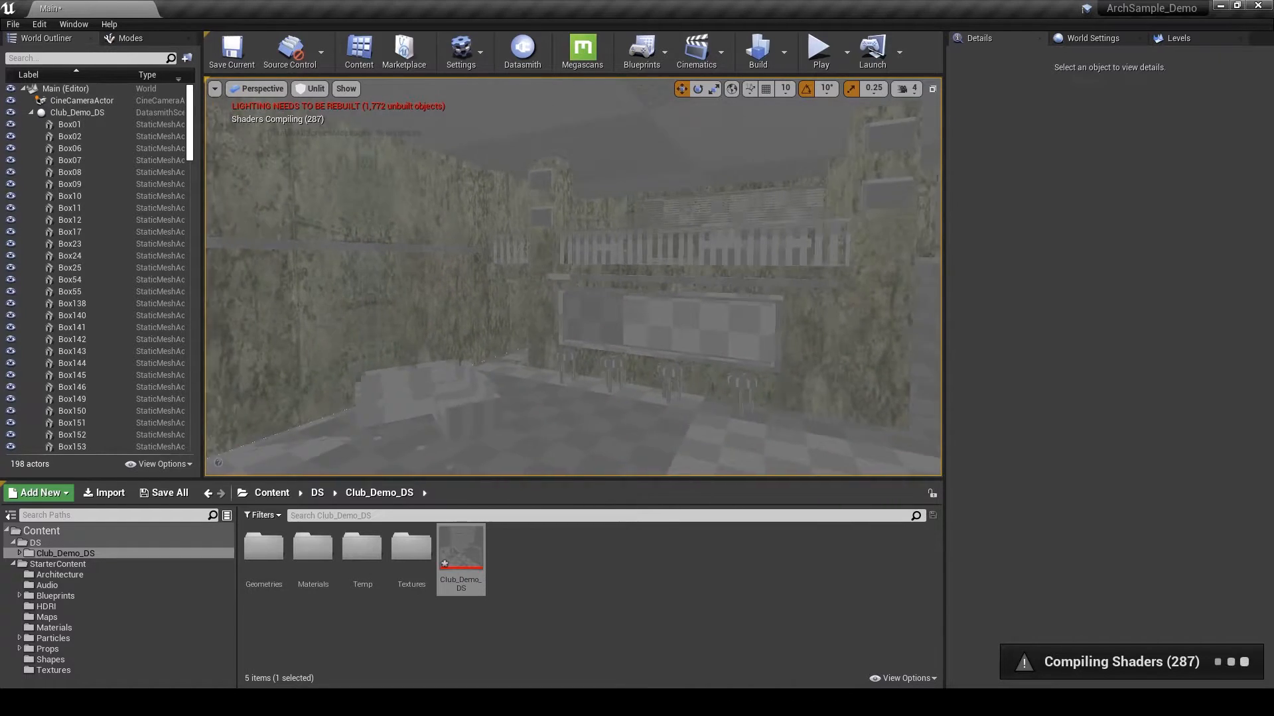
Show StarterContent Materials in the Content Browser and switch the viewport to Lit.
{"action": "left_click", "coordinate": [54, 627]}
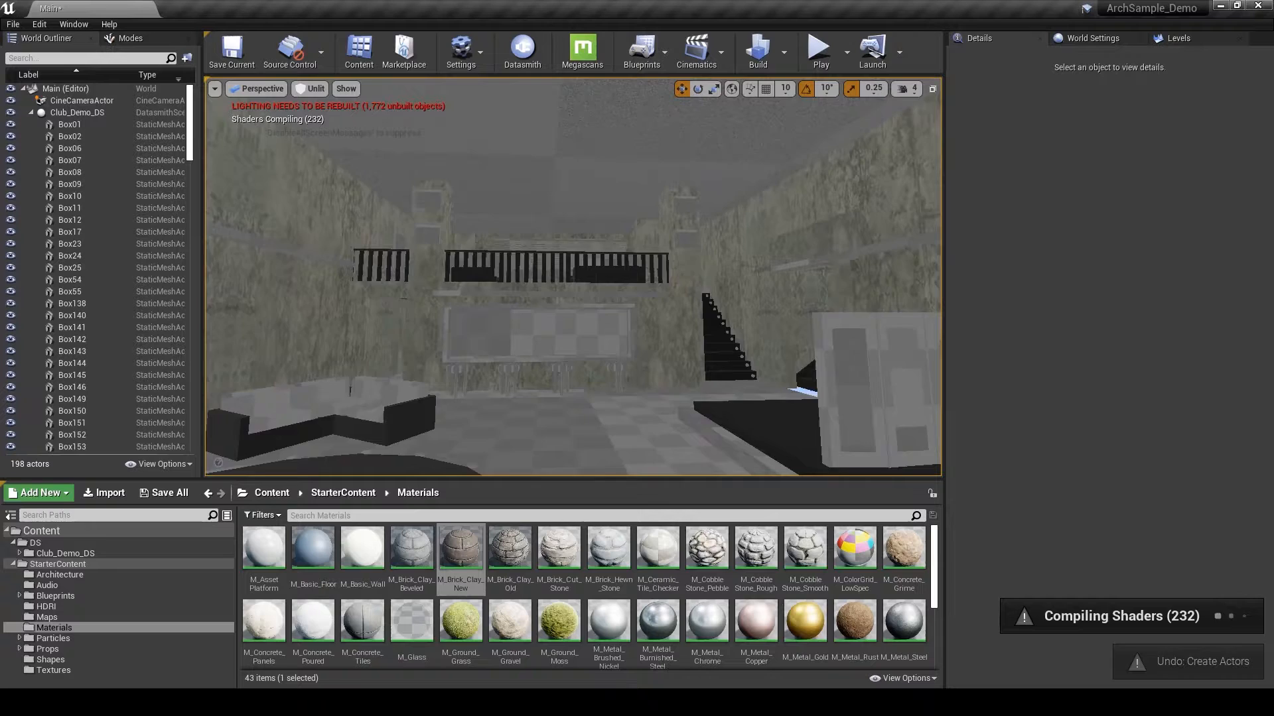
{"action": "left_click", "coordinate": [313, 88]}
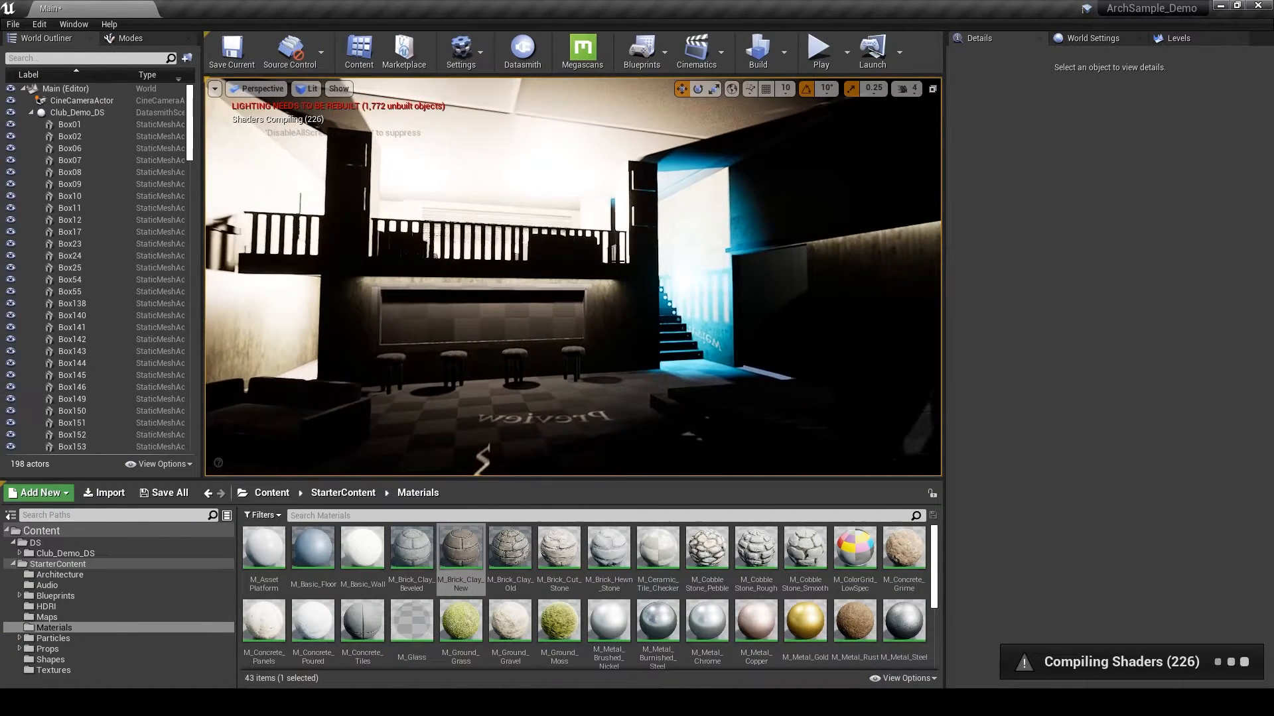
{"action": "left_click", "coordinate": [757, 46]}
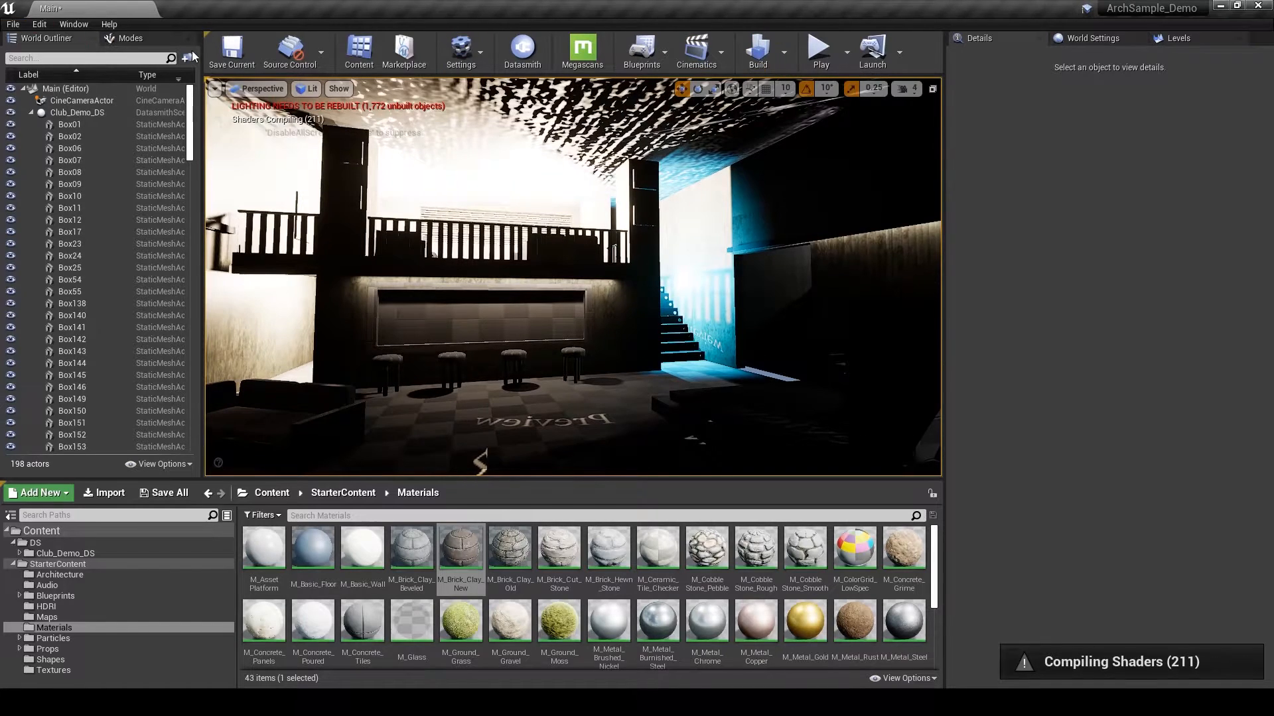
Place a Lightmass Importance Volume sized 664.528442 to enclose the club building.
{"action": "type", "text": "rect"}
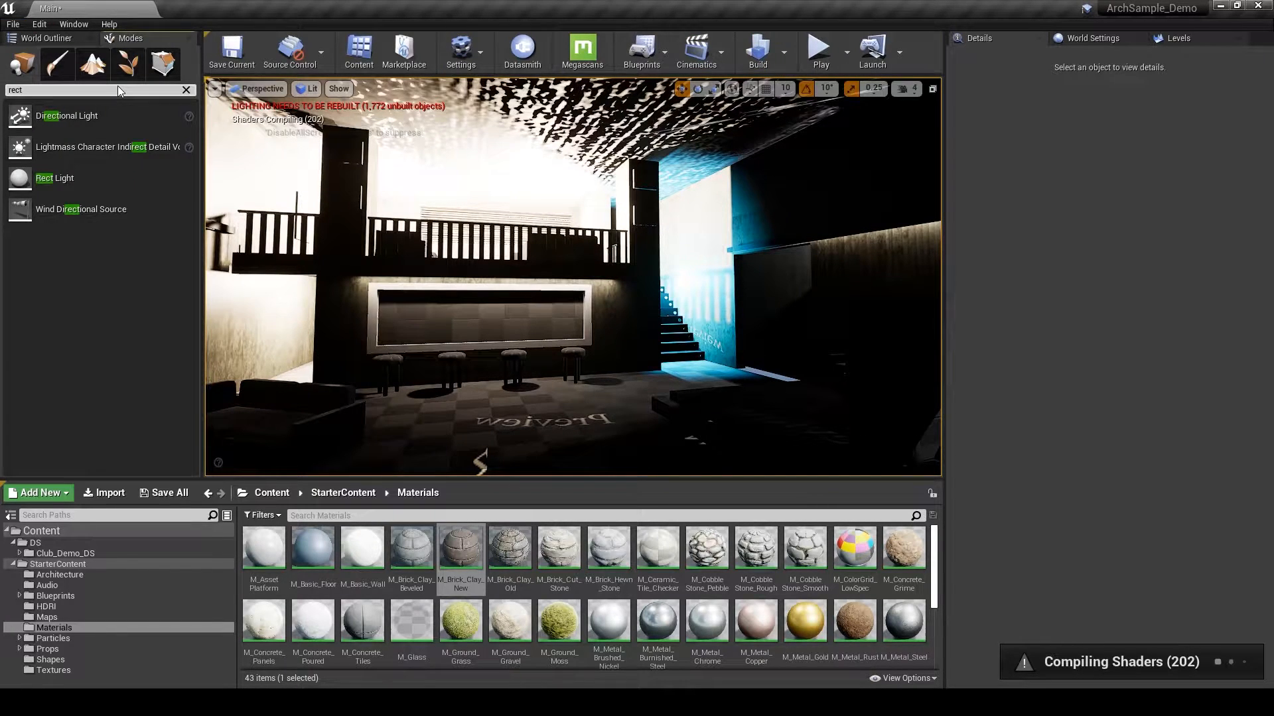
{"action": "type", "text": "lightmass im"}
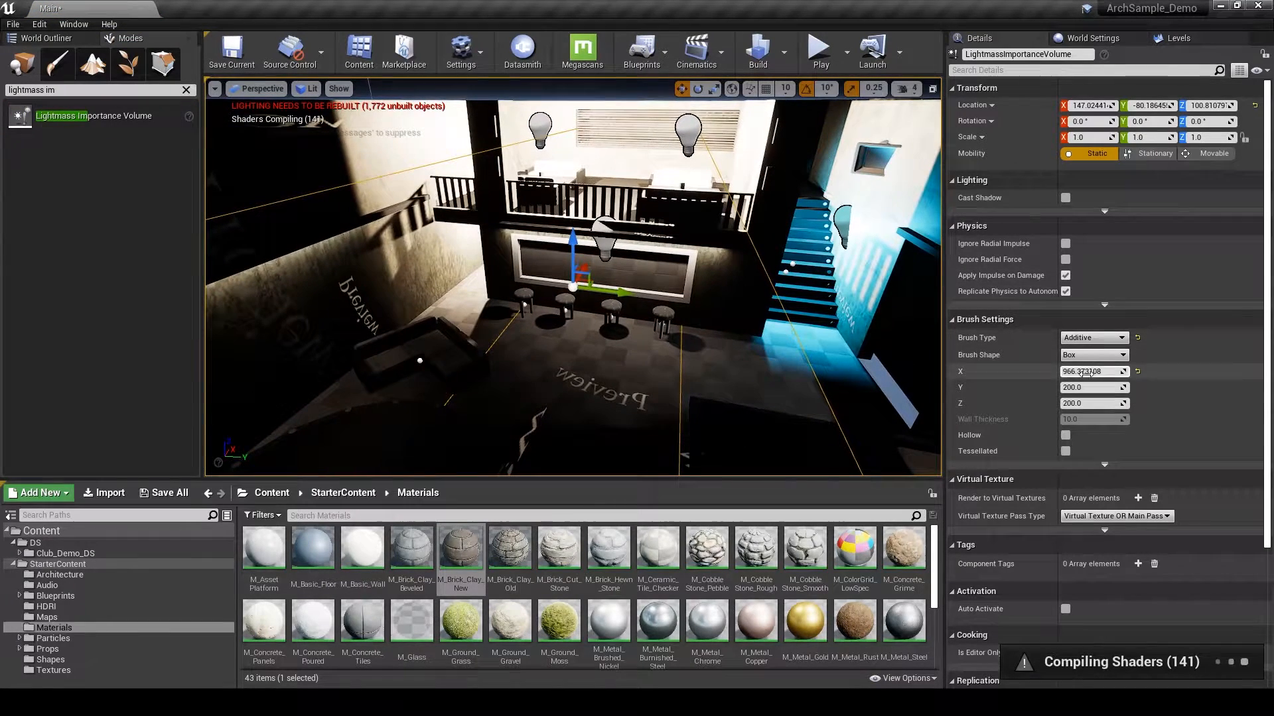
{"action": "type", "text": "664.528442"}
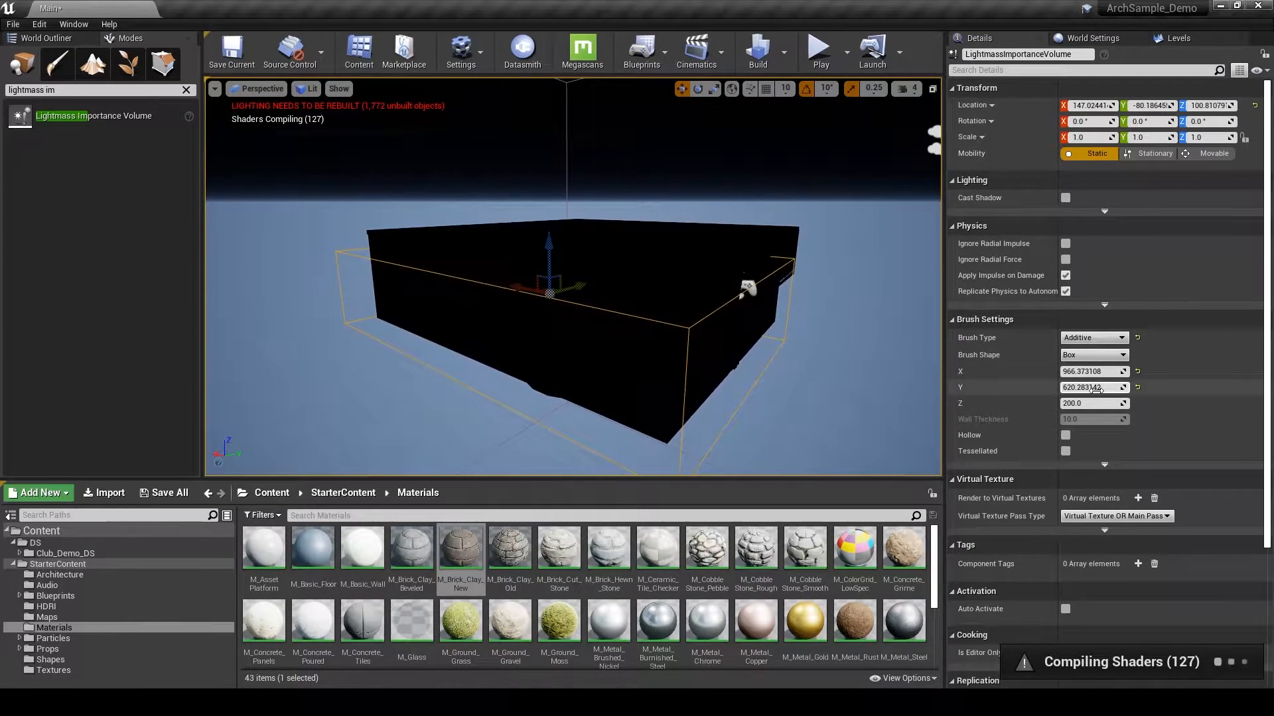
{"action": "left_click_drag", "start_coordinate": [1092, 403], "coordinate": [1104, 403]}
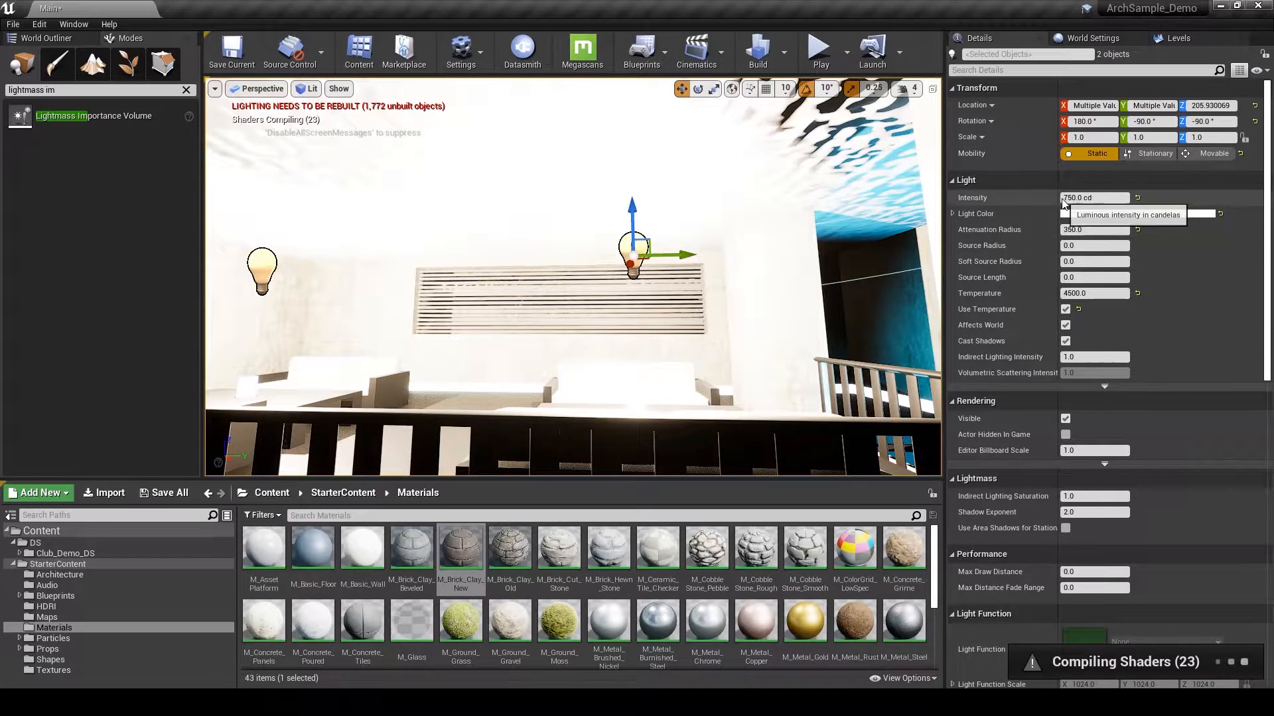
Enter 4.0 and 6.0 into the lounge and stairway point lights' Light properties.
{"action": "type", "text": "4.0"}
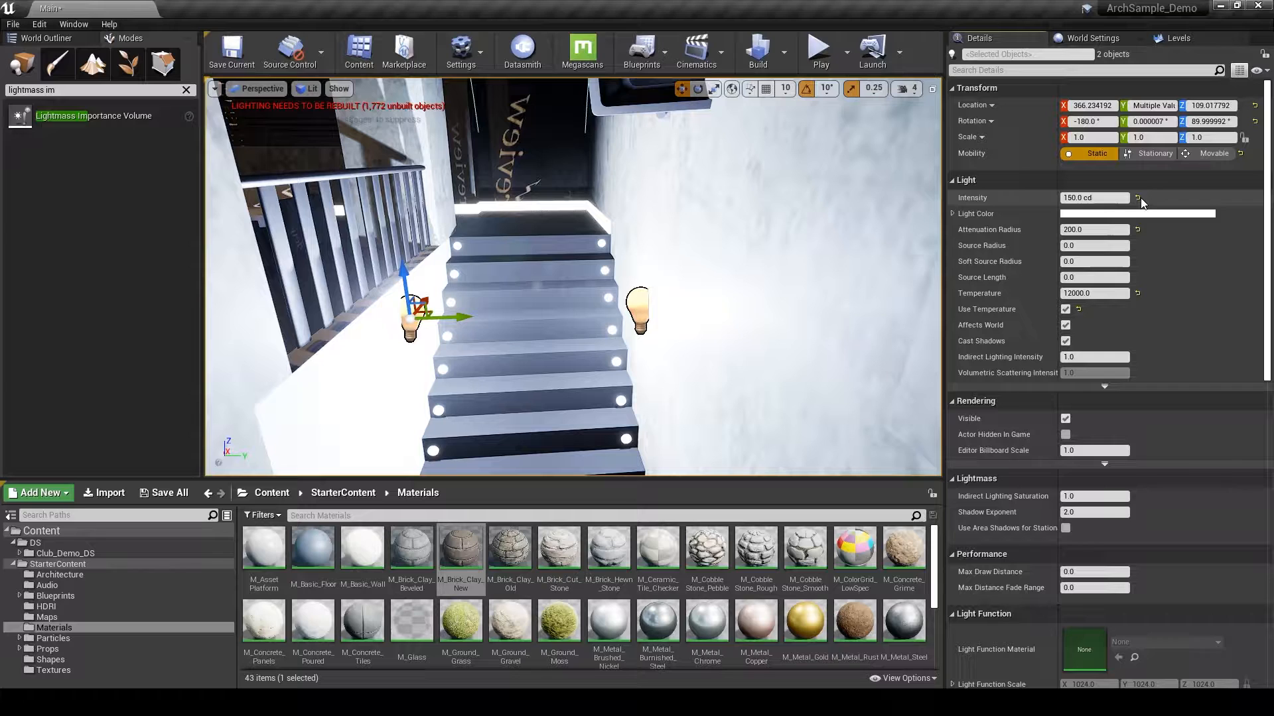
{"action": "type", "text": "6.0"}
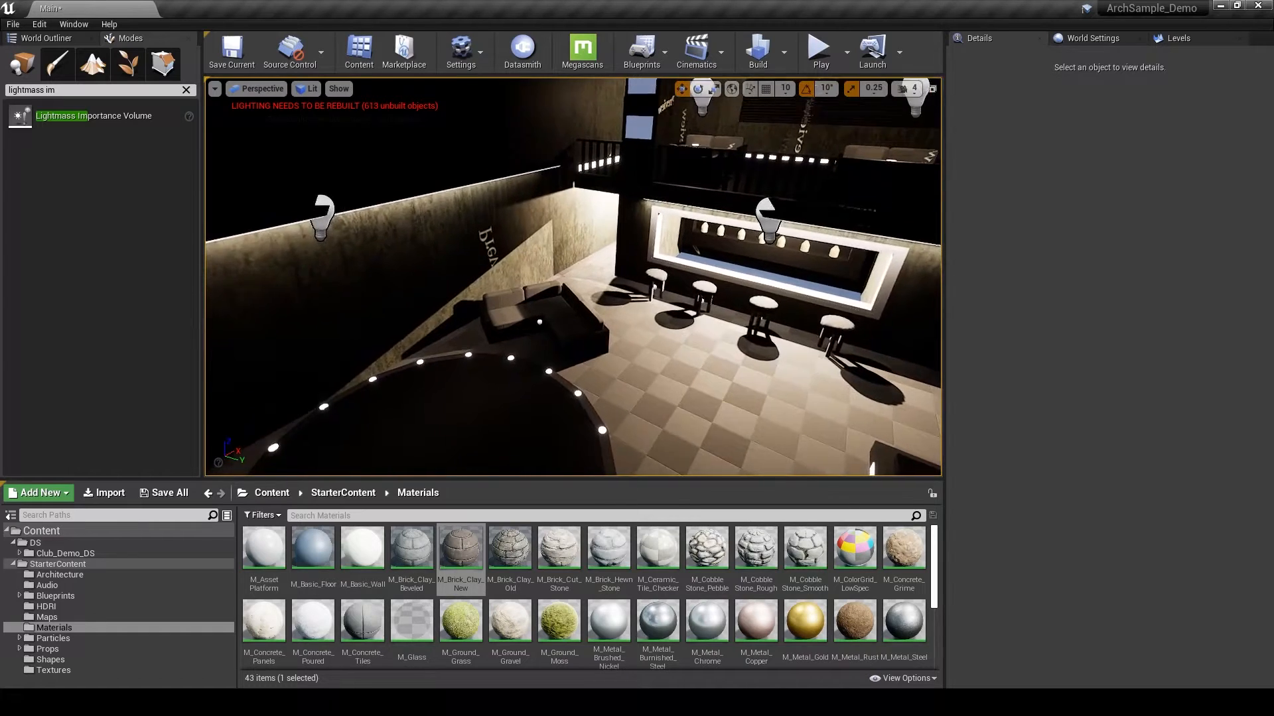
Build lighting only for the club and close the Lighting Results log after reviewing the UV overlap warnings.
{"action": "left_click", "coordinate": [782, 52]}
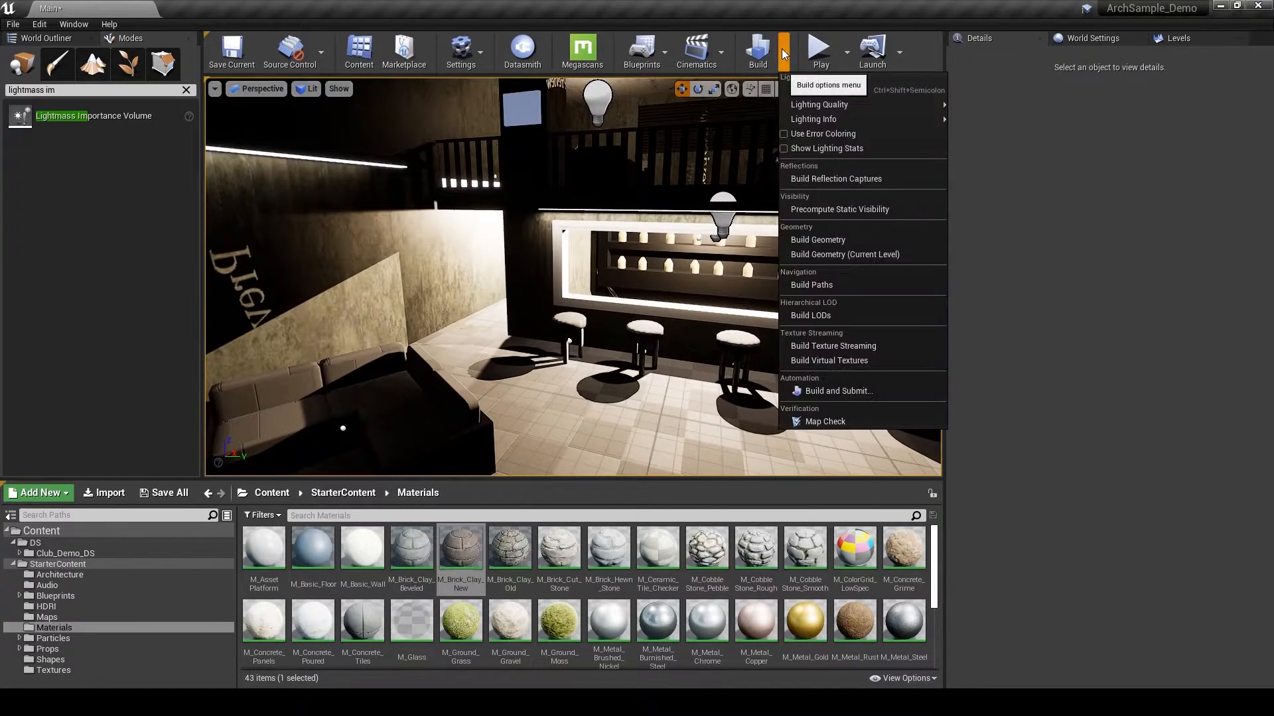
{"action": "mouse_move", "coordinate": [819, 105]}
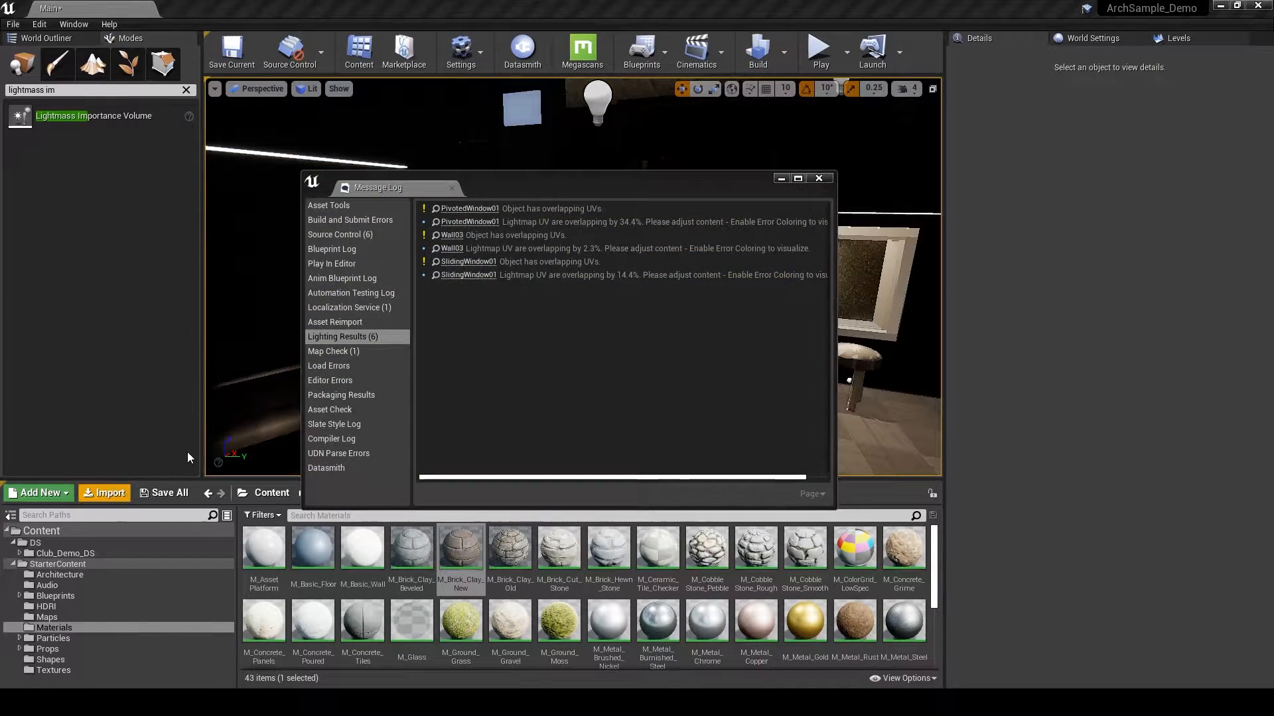
{"action": "mouse_move", "coordinate": [634, 274]}
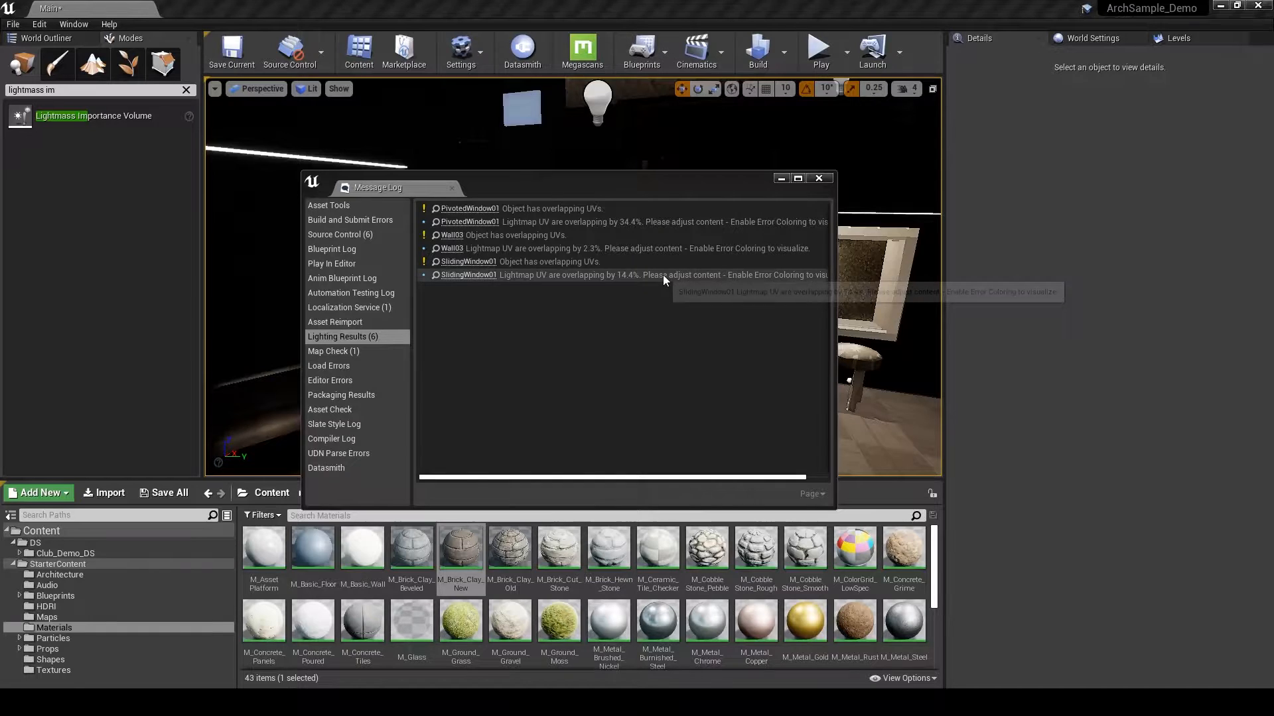
{"action": "mouse_move", "coordinate": [665, 315]}
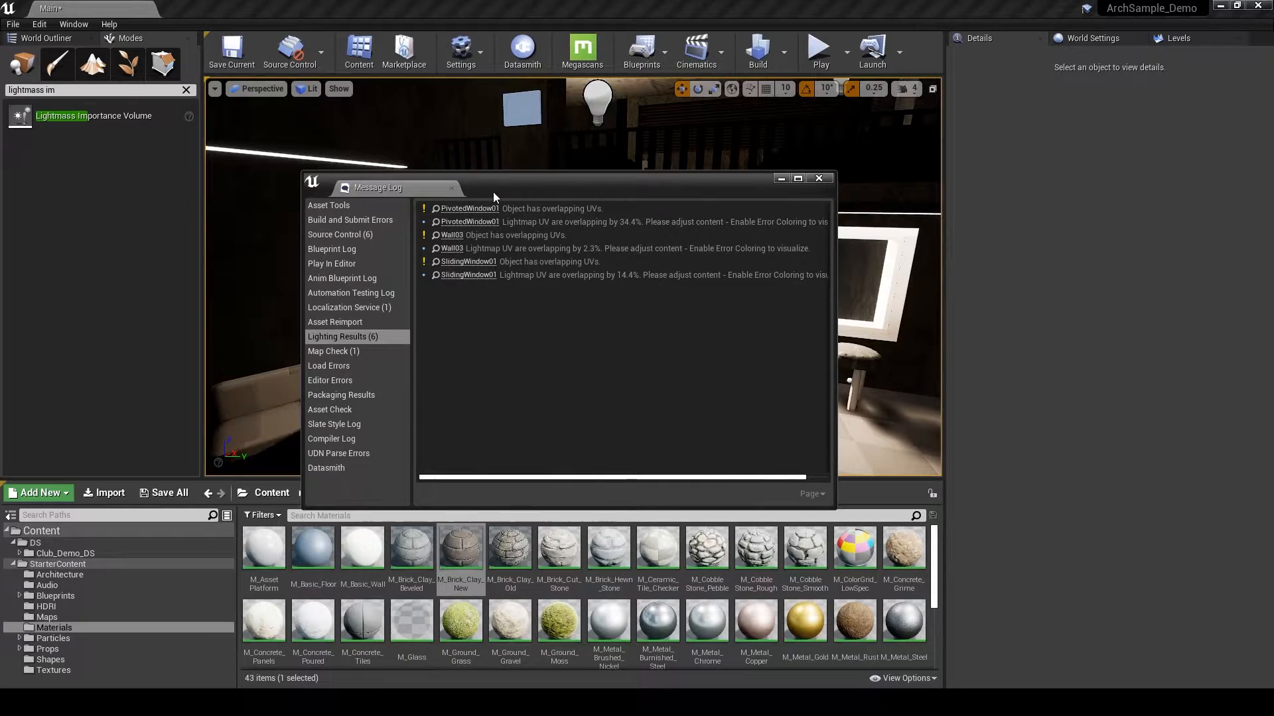
{"action": "left_click", "coordinate": [818, 177]}
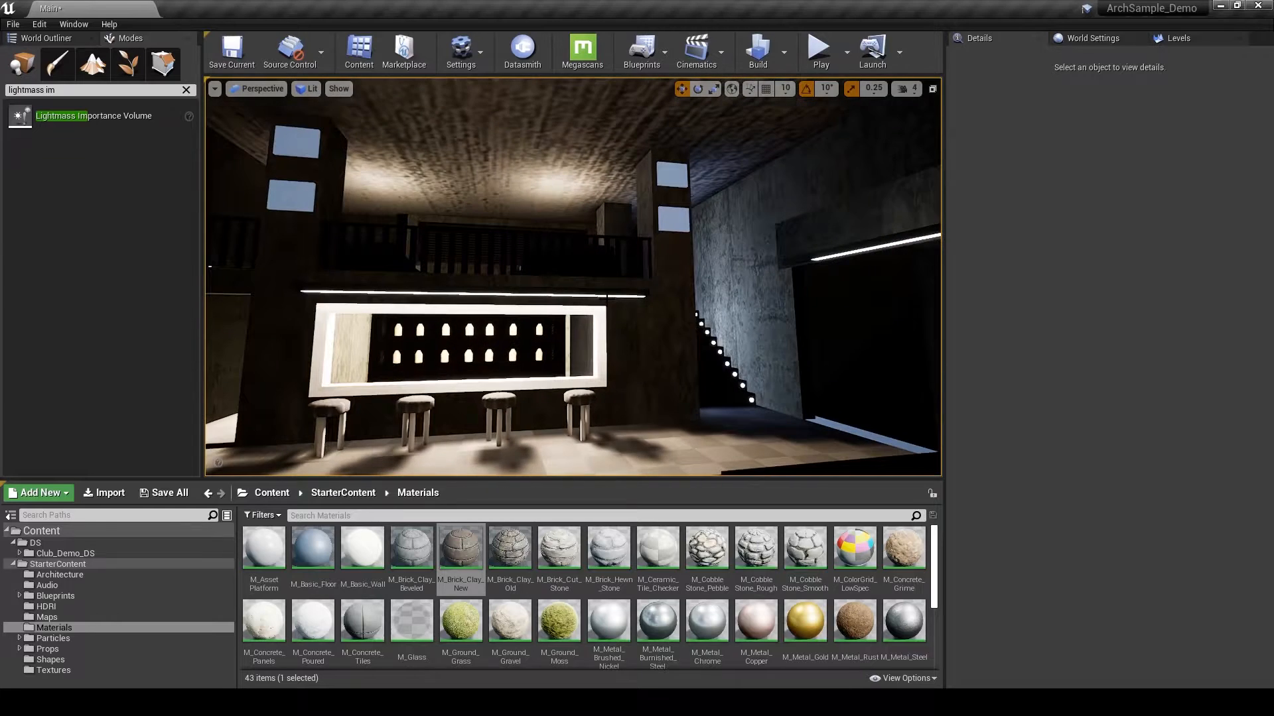
Switch the viewport to Lighting Only and open the Cylinder02 static mesh.
{"action": "left_click", "coordinate": [308, 88]}
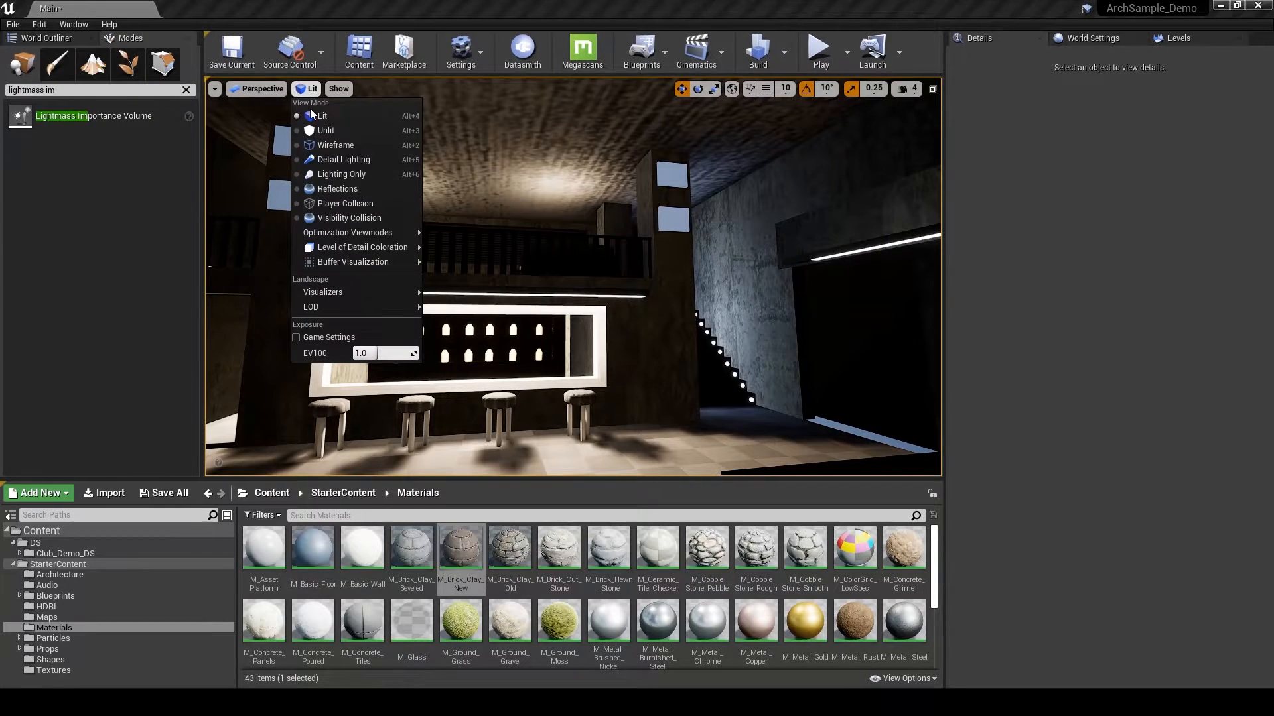
{"action": "left_click", "coordinate": [341, 174]}
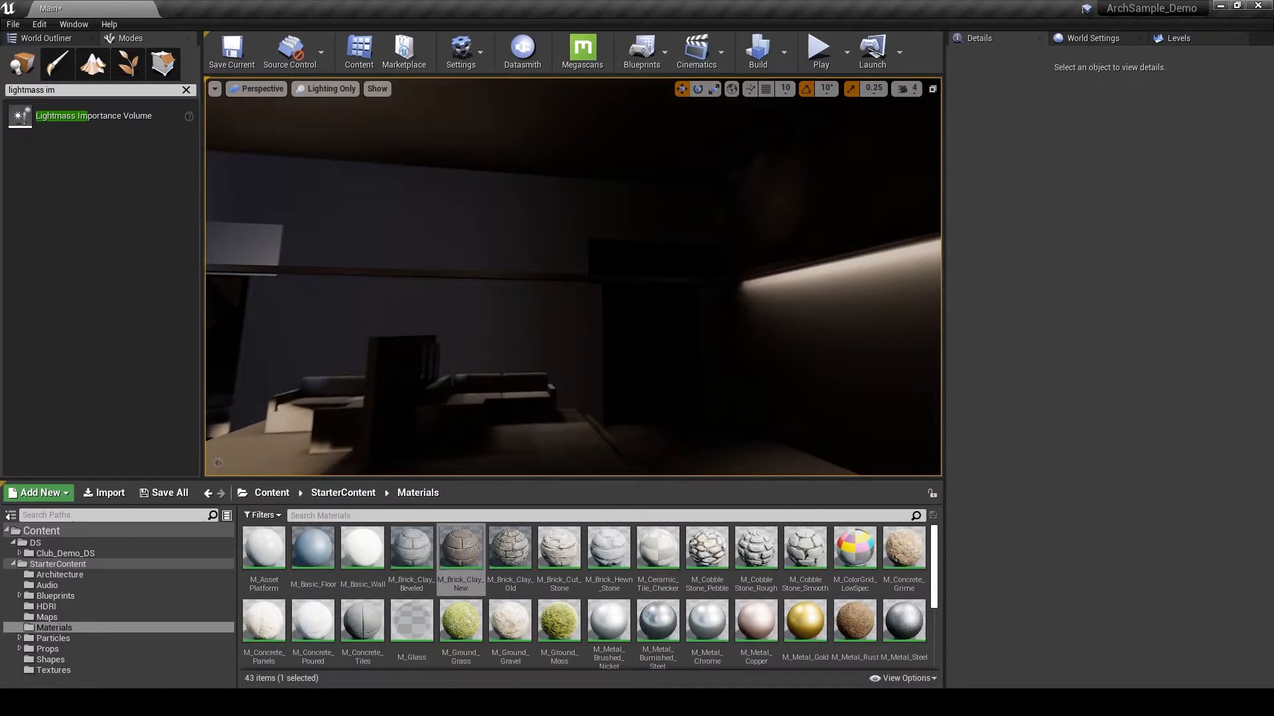
{"action": "left_click", "coordinate": [324, 88]}
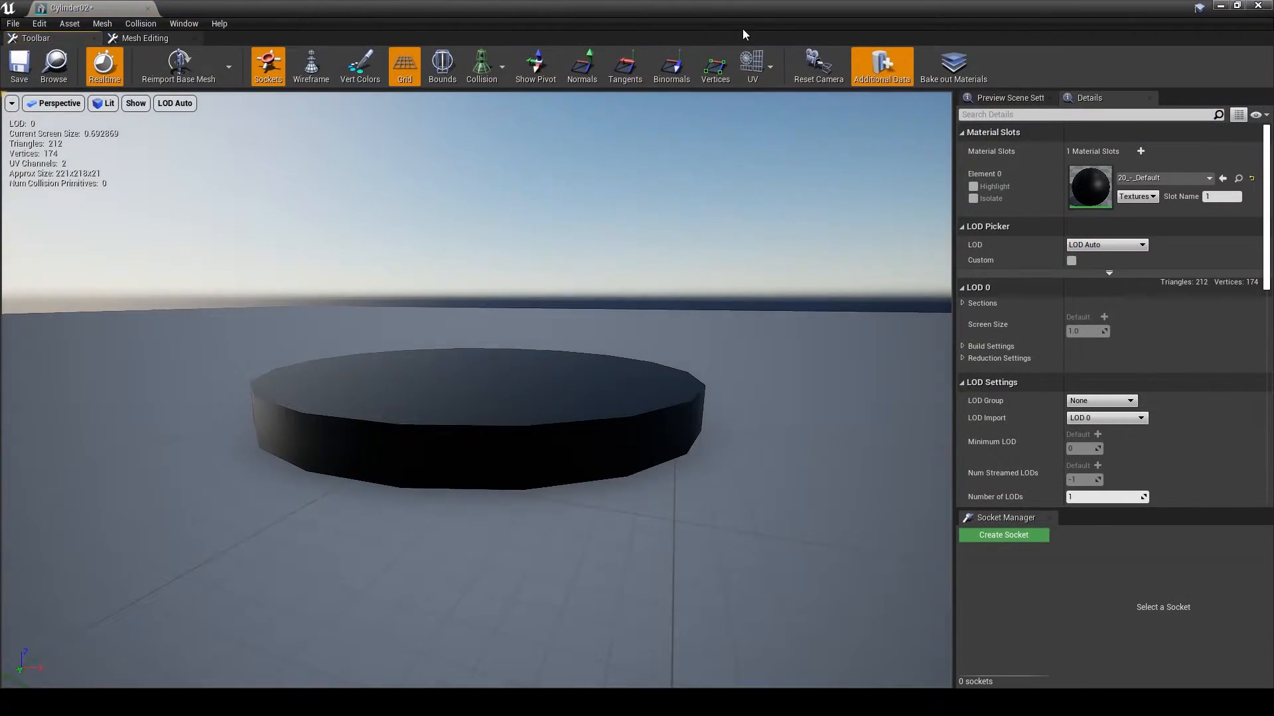
Show Cylinder02's lightmap UVs, check its 64 resolution, then switch the level to Lightmap Density view.
{"action": "left_click", "coordinate": [750, 67]}
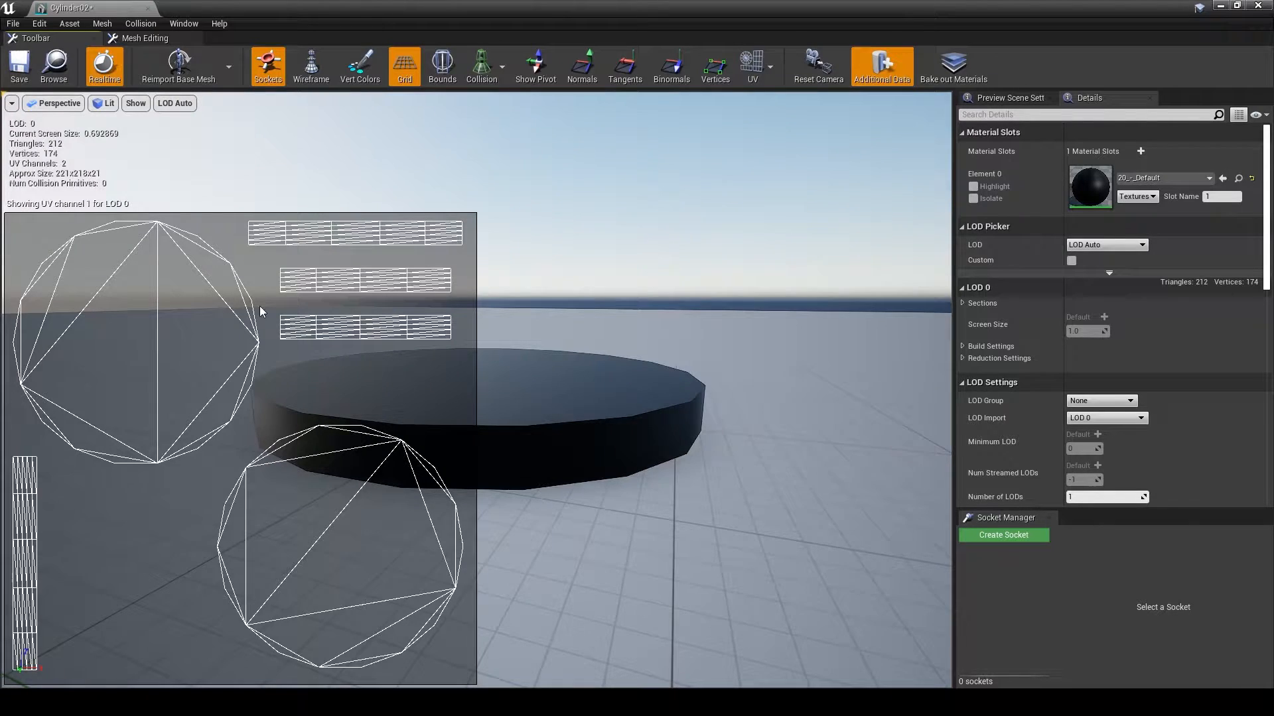
{"action": "scroll", "scroll_direction": "down", "scroll_amount": 3}
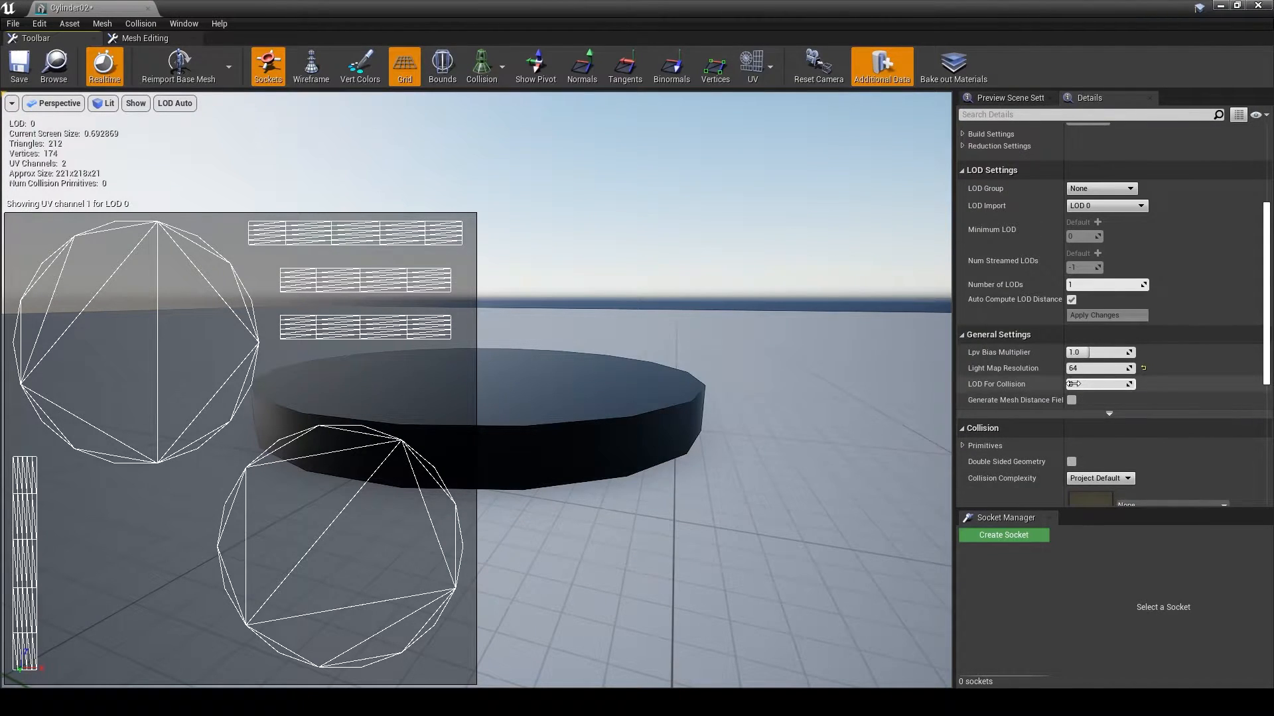
{"action": "mouse_move", "coordinate": [1097, 369]}
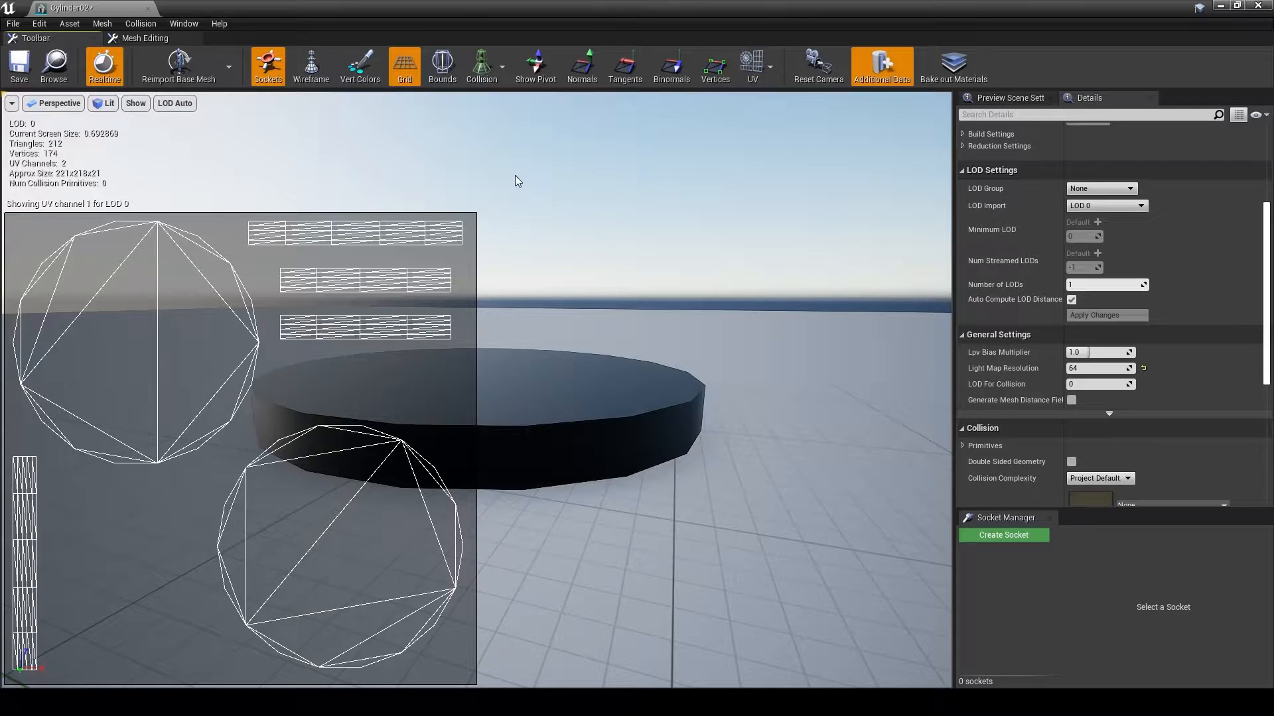
{"action": "mouse_move", "coordinate": [209, 350]}
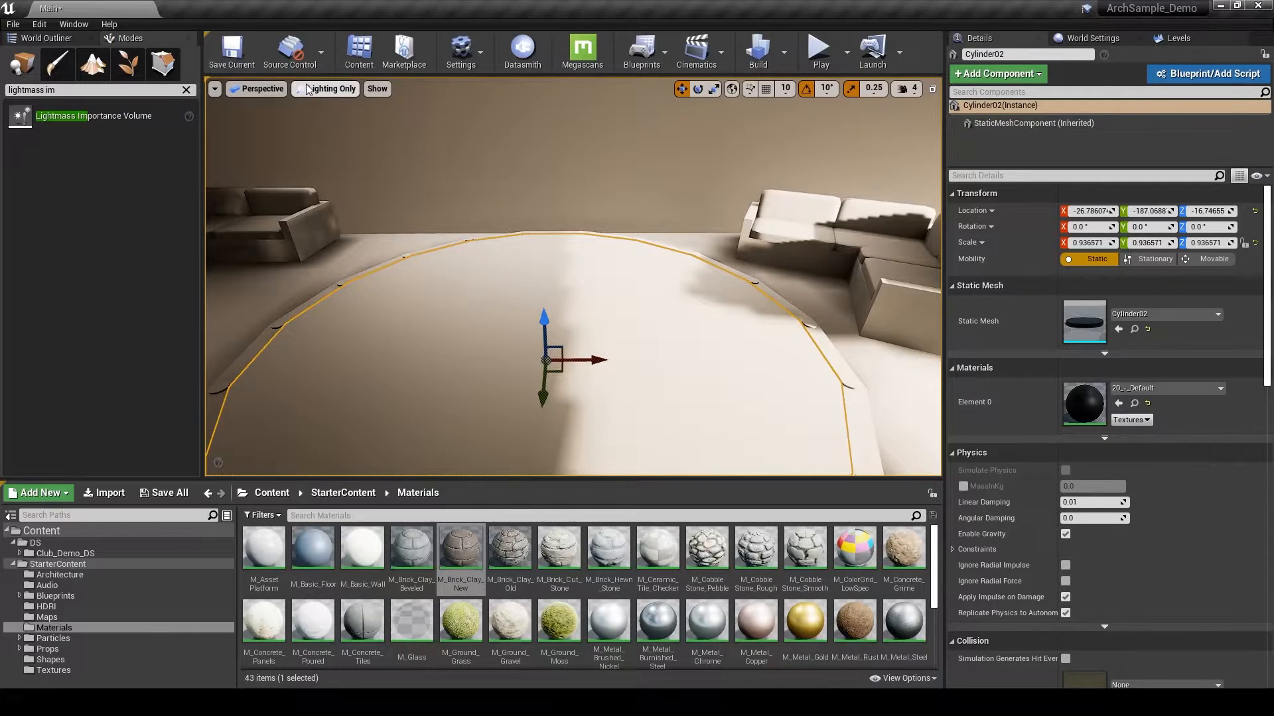
{"action": "left_click", "coordinate": [329, 89]}
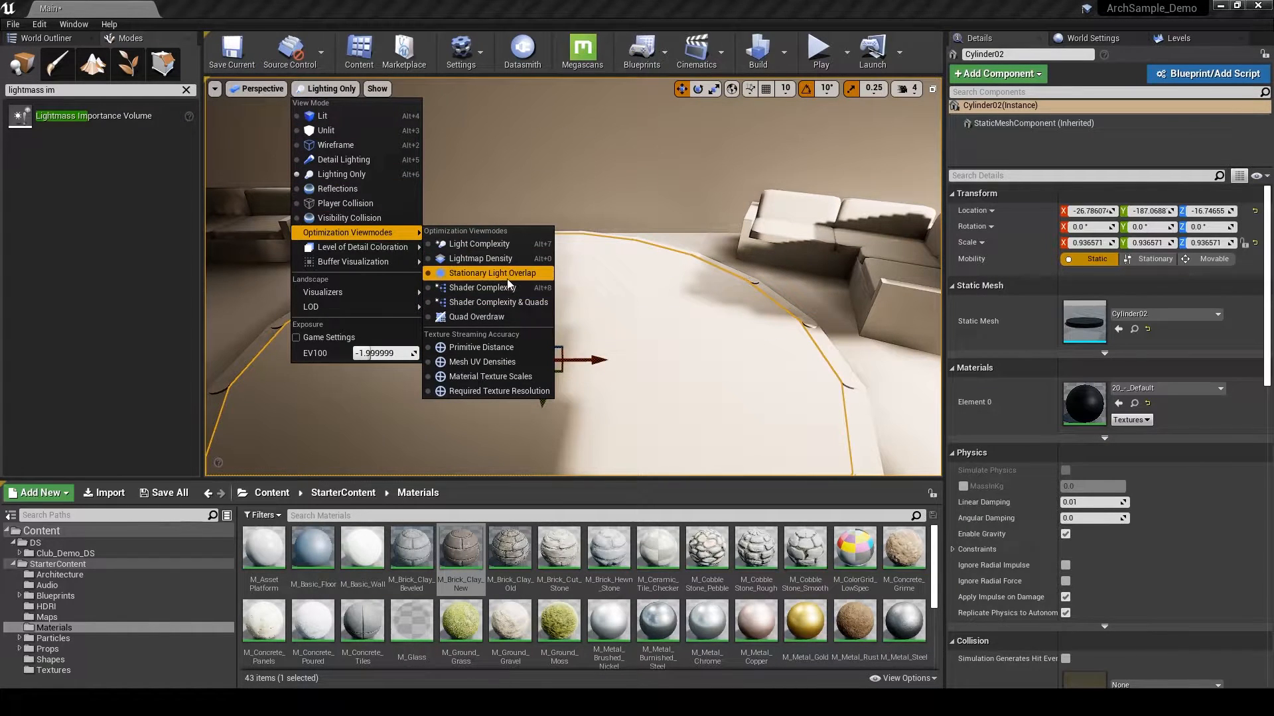
{"action": "left_click", "coordinate": [480, 258]}
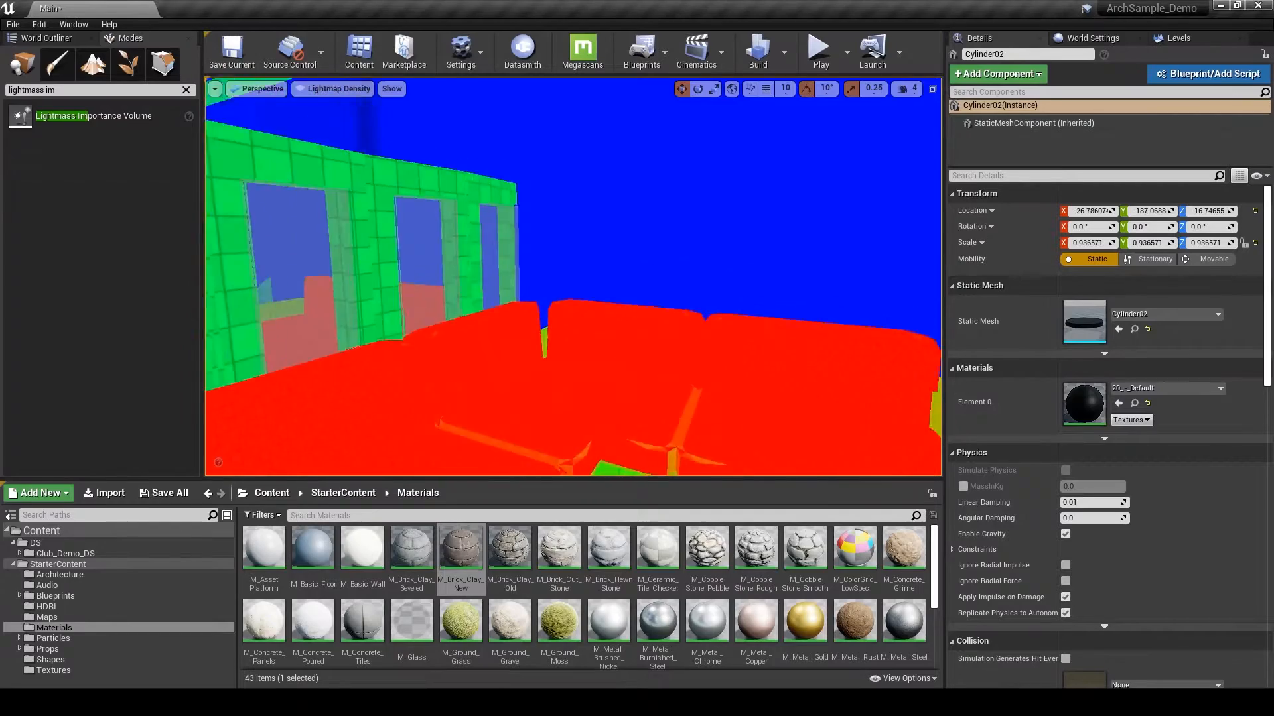
Orbit the club in lightmap density view and select the Wall03 mesh behind the bar.
{"action": "left_click_drag", "start_coordinate": [568, 284], "coordinate": [763, 235]}
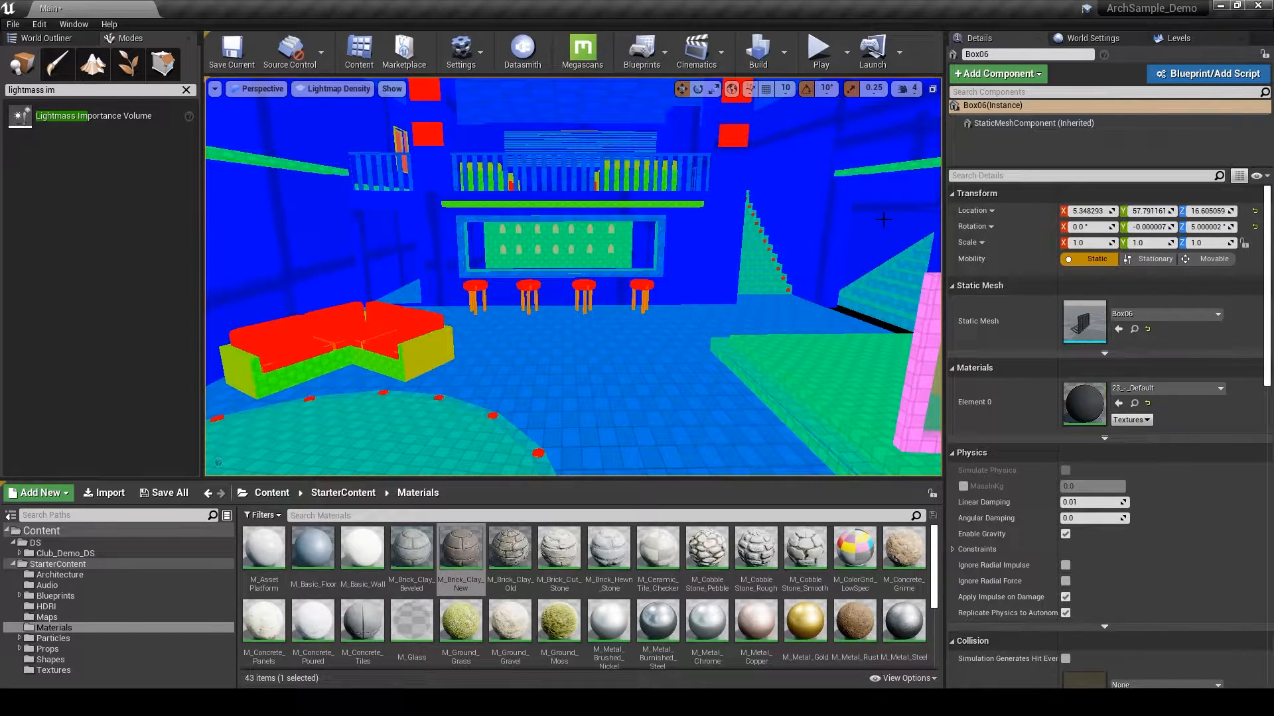
{"action": "mouse_move", "coordinate": [709, 302]}
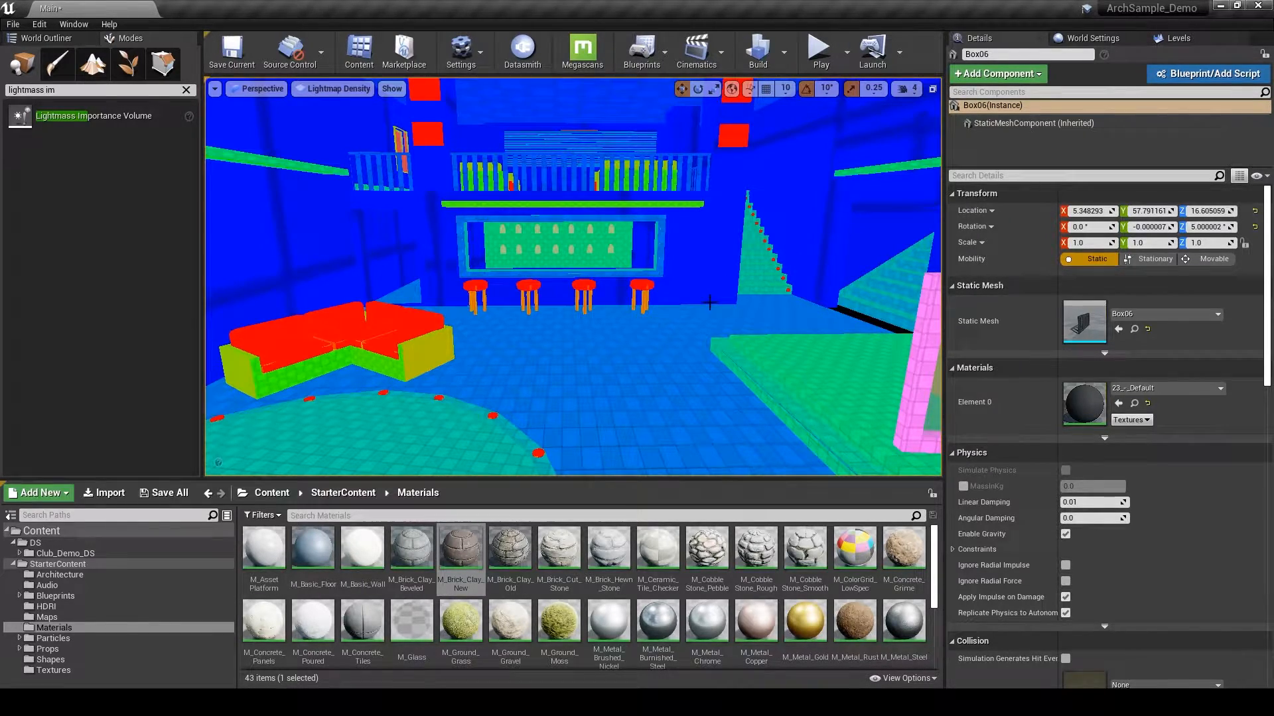
{"action": "mouse_move", "coordinate": [818, 272]}
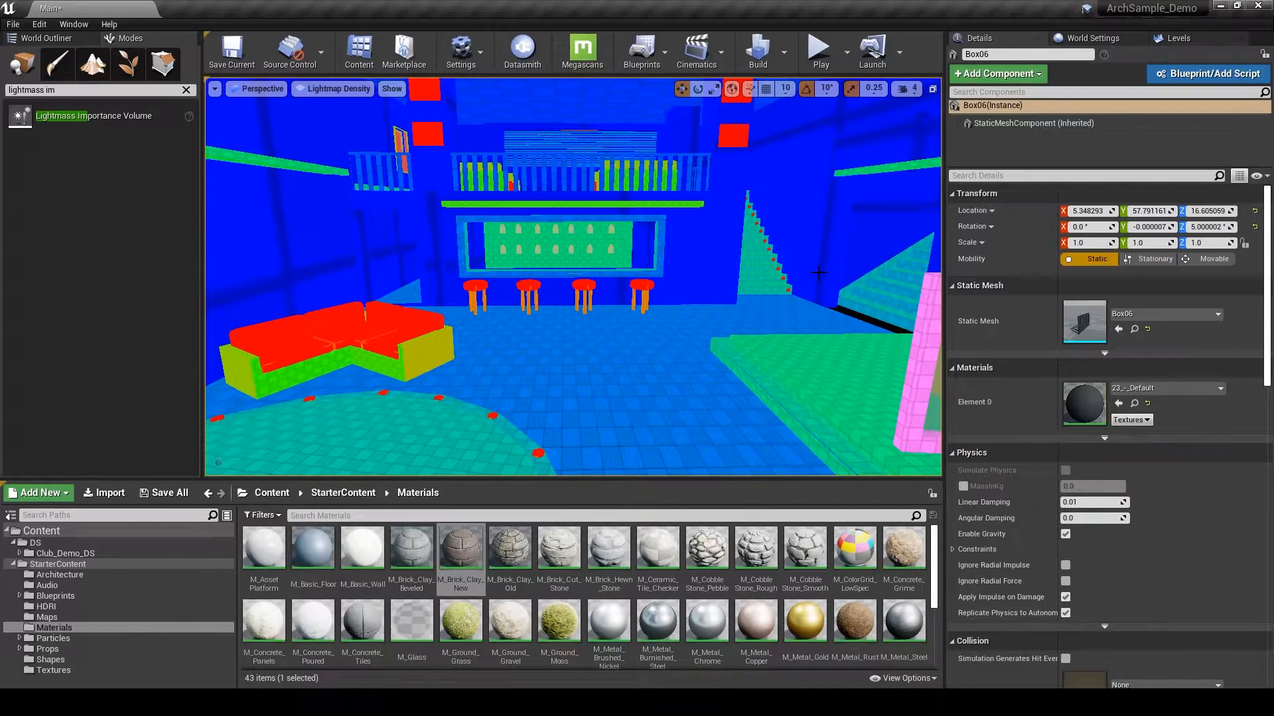
{"action": "left_click", "coordinate": [271, 492]}
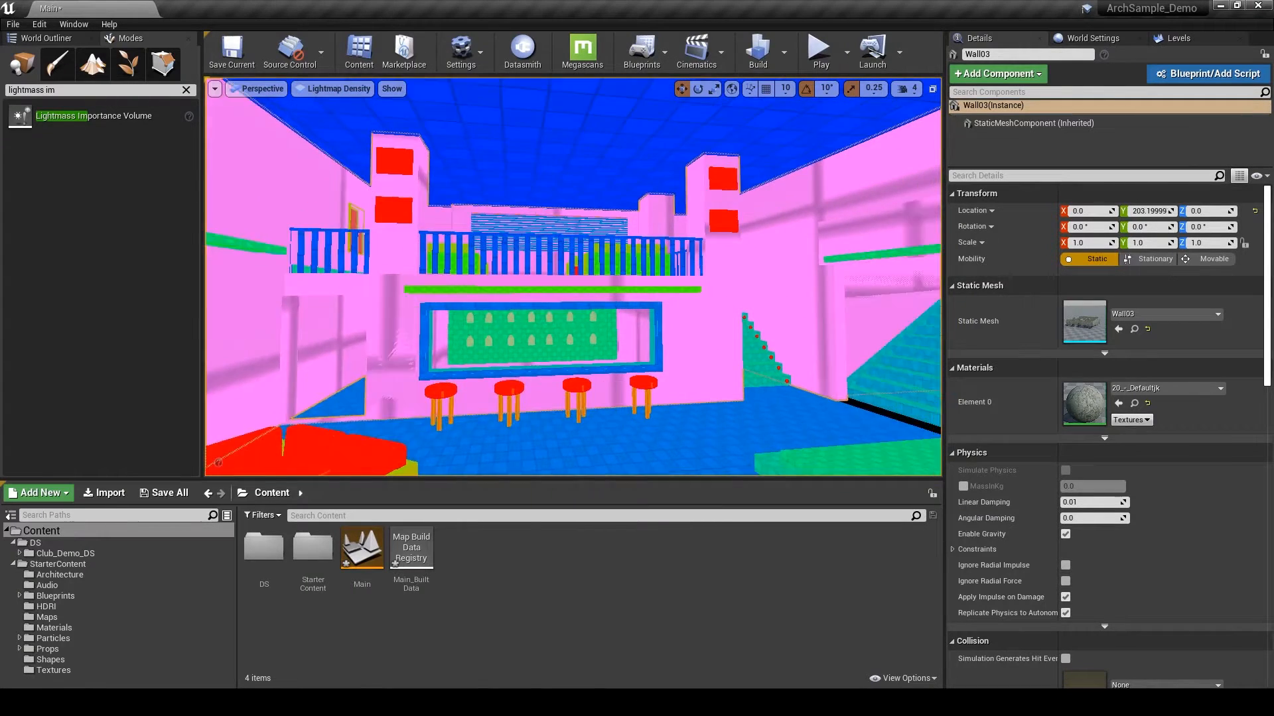
Select wall panel Object007 and enable its Overridden Light Map Res under Lighting.
{"action": "left_click", "coordinate": [336, 88]}
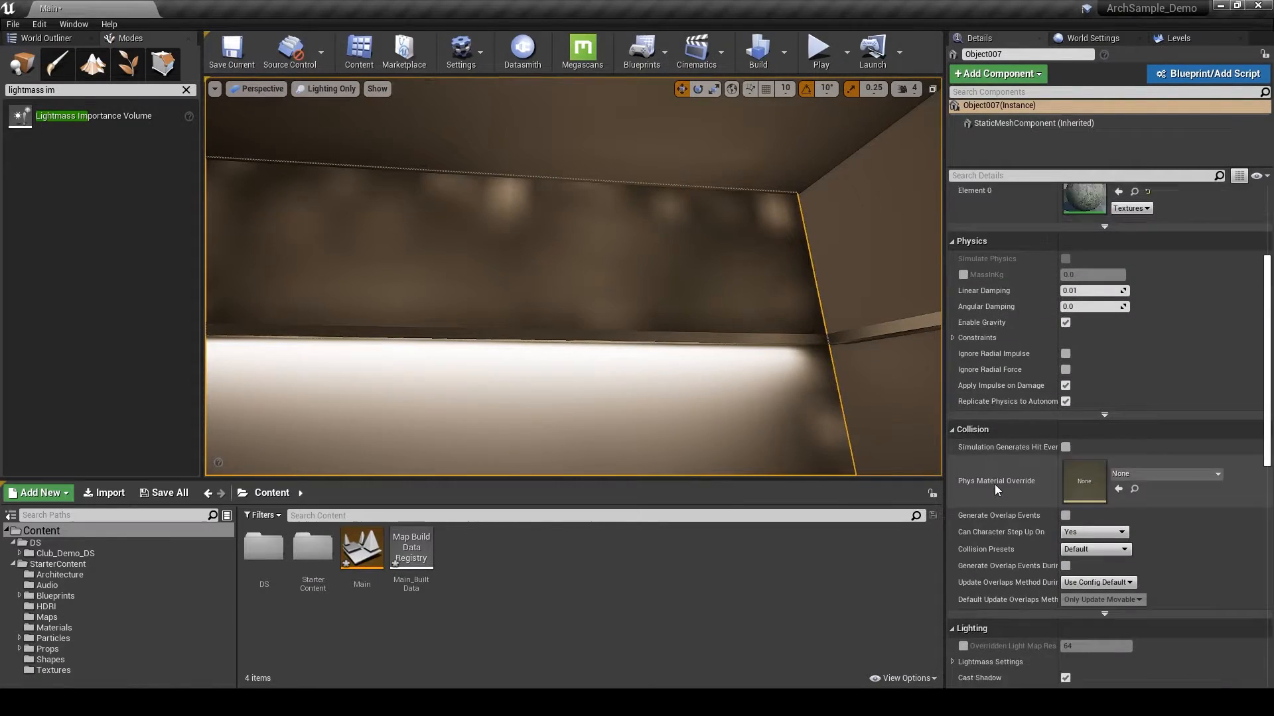
{"action": "scroll", "scroll_direction": "down", "scroll_amount": 3}
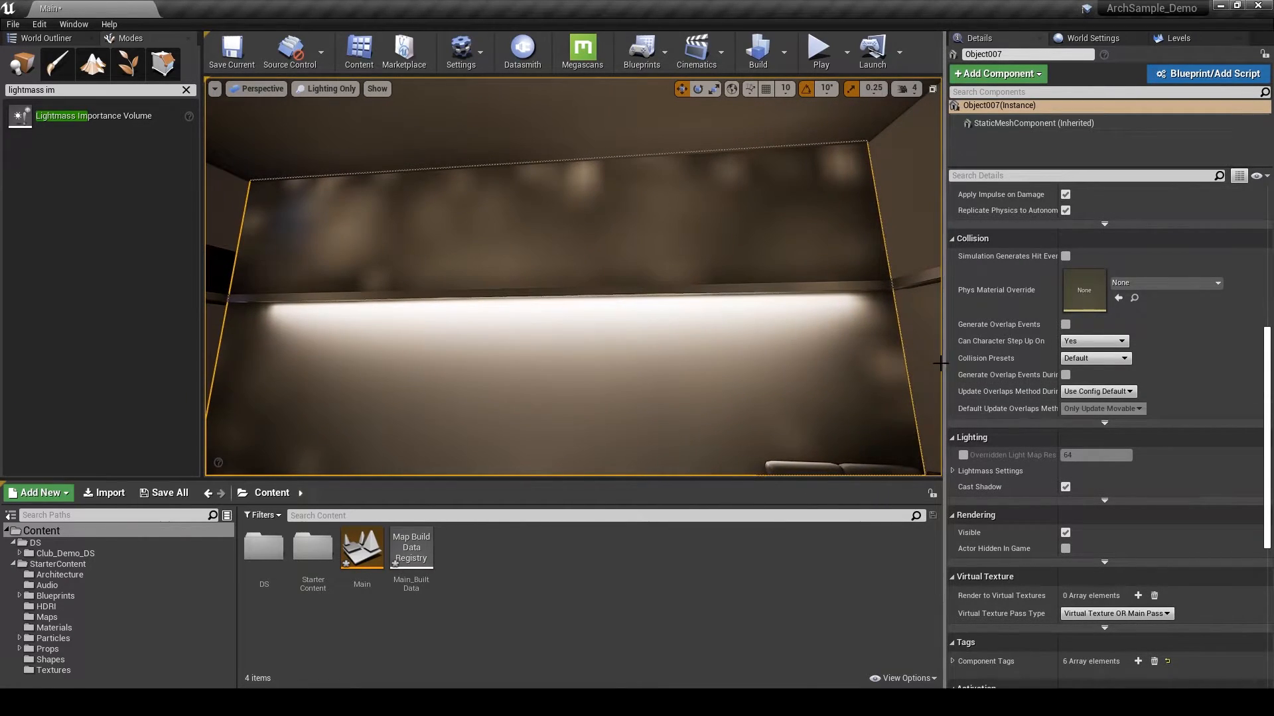
{"action": "left_click", "coordinate": [329, 88]}
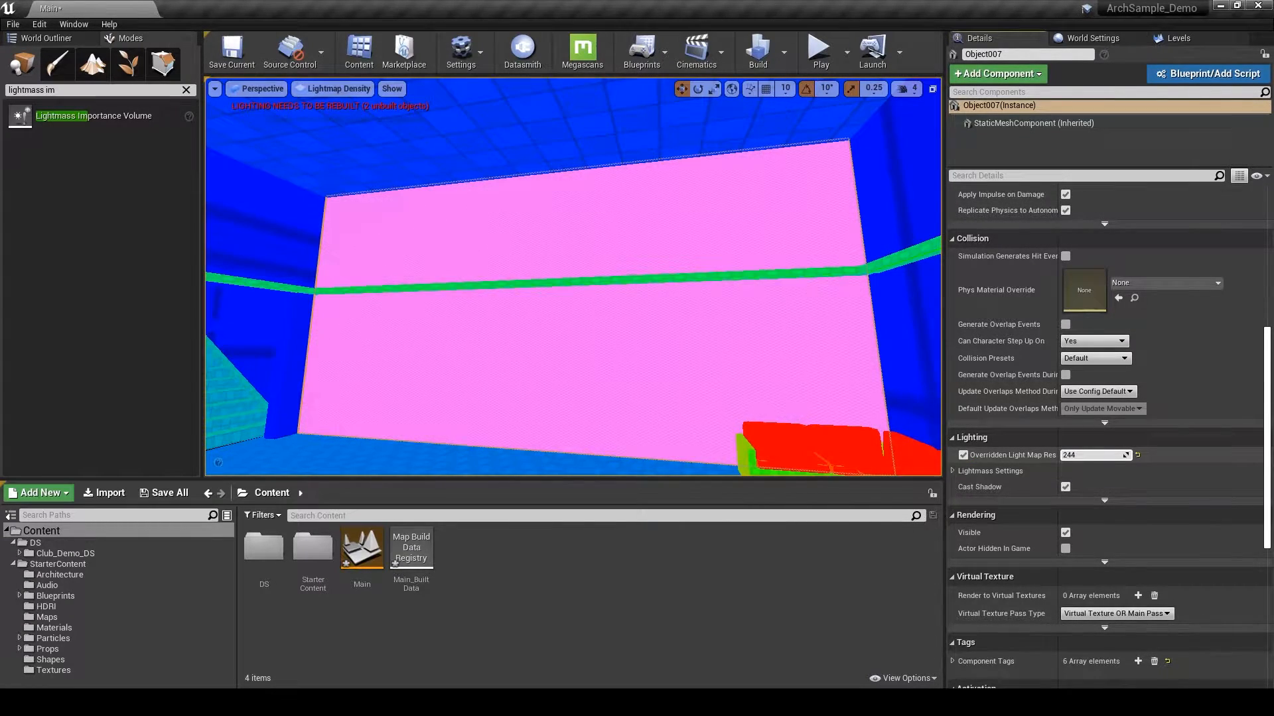
Set Object007's lightmap resolution override to 308, nudge it lower, and select floor Line001.
{"action": "type", "text": "308"}
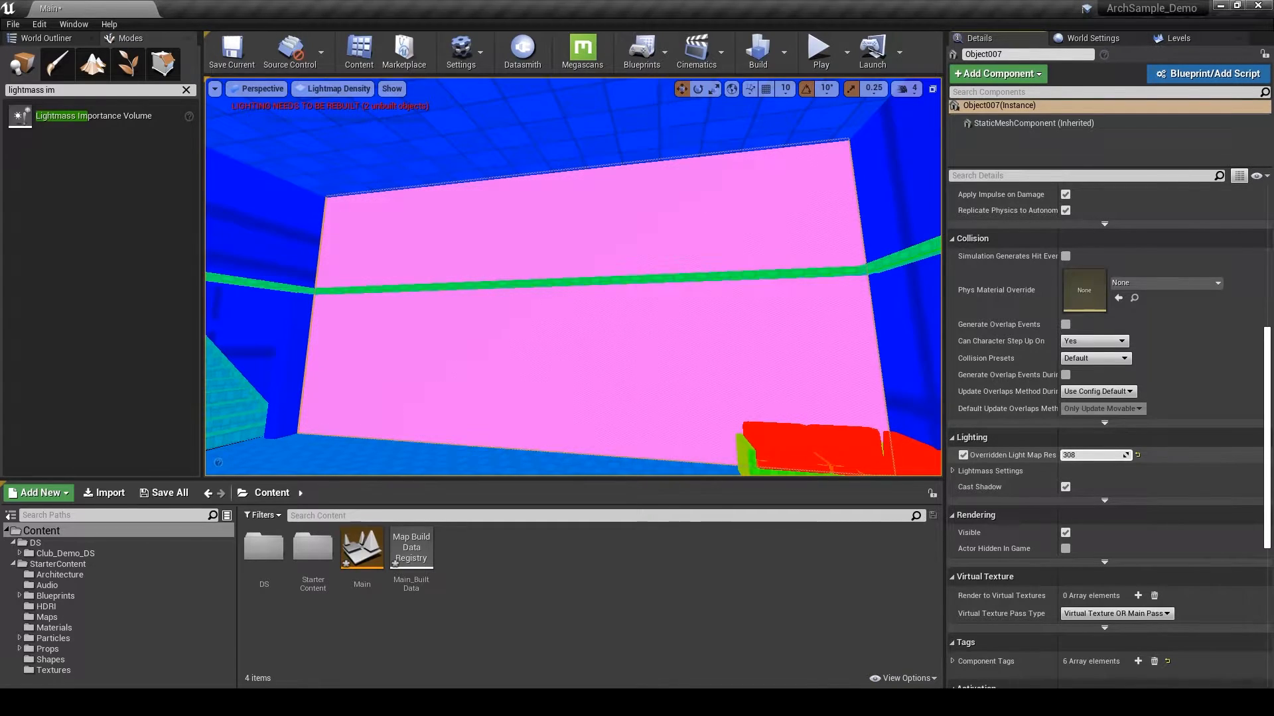
{"action": "left_click_drag", "start_coordinate": [1097, 455], "coordinate": [1088, 455]}
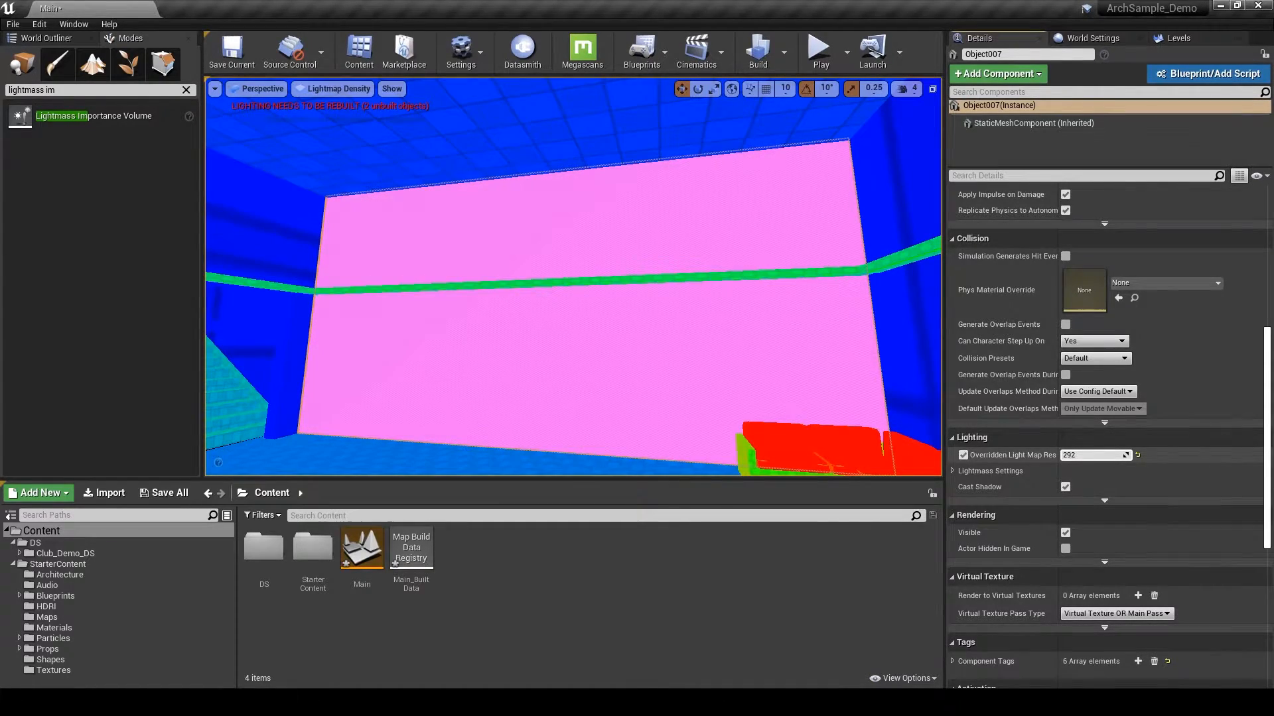
{"action": "left_click", "coordinate": [1093, 37]}
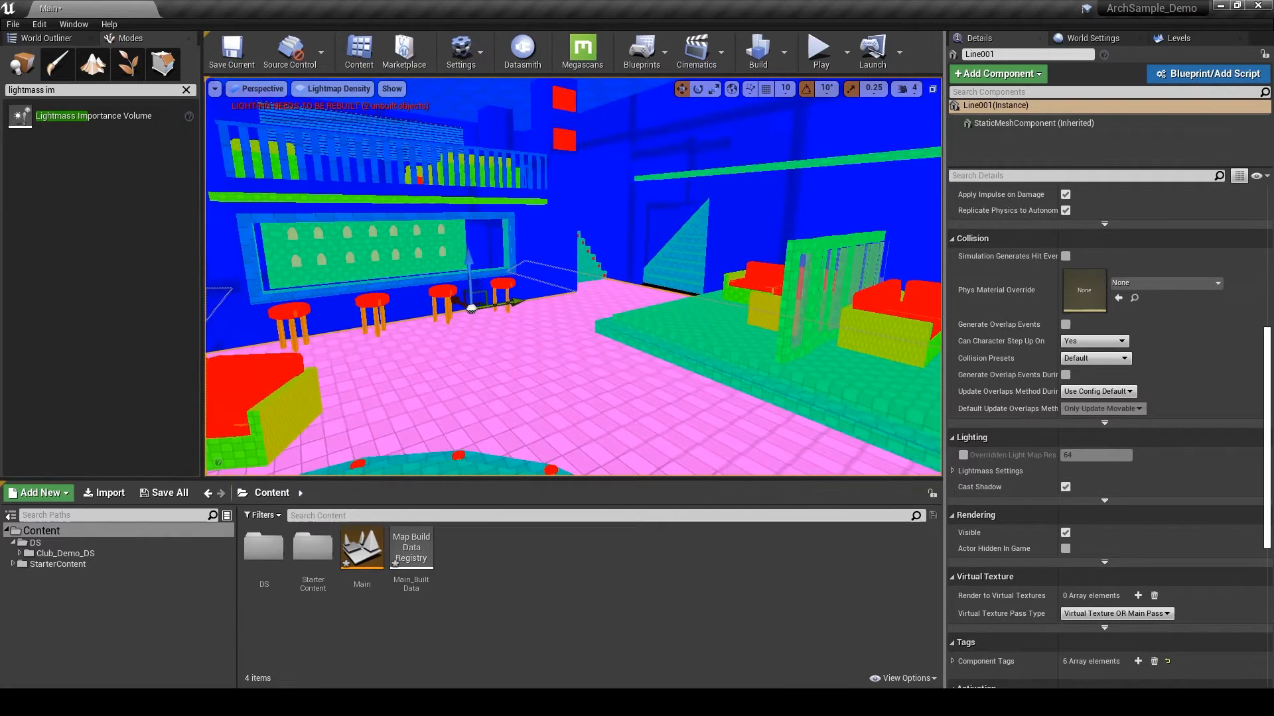
Override floor Line001's lightmap resolution to 1024 and switch the viewport to Detail Lighting.
{"action": "left_click", "coordinate": [964, 456]}
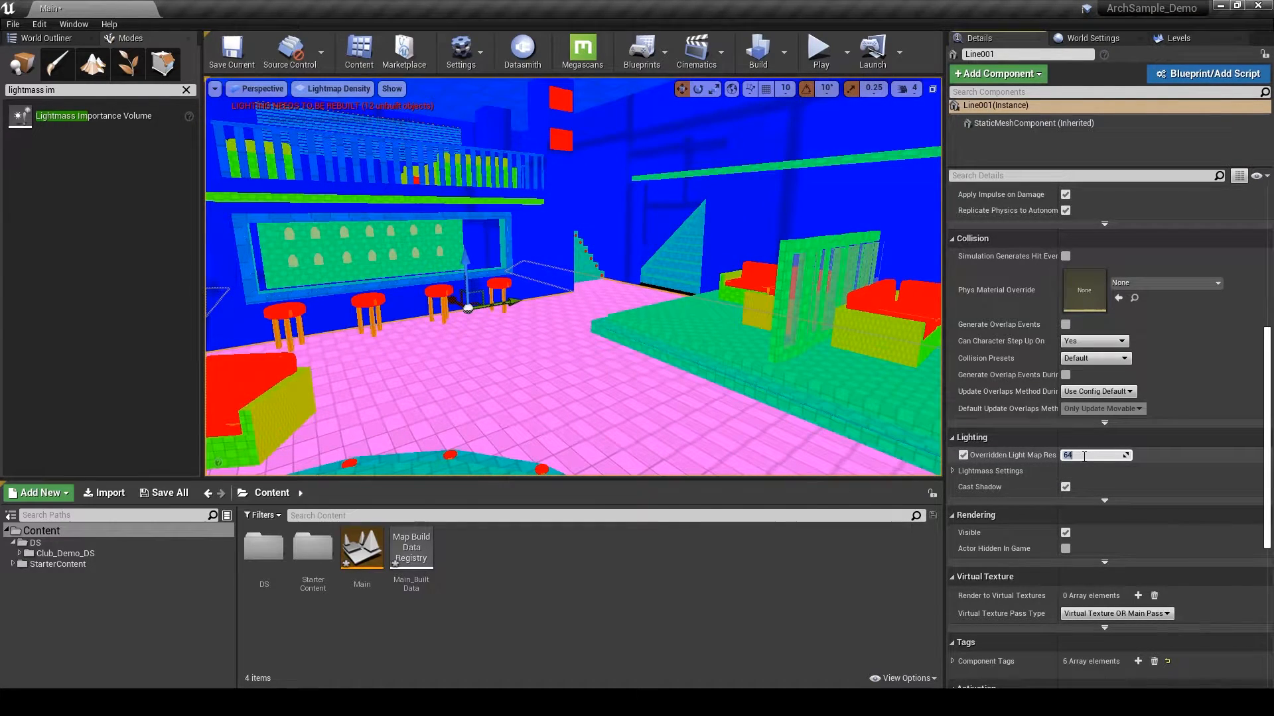
{"action": "type", "text": "1024"}
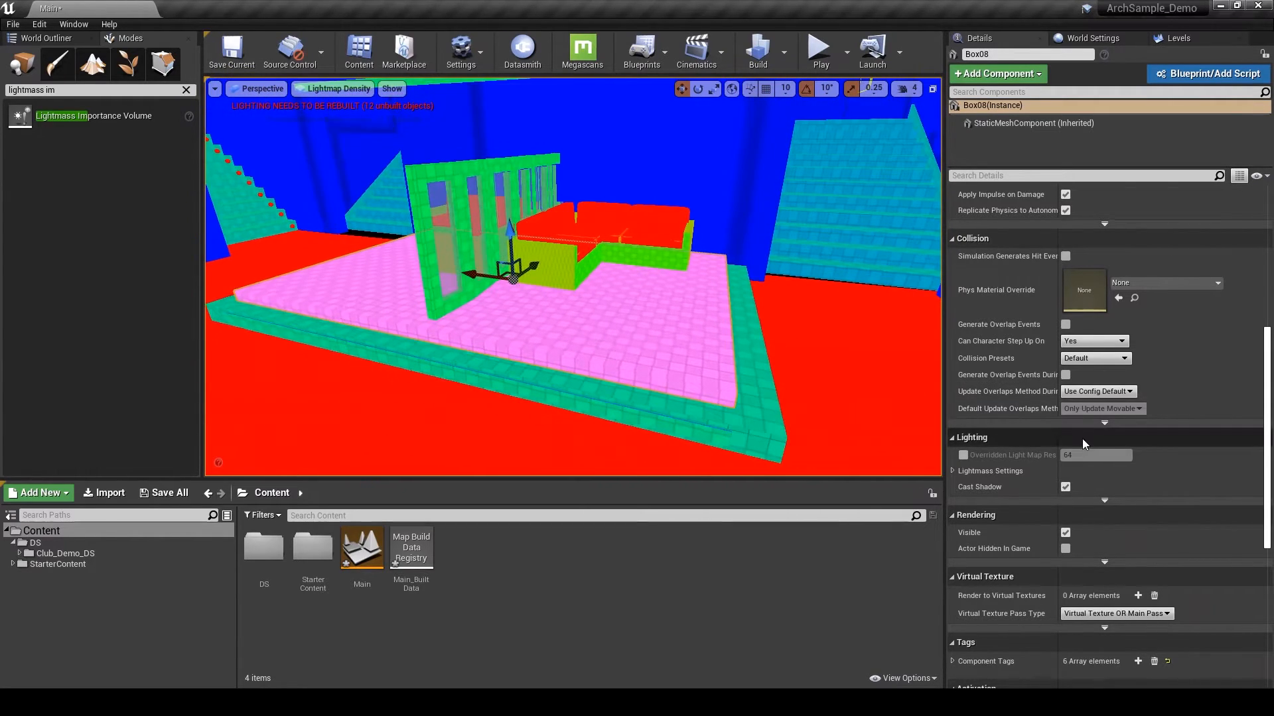
{"action": "left_click", "coordinate": [963, 455]}
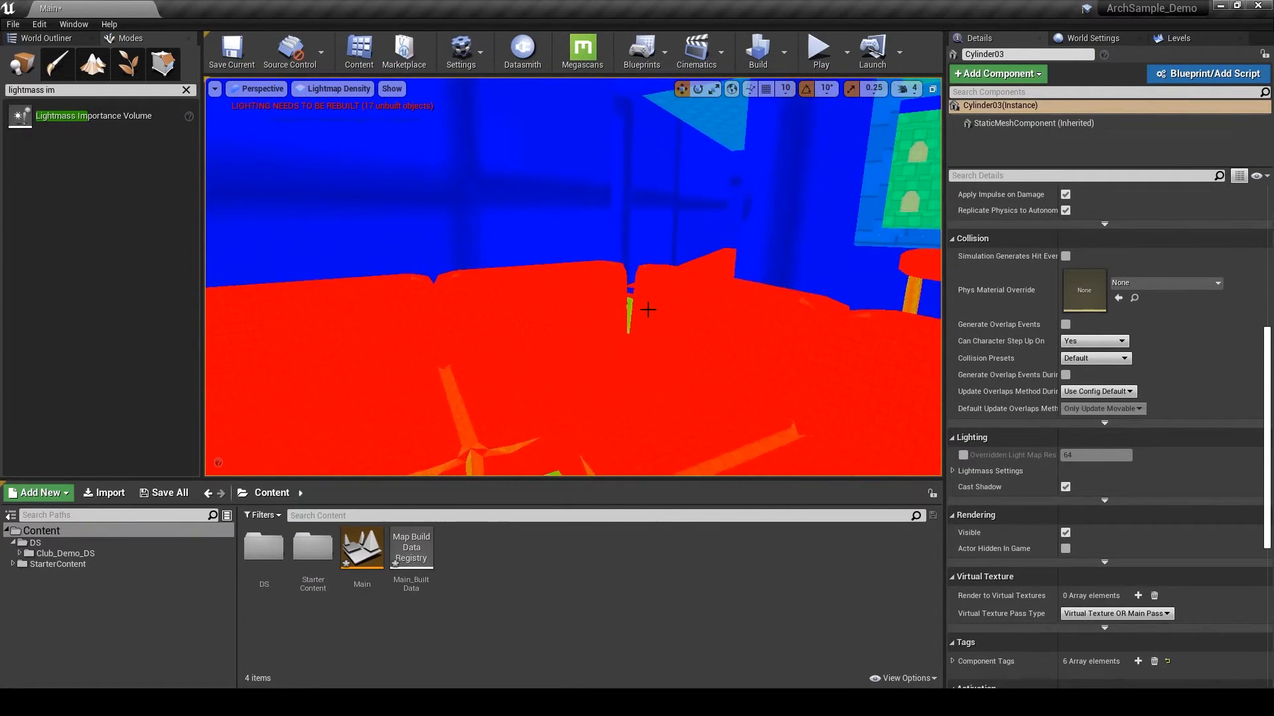
{"action": "left_click", "coordinate": [333, 88]}
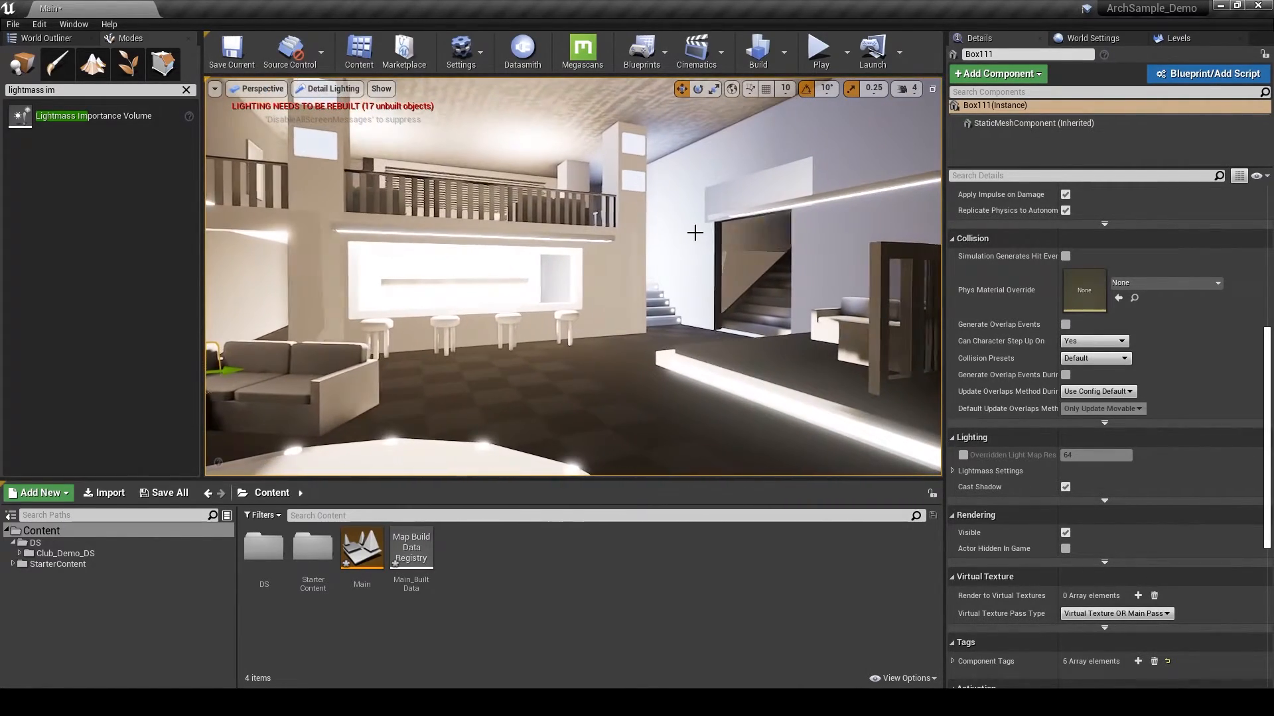
Rebuild lighting in Lighting Only view, set Box08's override to 256, and open ArchSample_Cleaned.
{"action": "left_click", "coordinate": [329, 89]}
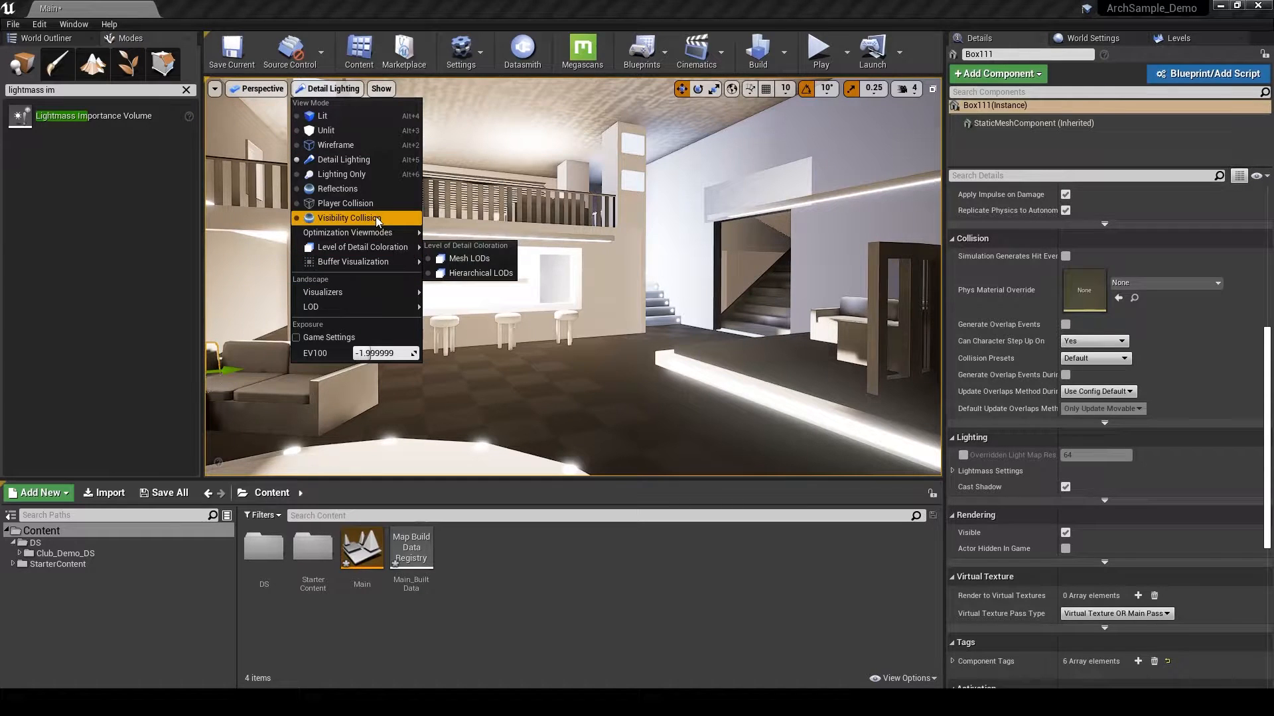
{"action": "left_click", "coordinate": [341, 173]}
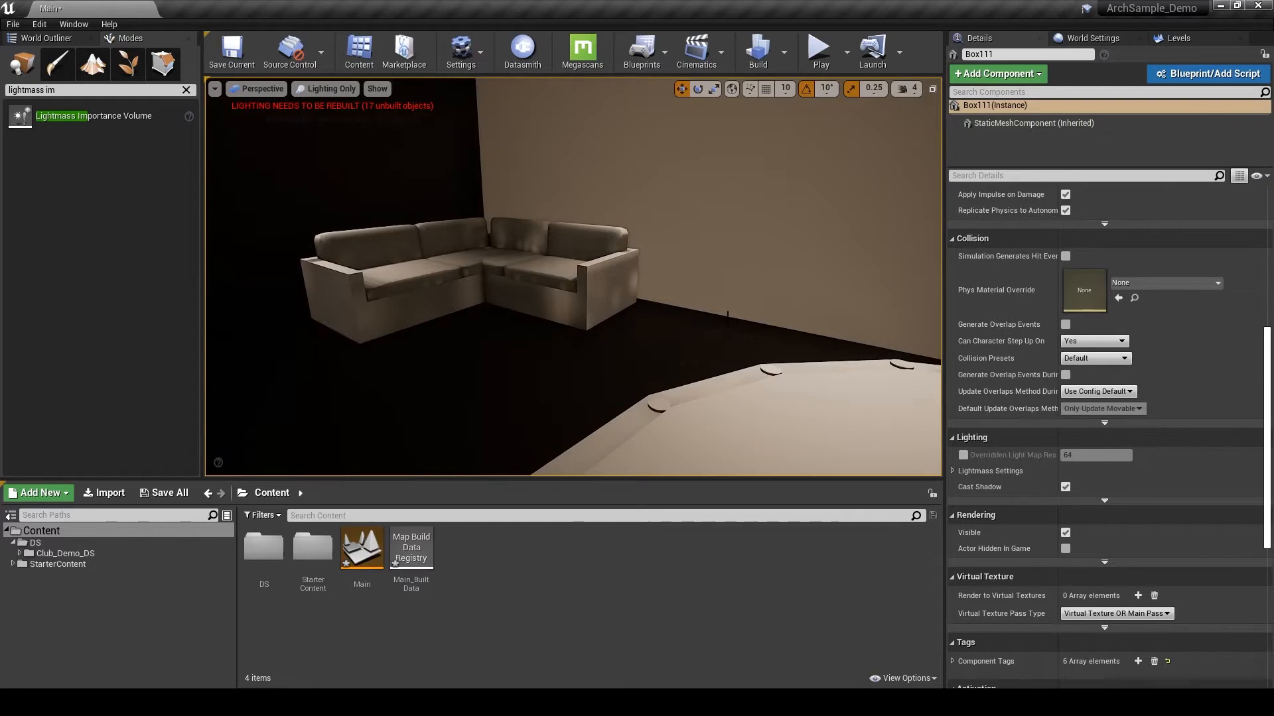
{"action": "left_click", "coordinate": [757, 48]}
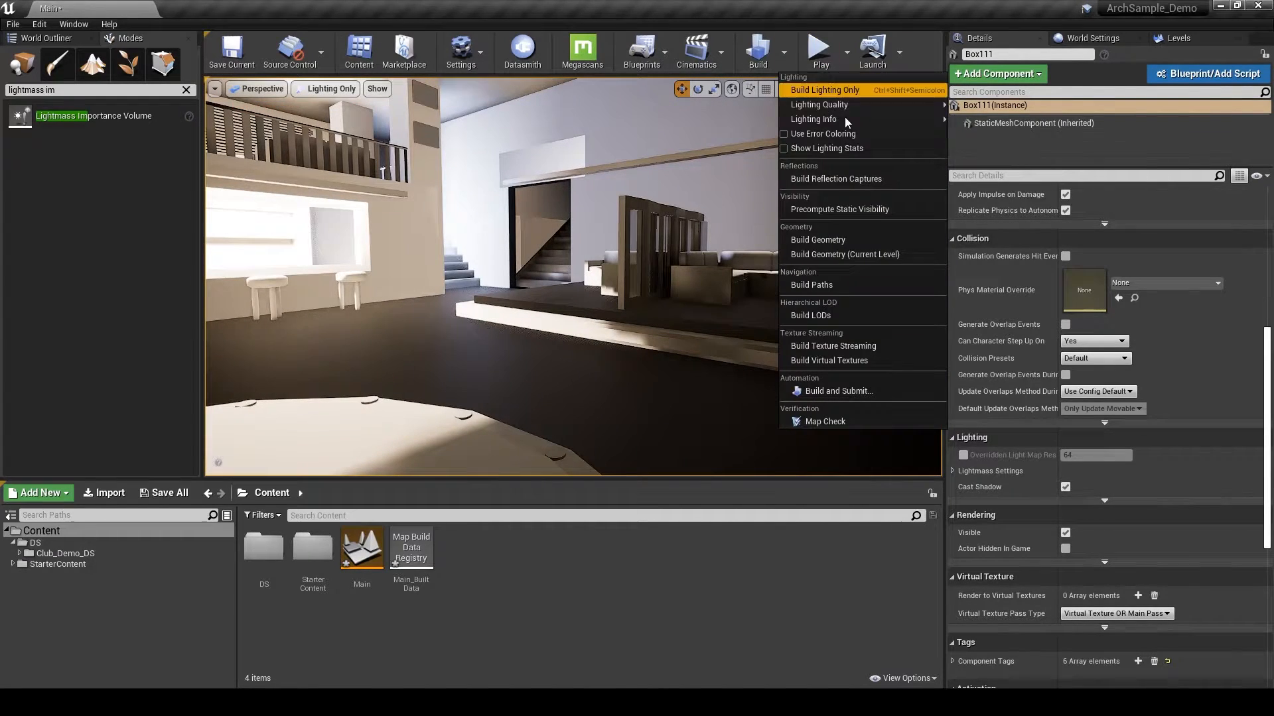
{"action": "left_click", "coordinate": [824, 90]}
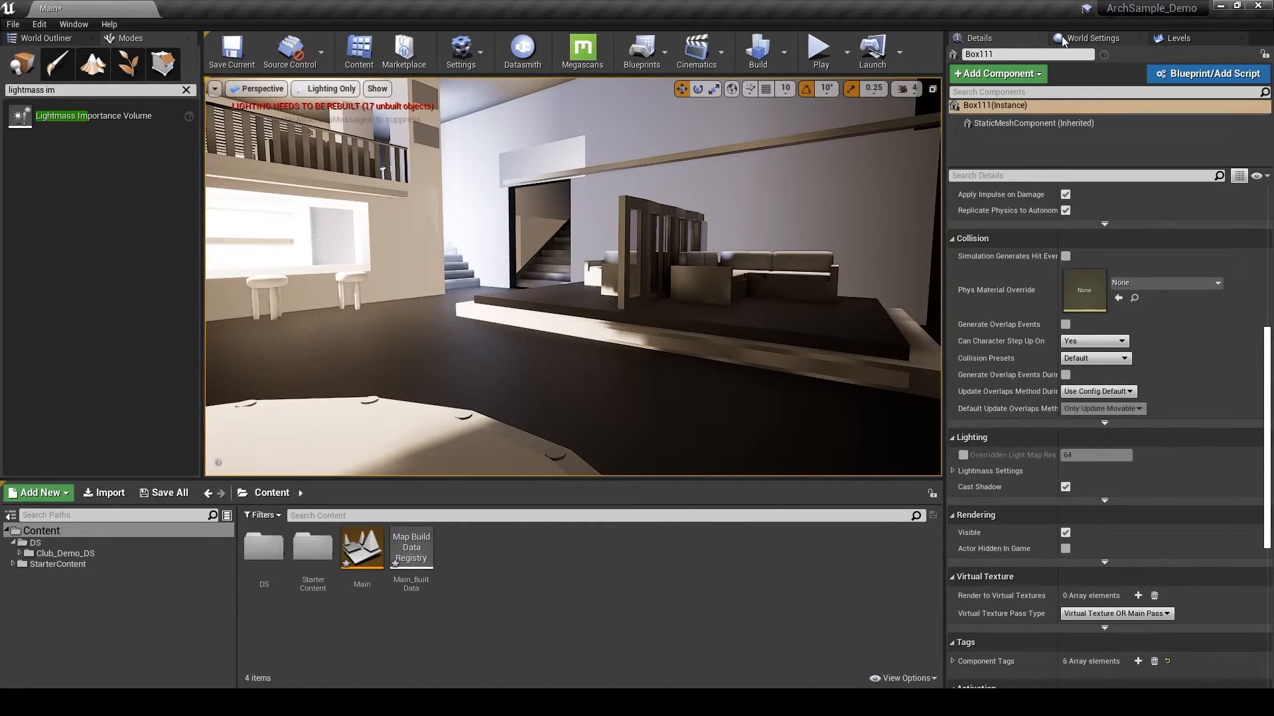
{"action": "left_click", "coordinate": [756, 51]}
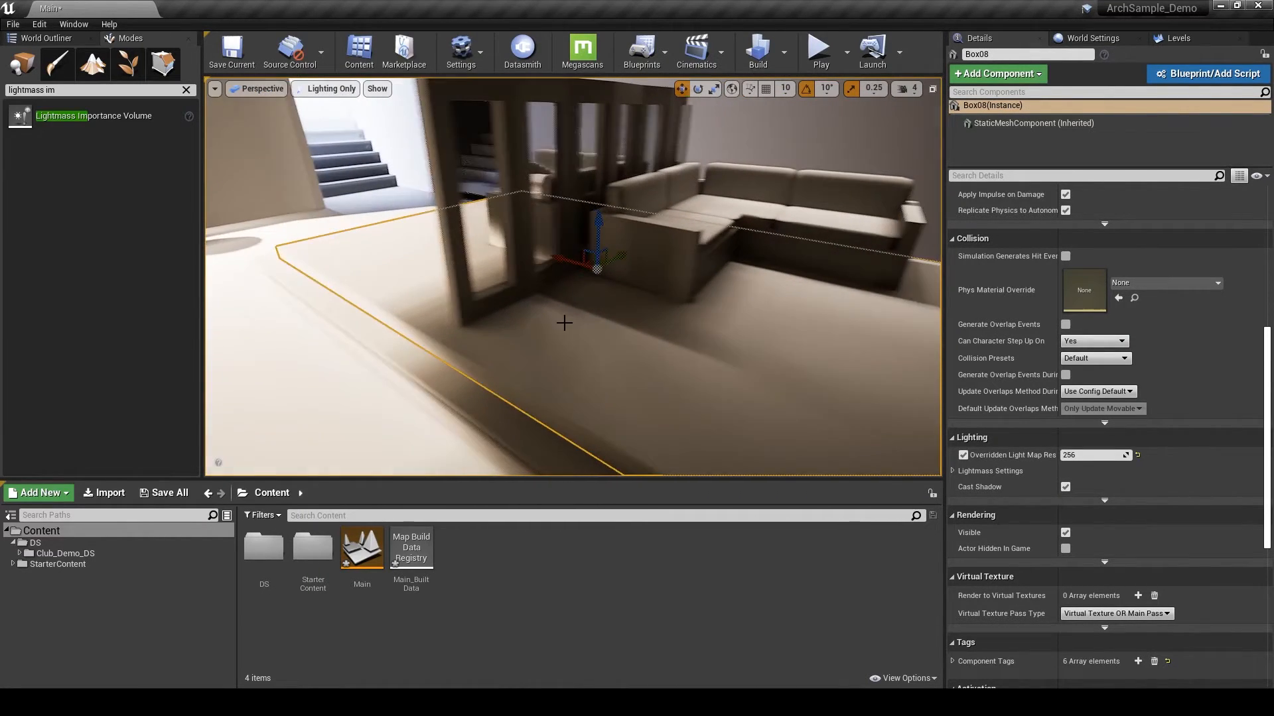
{"action": "left_click", "coordinate": [65, 553]}
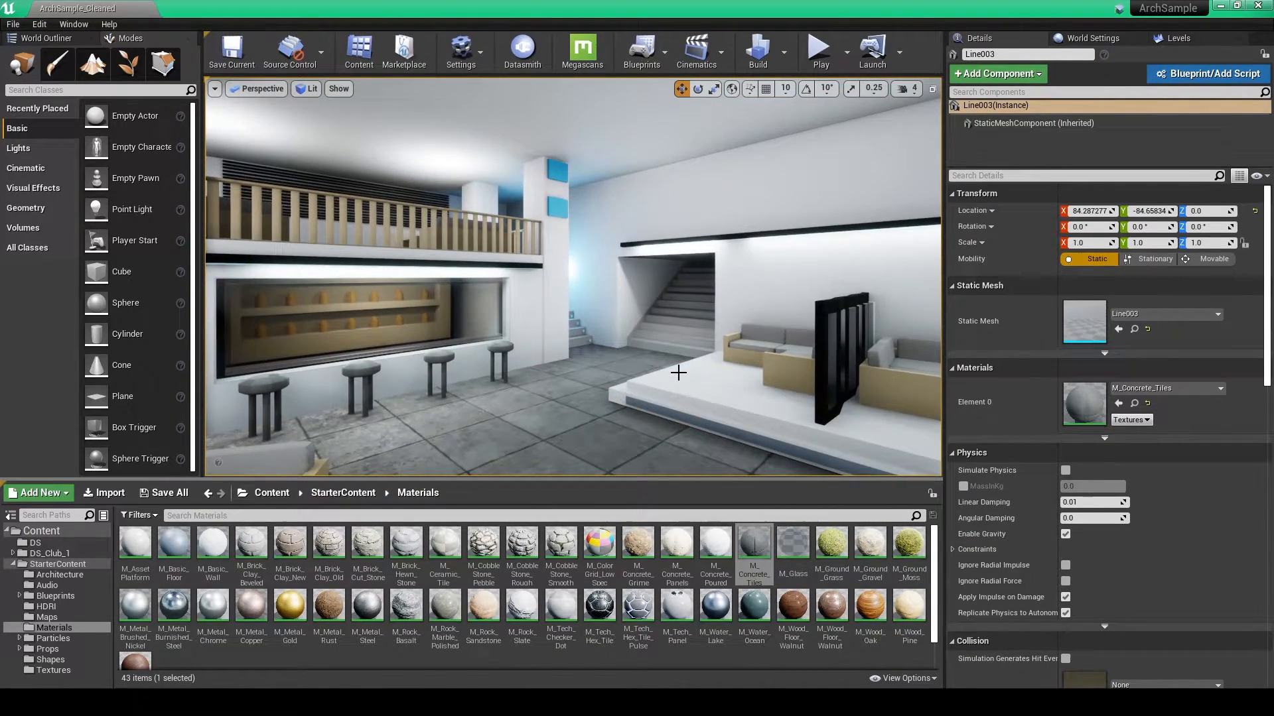
{"action": "left_click", "coordinate": [311, 89]}
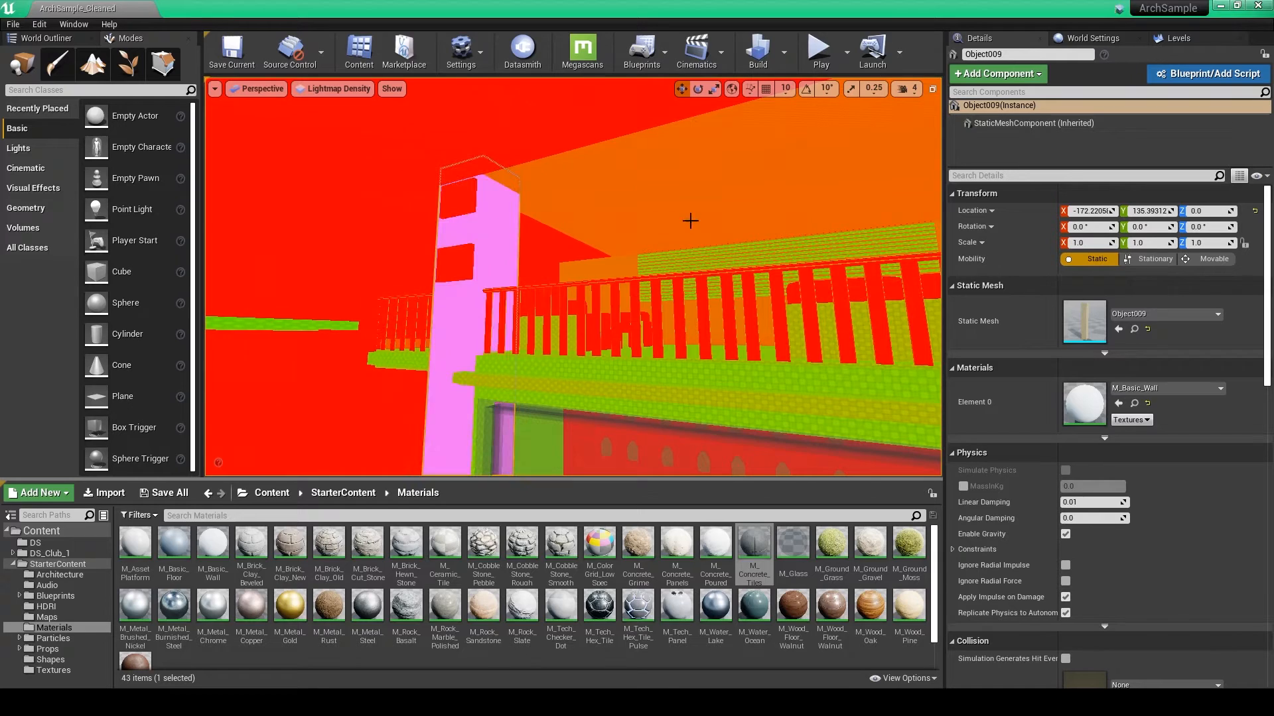
{"action": "left_click", "coordinate": [333, 89]}
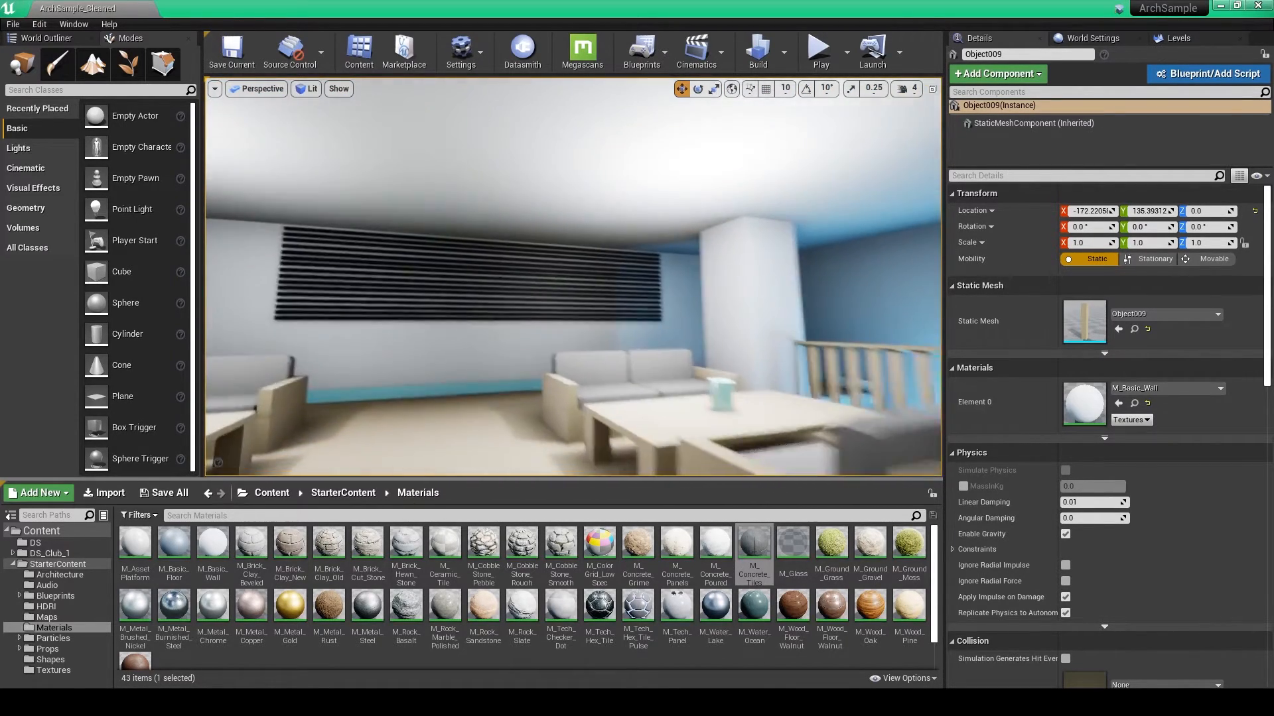
{"action": "left_click", "coordinate": [308, 89]}
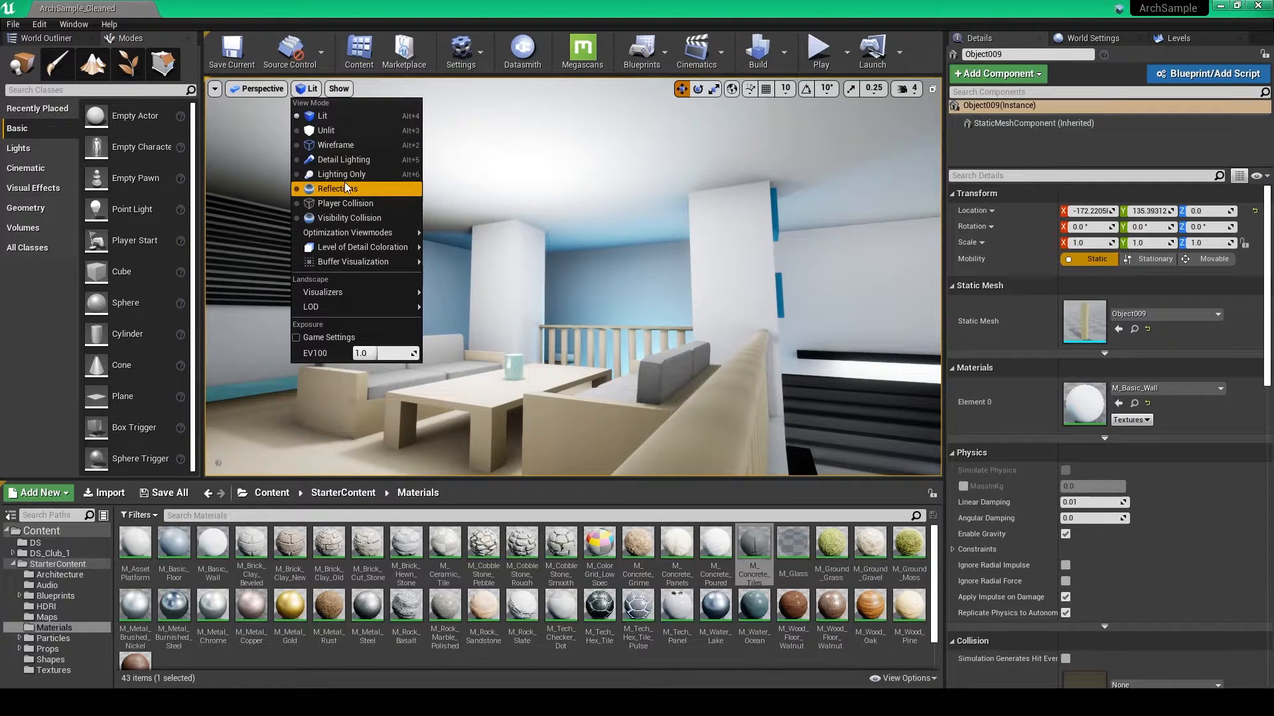
{"action": "left_click", "coordinate": [340, 174]}
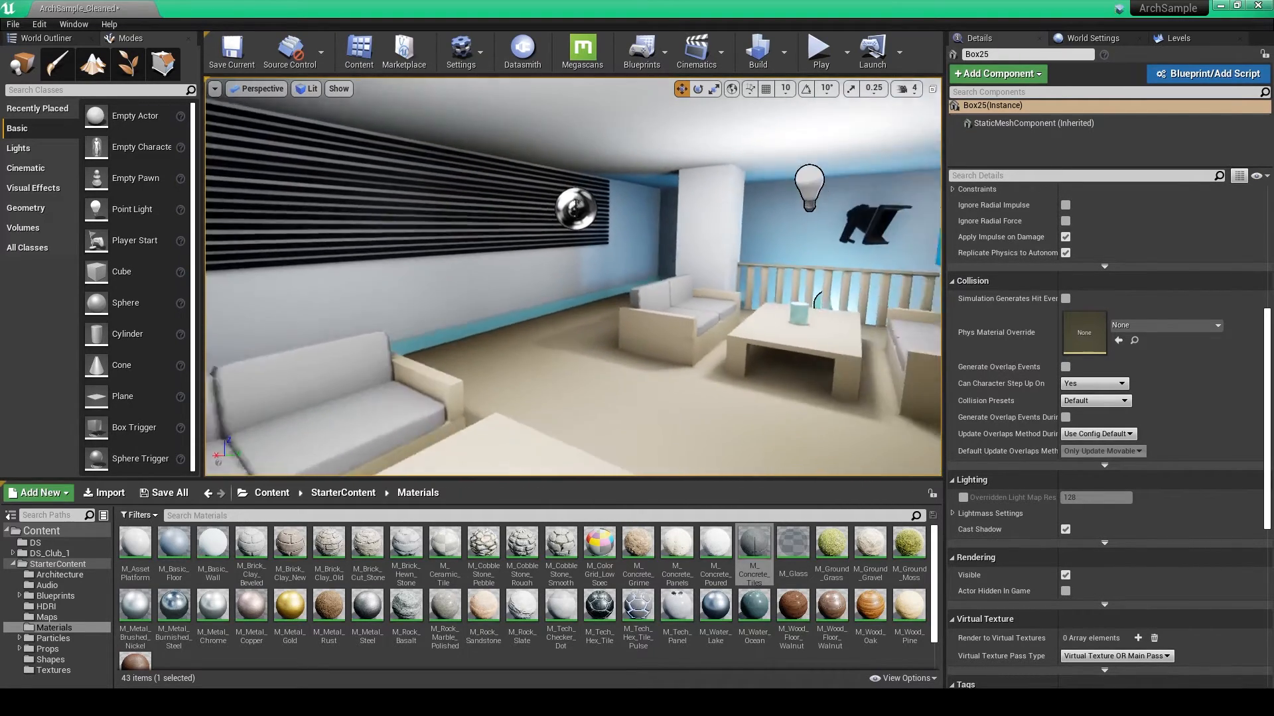
Fly around the club, looking over the upstairs lounge, bar and balcony.
{"action": "left_click_drag", "start_coordinate": [569, 285], "coordinate": [613, 286]}
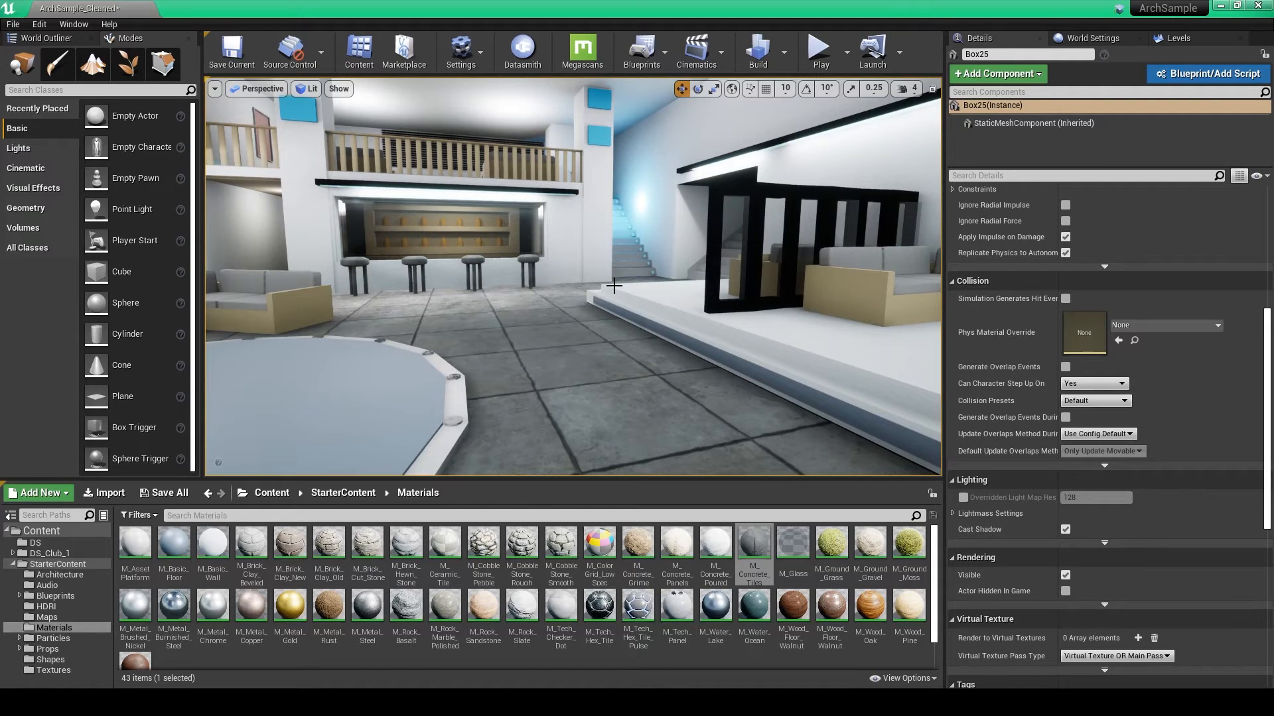
{"action": "left_click_drag", "start_coordinate": [613, 286], "coordinate": [568, 244]}
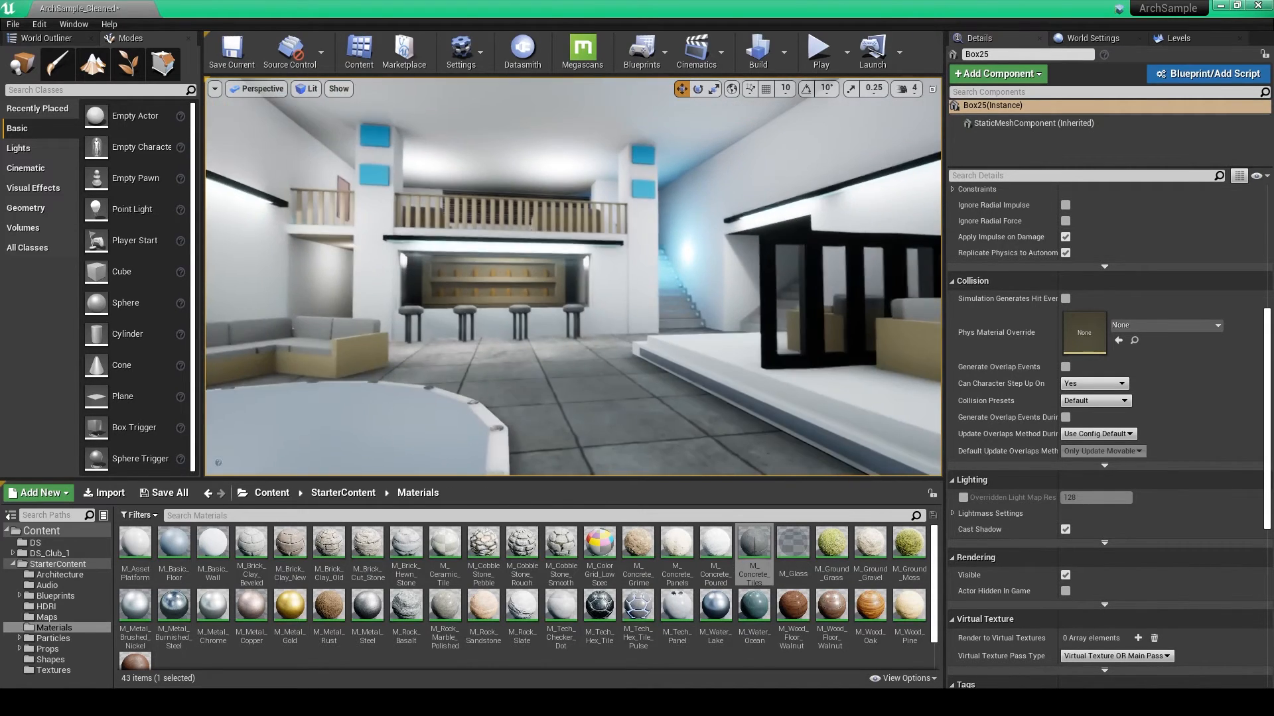